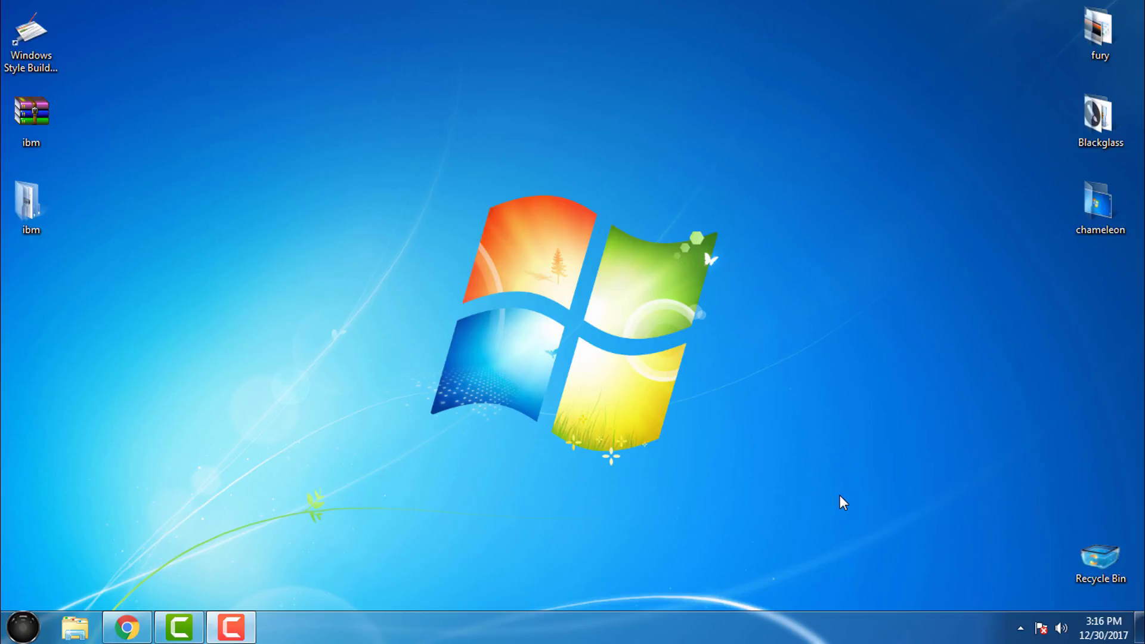
mouse_move(97, 217)
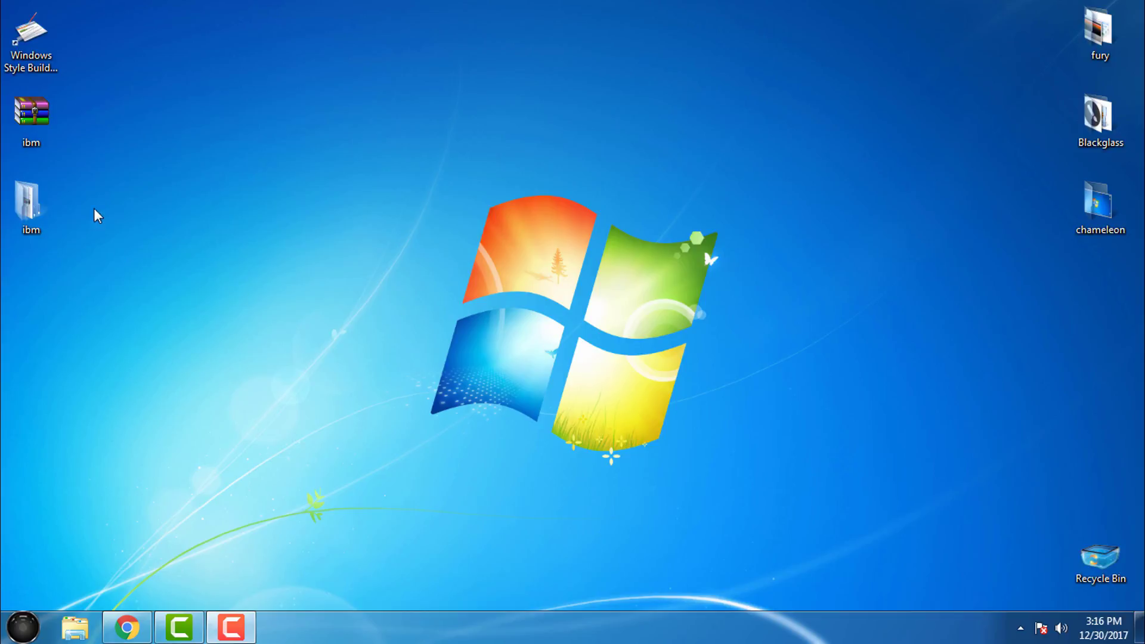
mouse_move(187, 279)
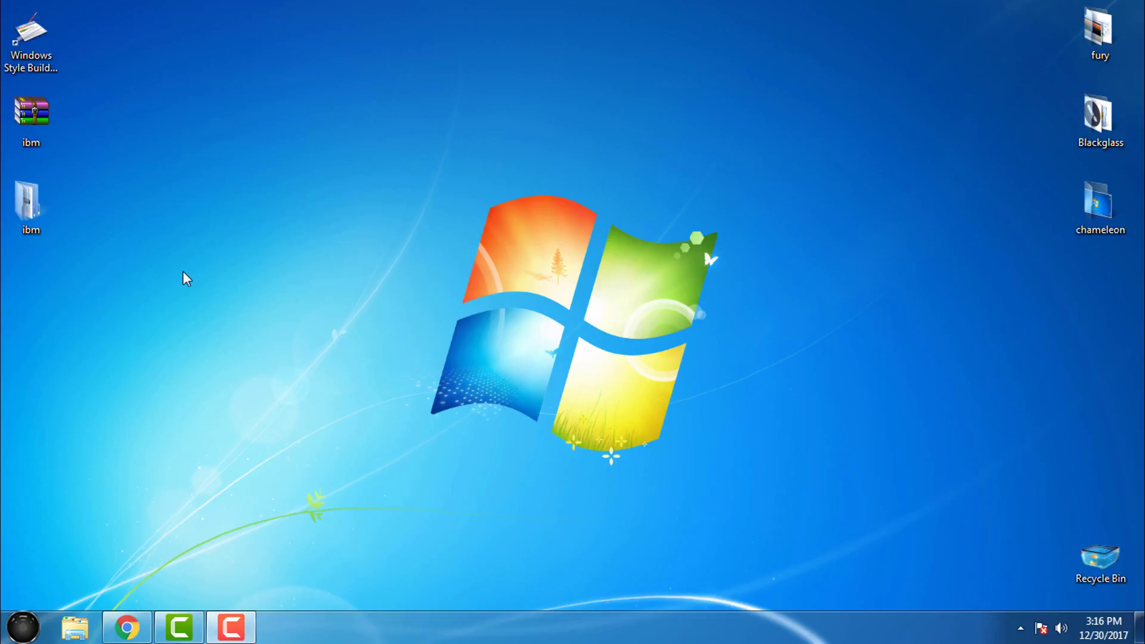
- Extract the ibm archive to ibm\ and open its 'readme and rpeviews' folder
click(31, 112)
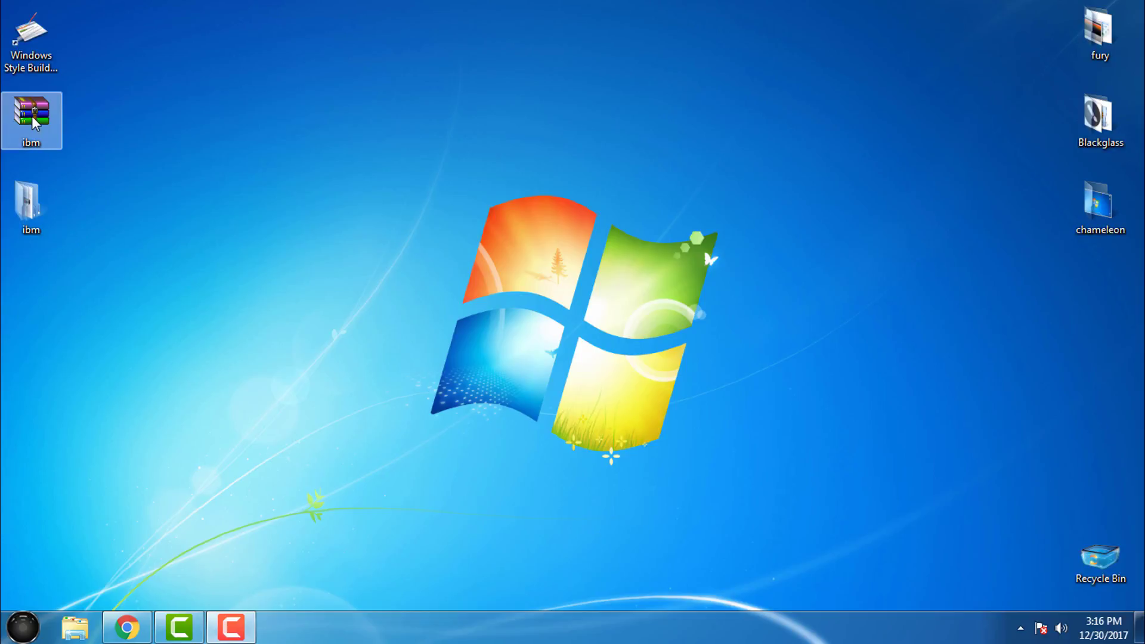
right_click(36, 119)
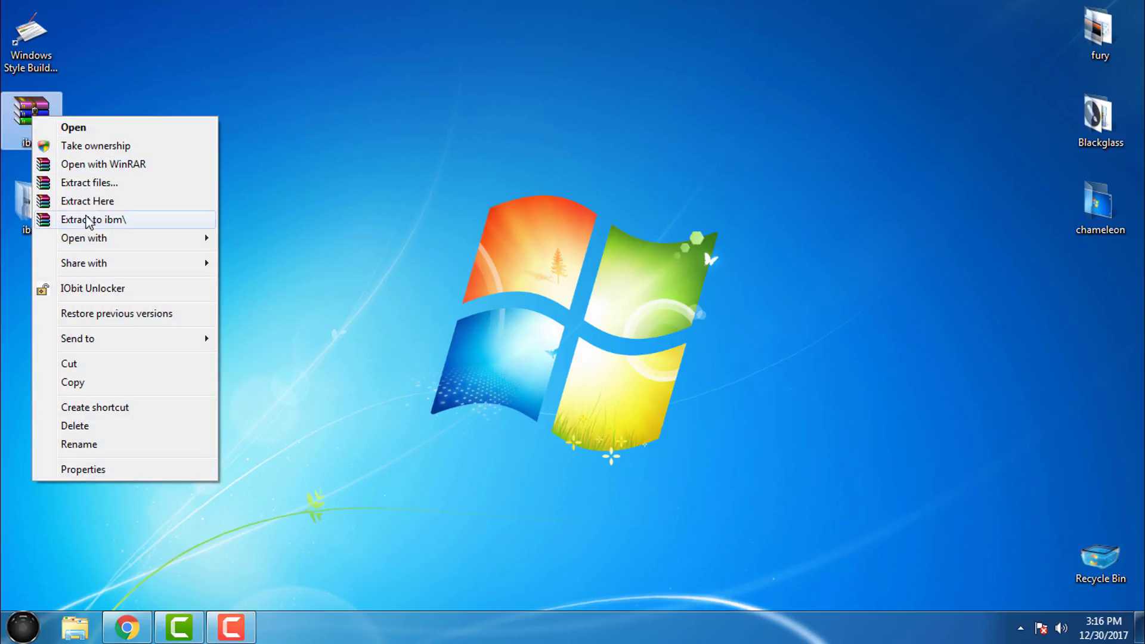
click(93, 220)
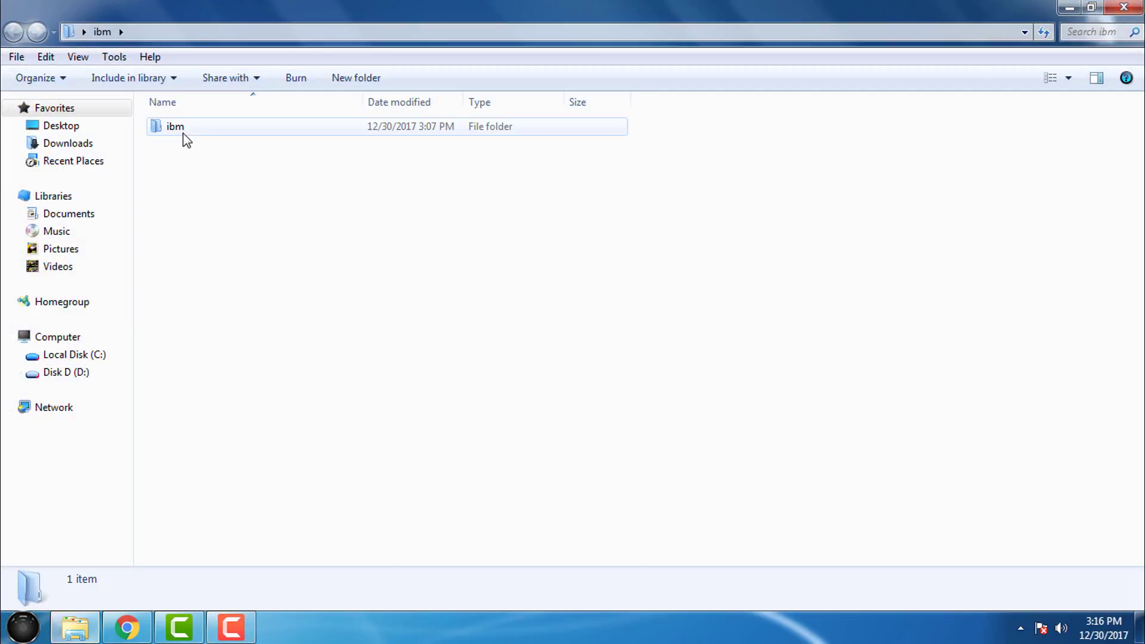
double_click(173, 126)
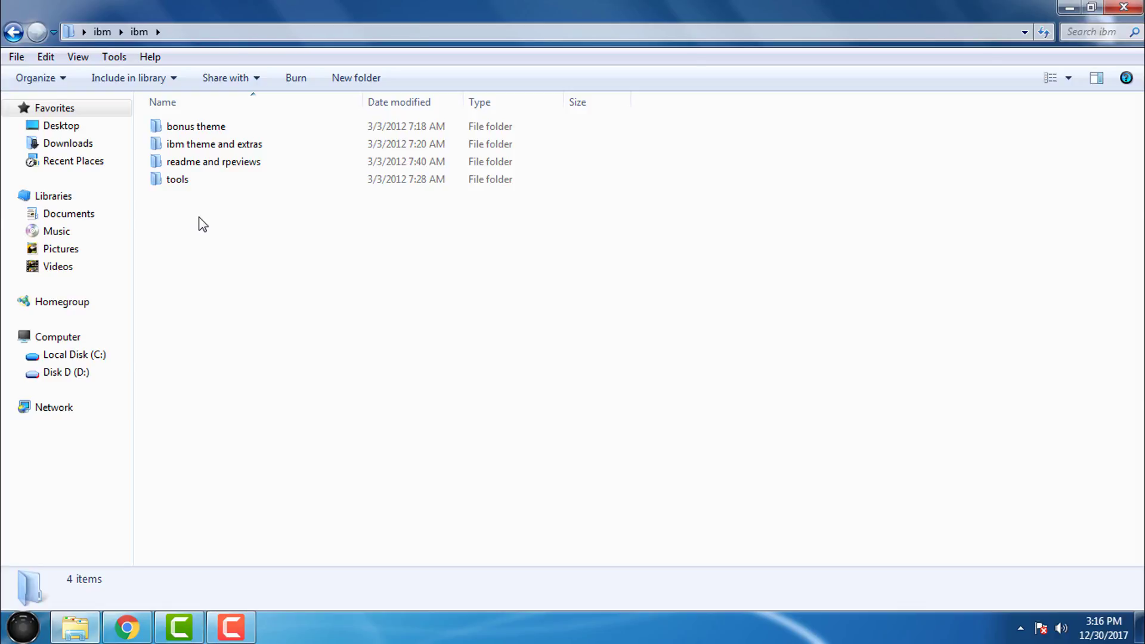
mouse_move(212, 126)
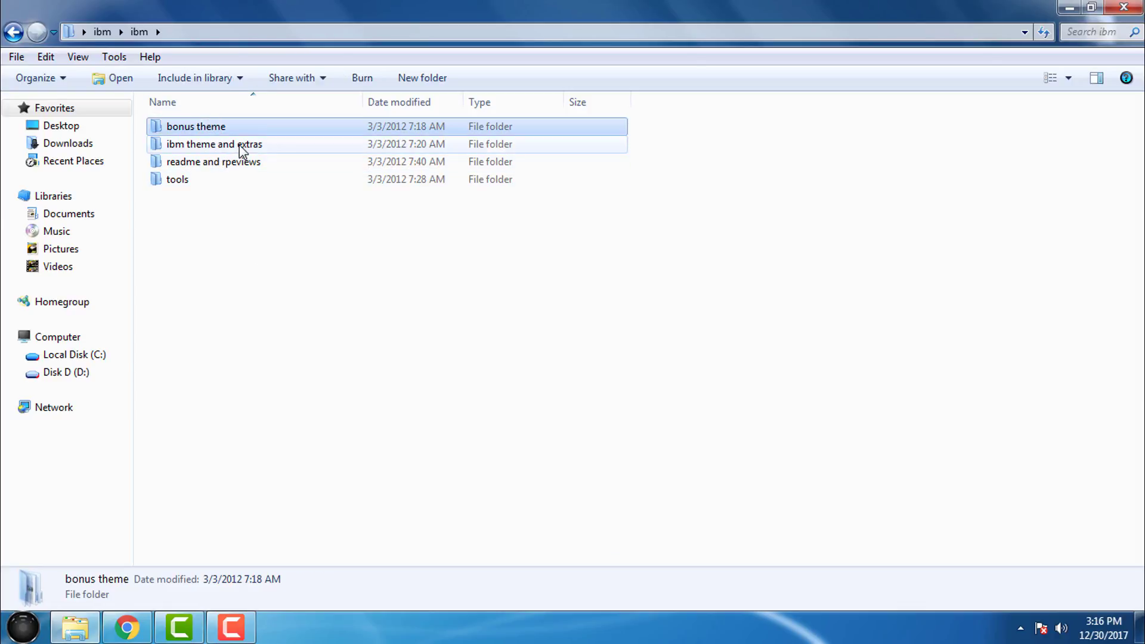
click(213, 162)
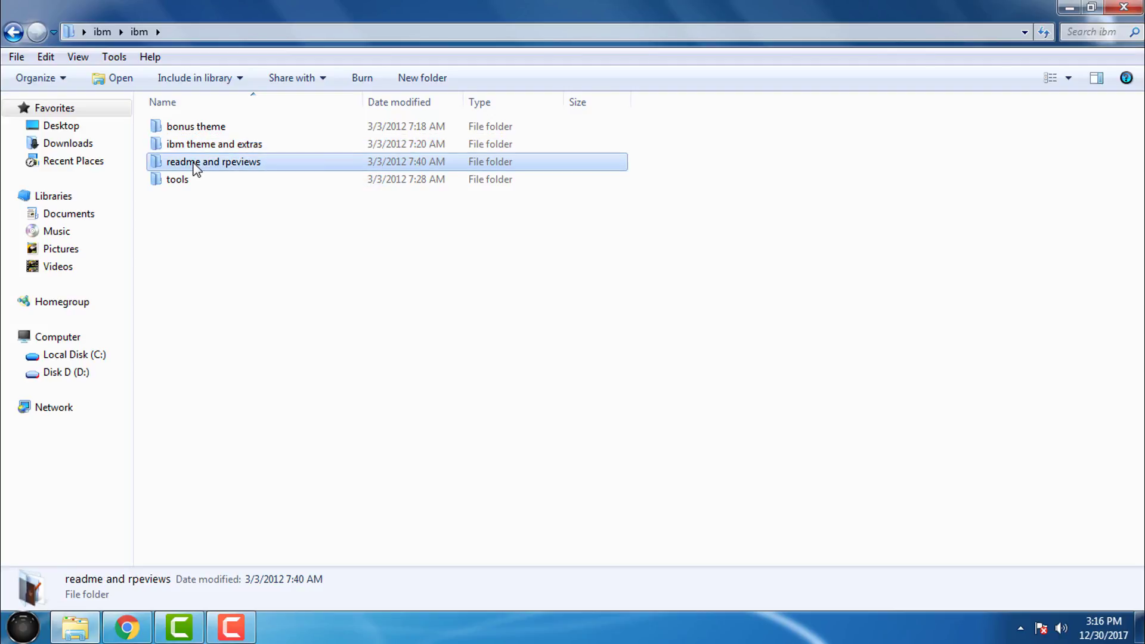
double_click(213, 161)
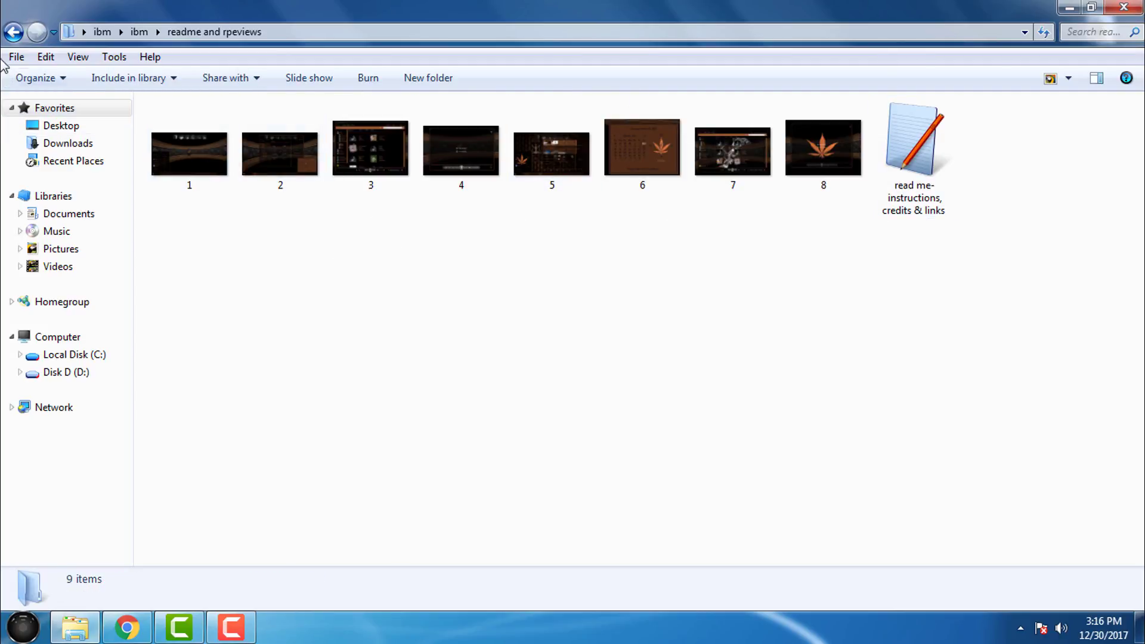
- Open the tools folder and browse the nested Add Take Ownership Option folders
click(16, 31)
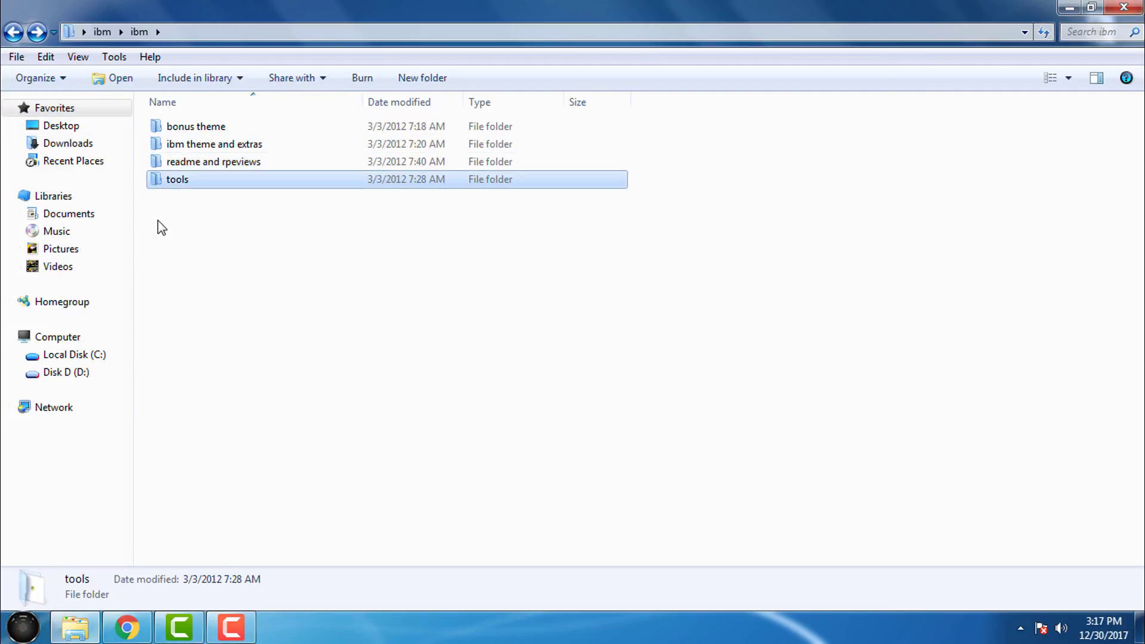
double_click(177, 179)
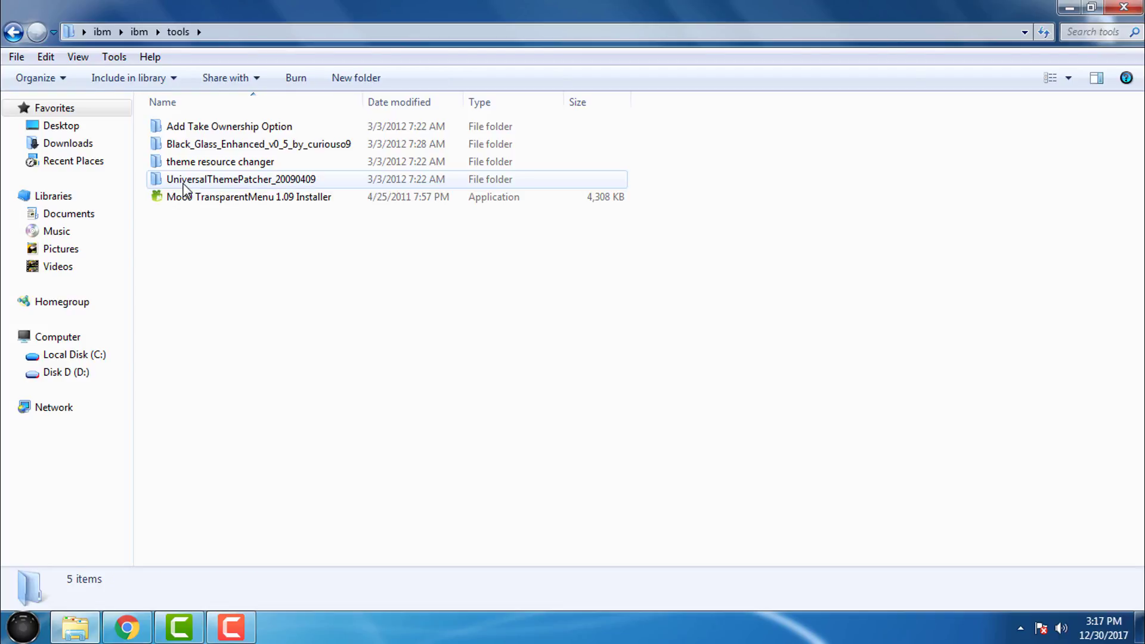
double_click(229, 126)
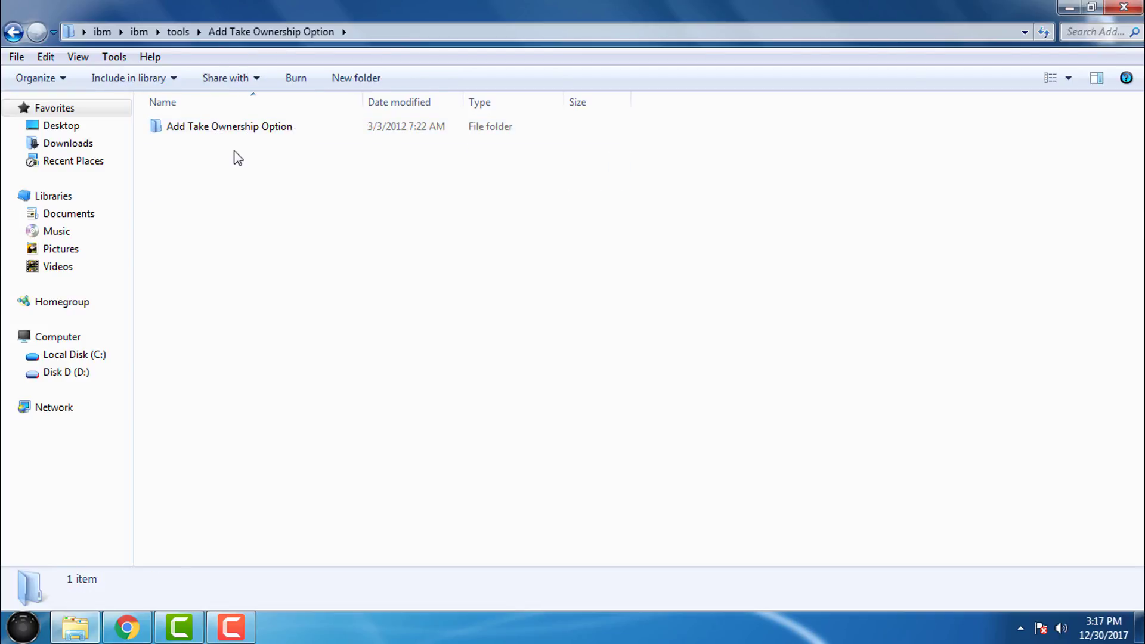
double_click(229, 126)
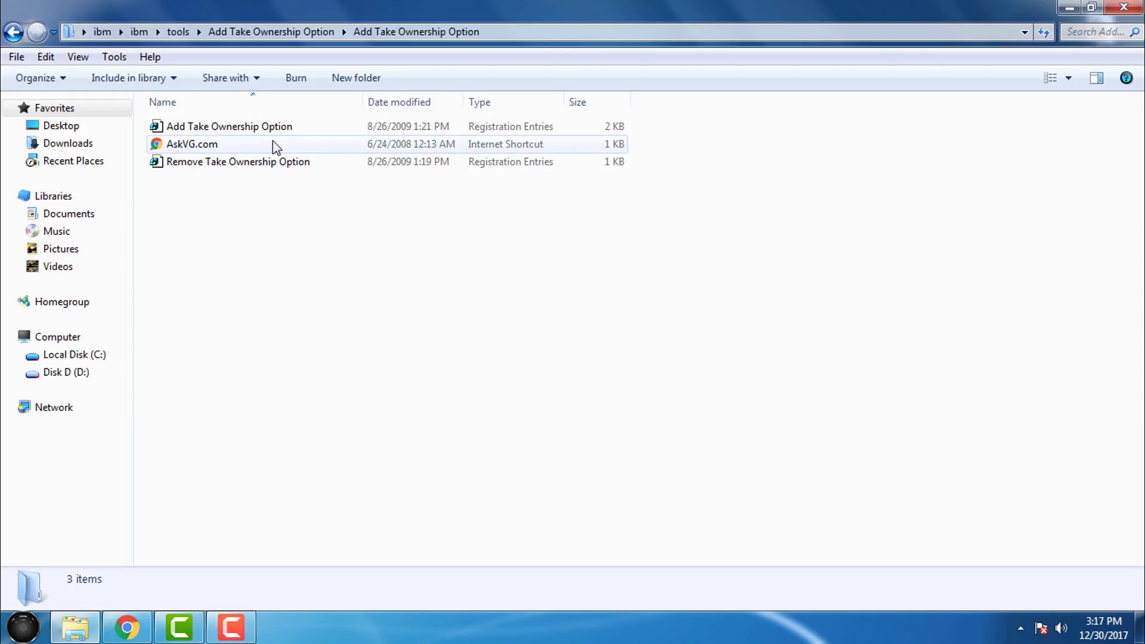
click(229, 126)
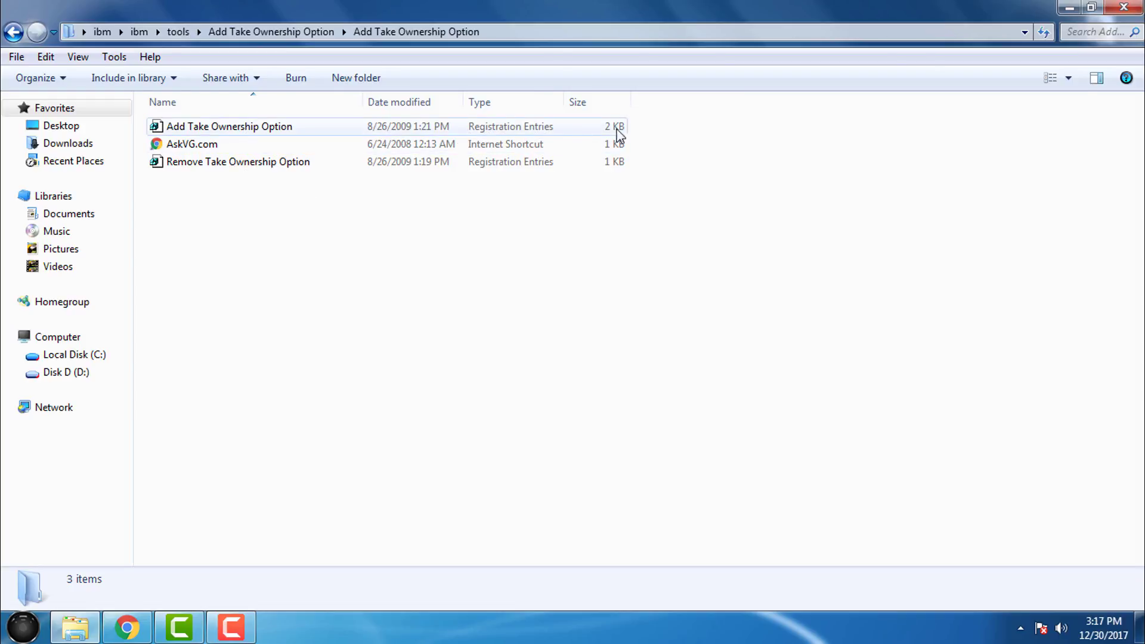
click(228, 126)
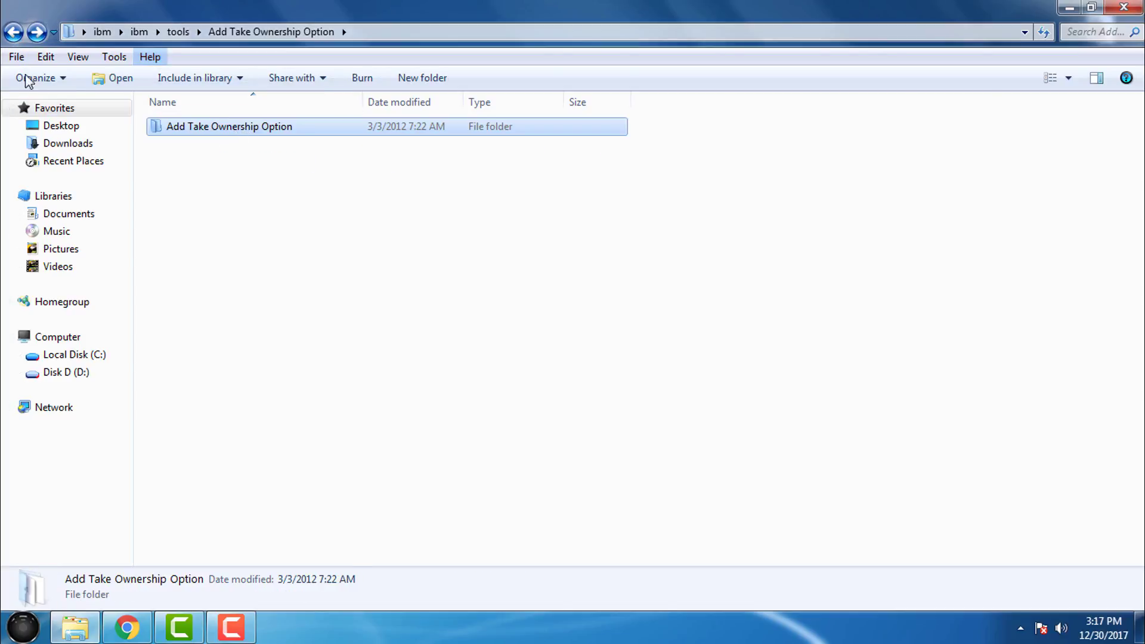
click(178, 32)
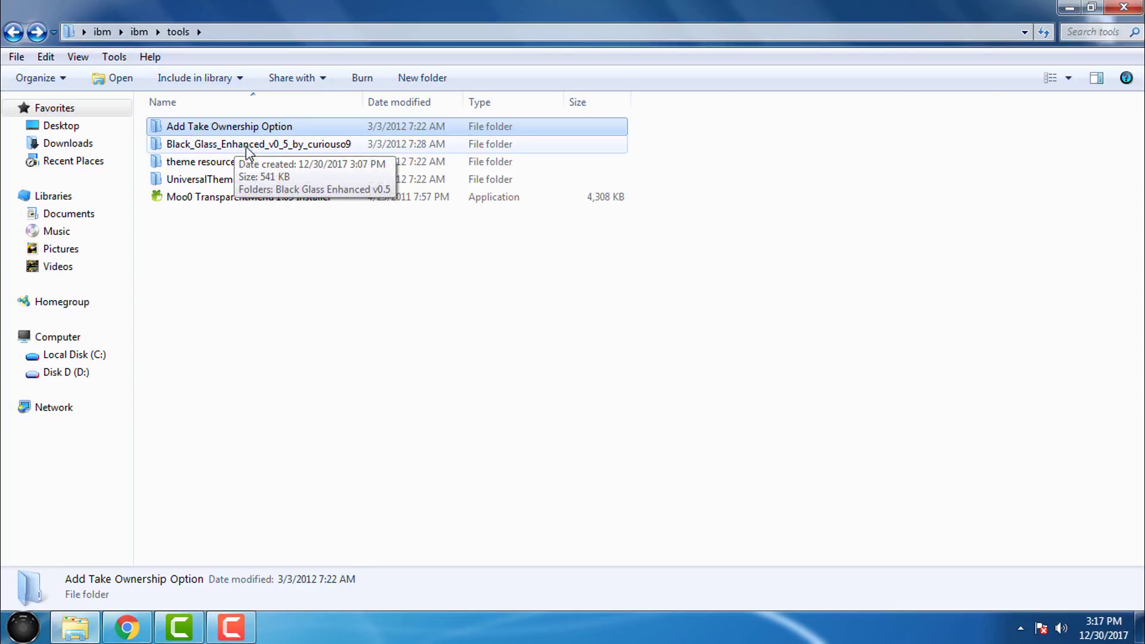
- Look inside Black_Glass_Enhanced_v0_5_by_curiouso9 and return to tools
double_click(247, 144)
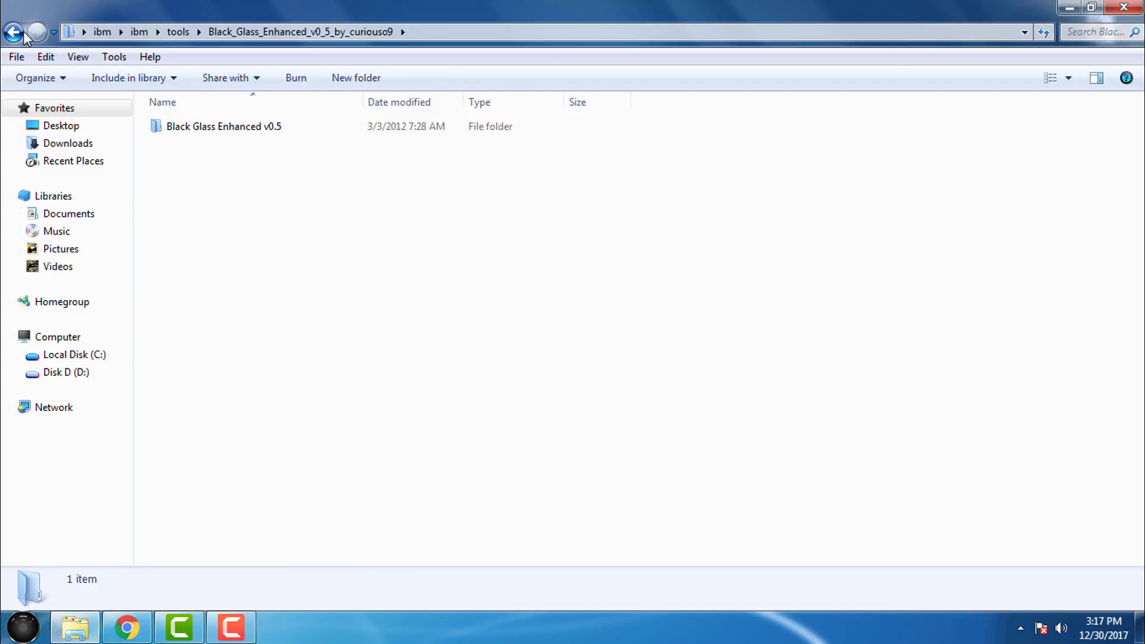
click(13, 30)
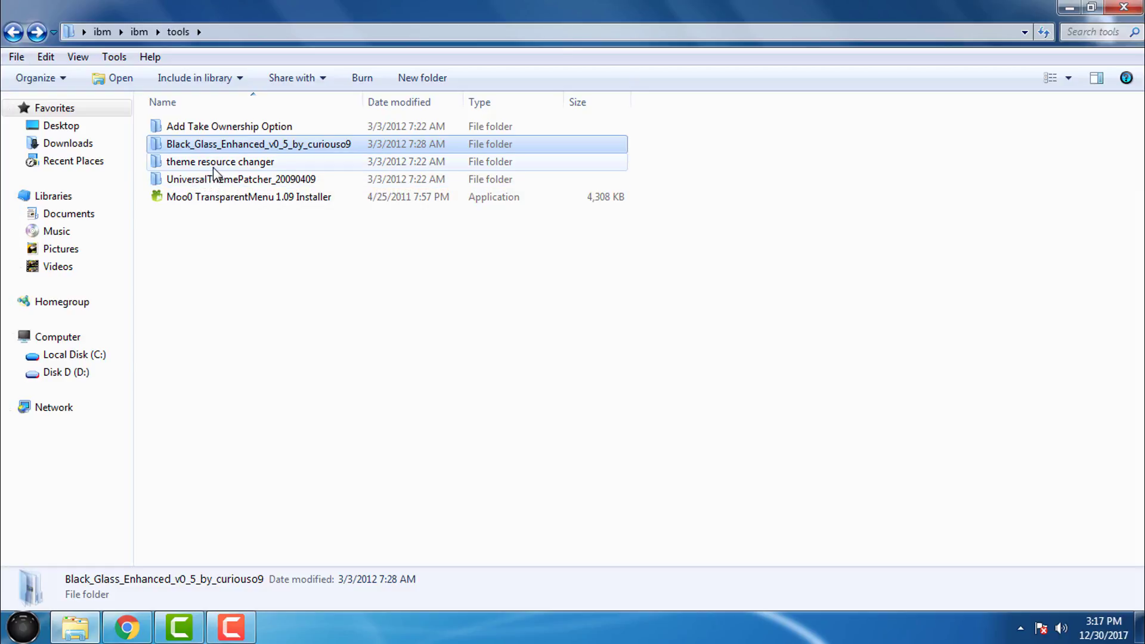
click(231, 178)
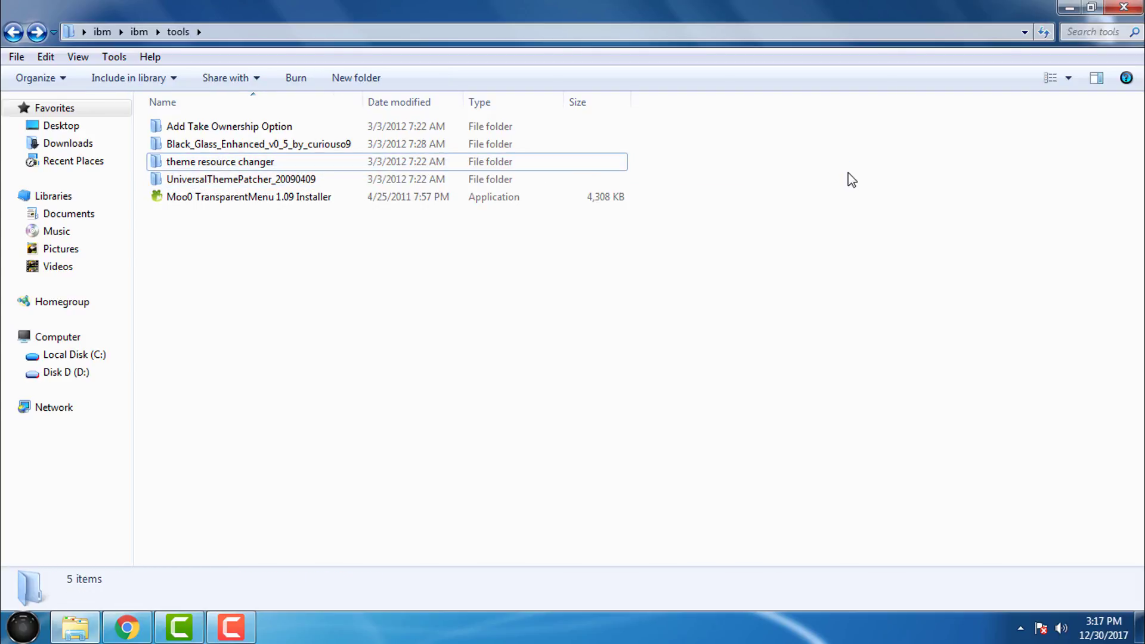
mouse_move(169, 174)
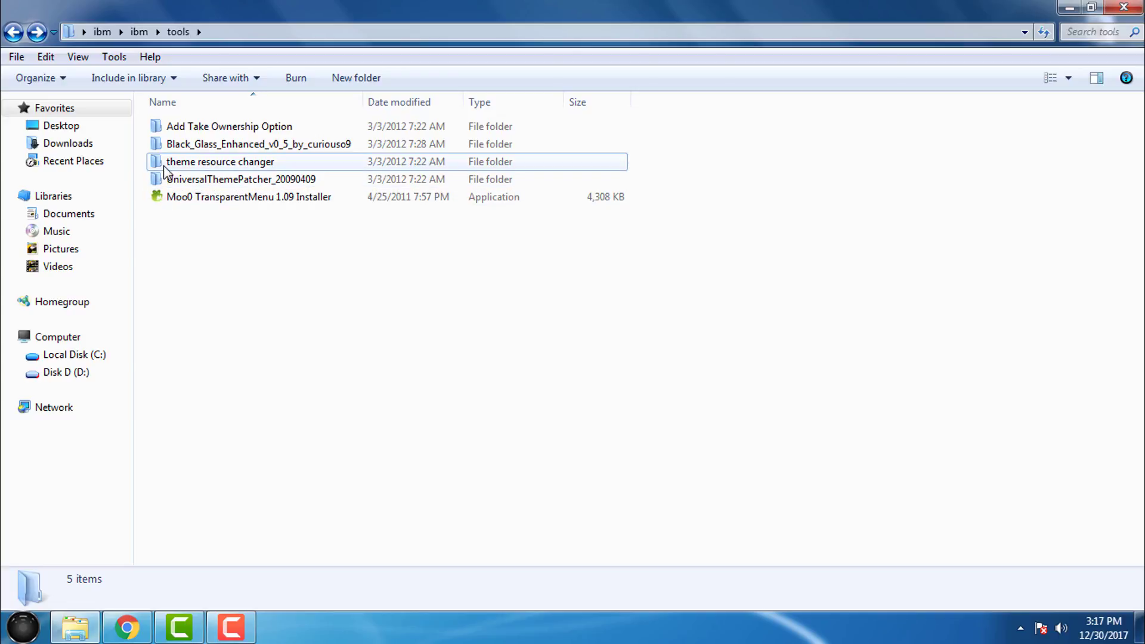
double_click(220, 162)
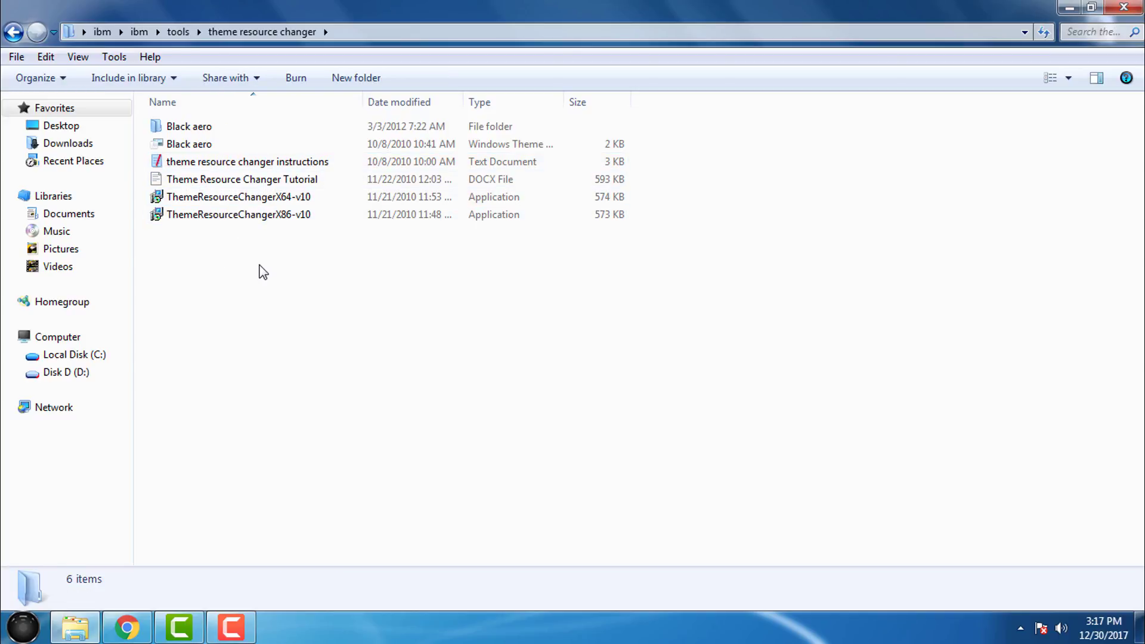
click(226, 197)
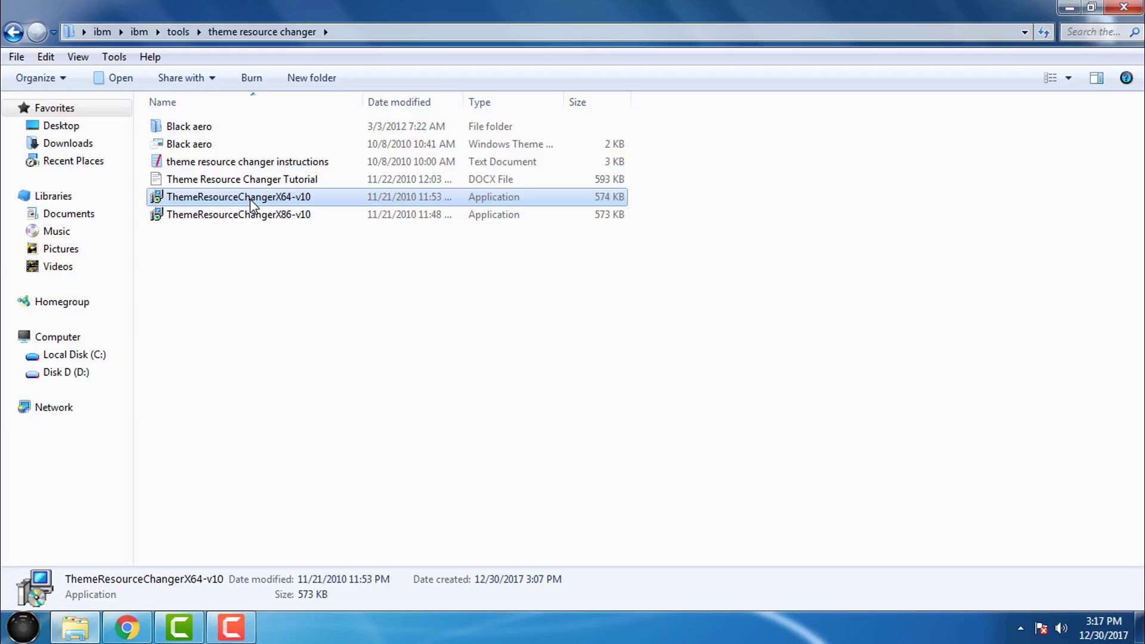
mouse_move(241, 199)
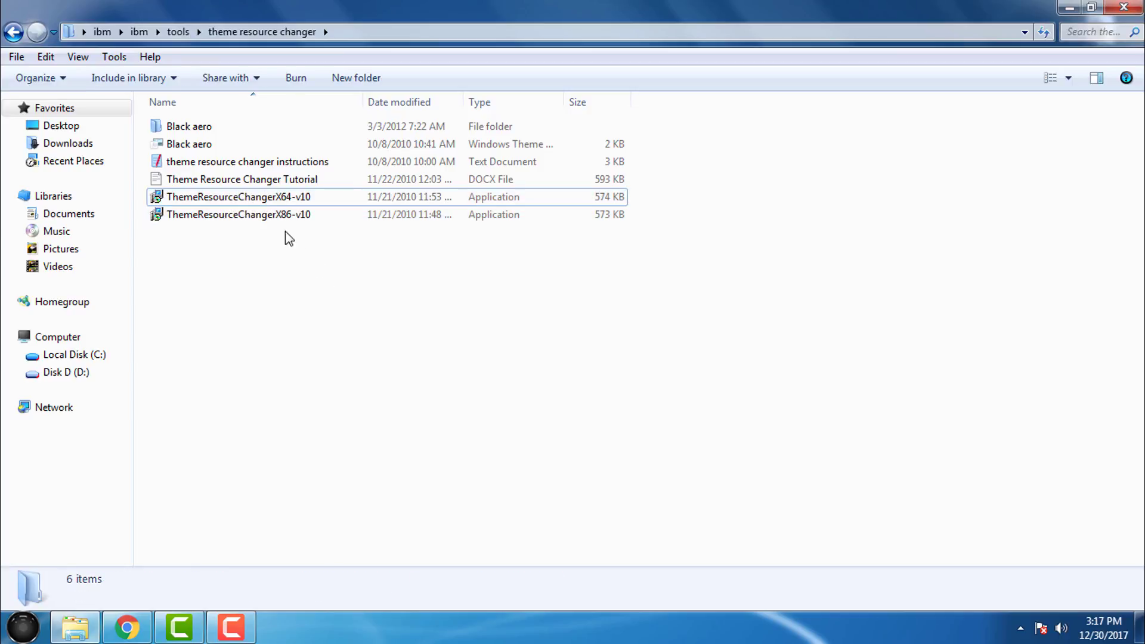
click(226, 197)
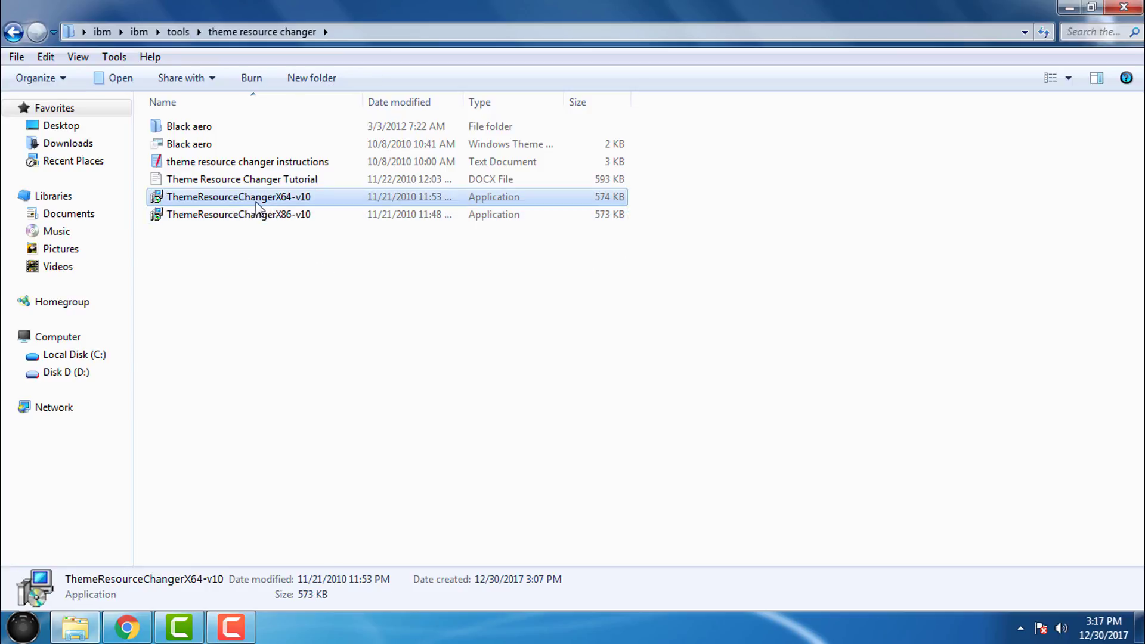
click(238, 214)
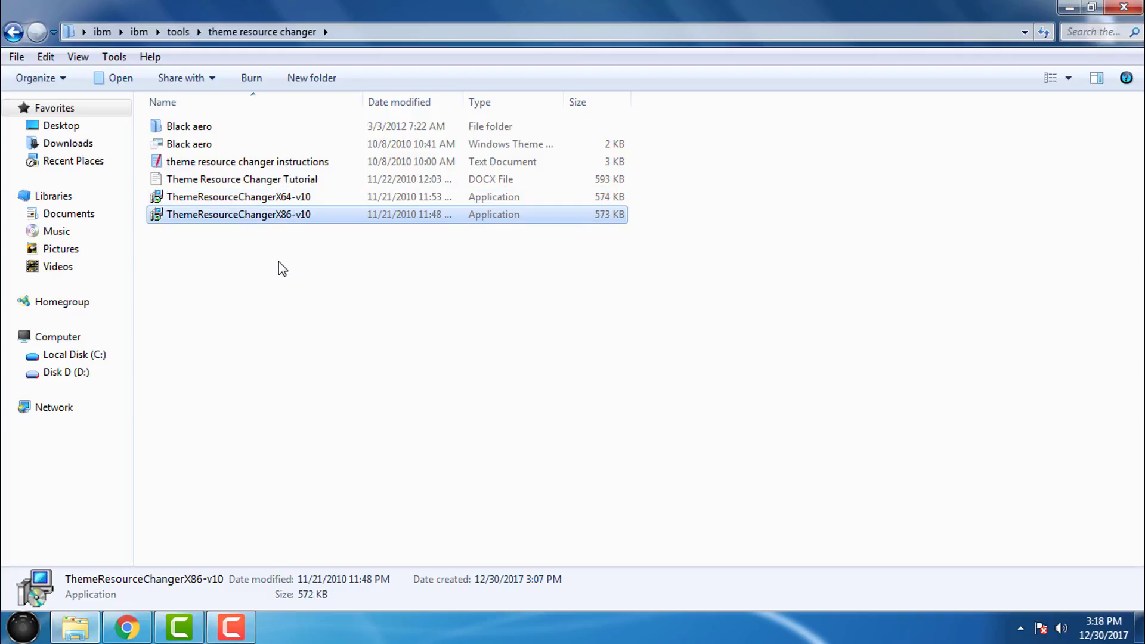
mouse_move(282, 228)
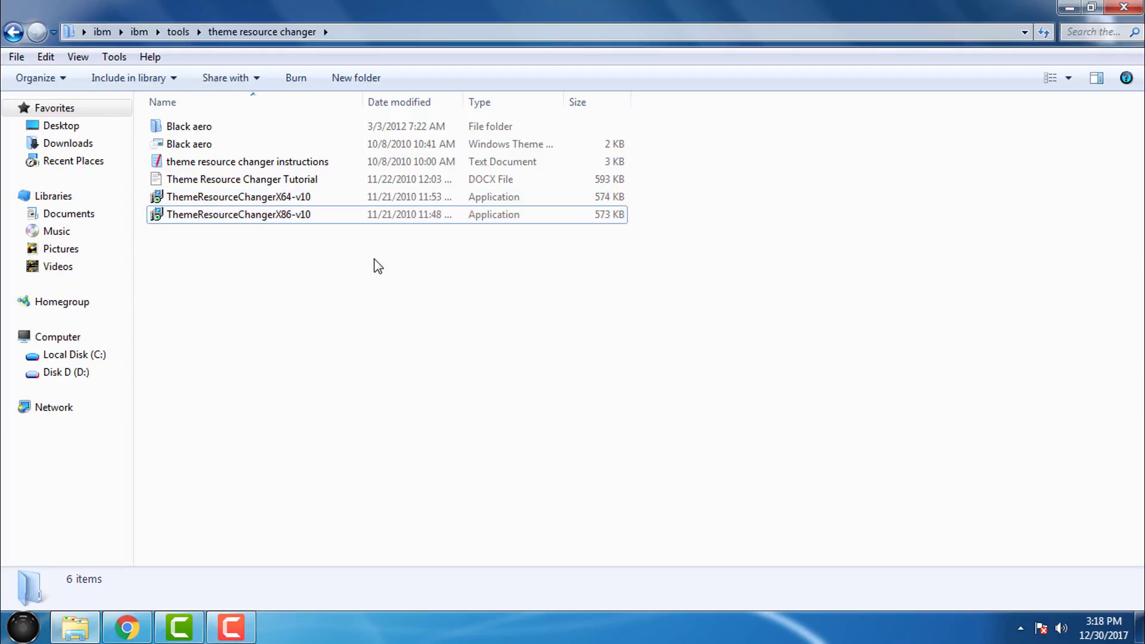
click(233, 197)
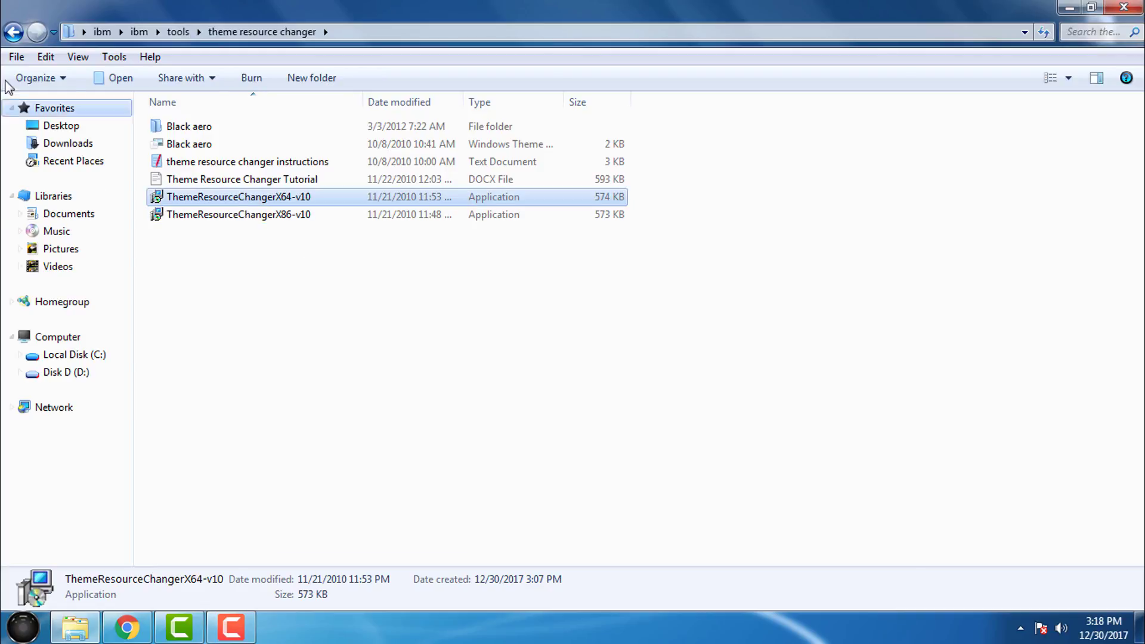
click(178, 32)
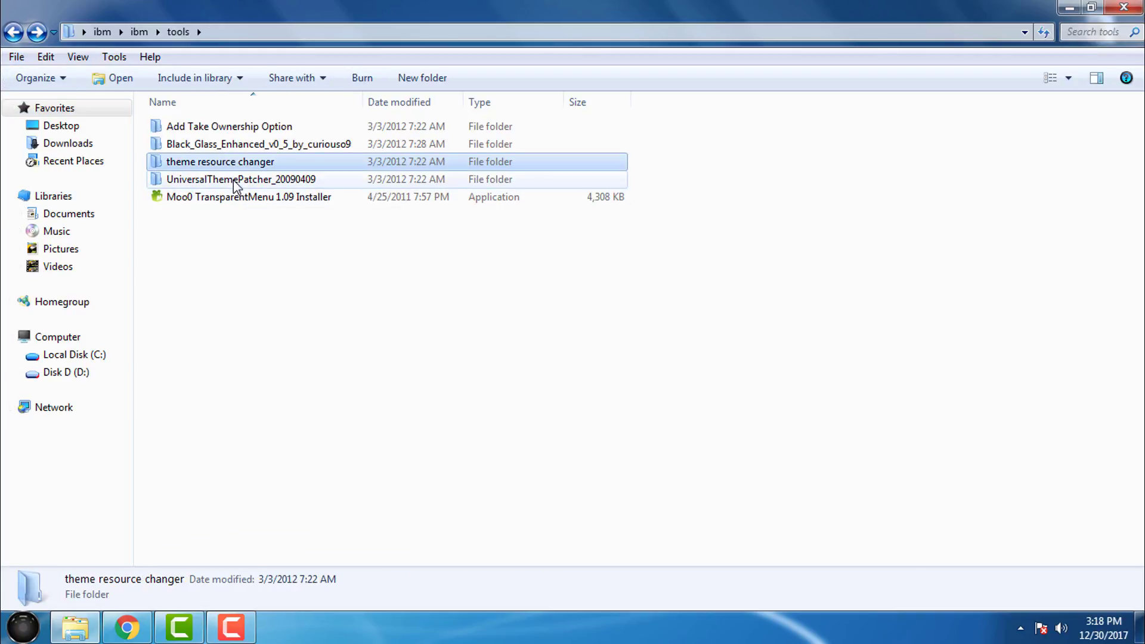
- Open UniversalThemePatcher_20090409 and select the UniversalThemePatcher-x86 application
double_click(236, 179)
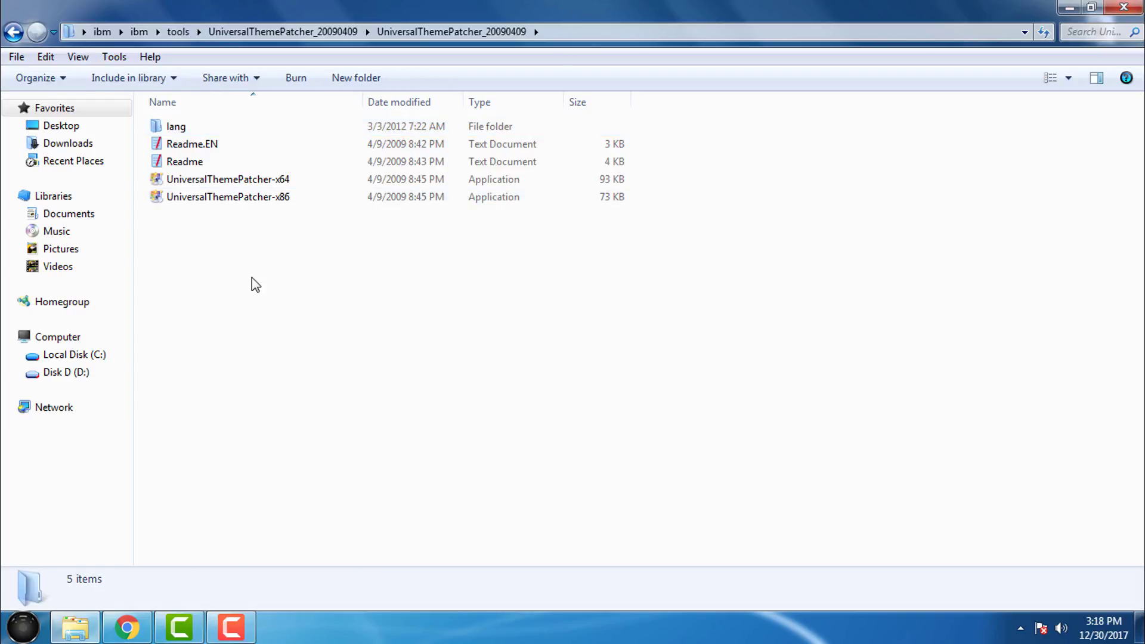
click(227, 179)
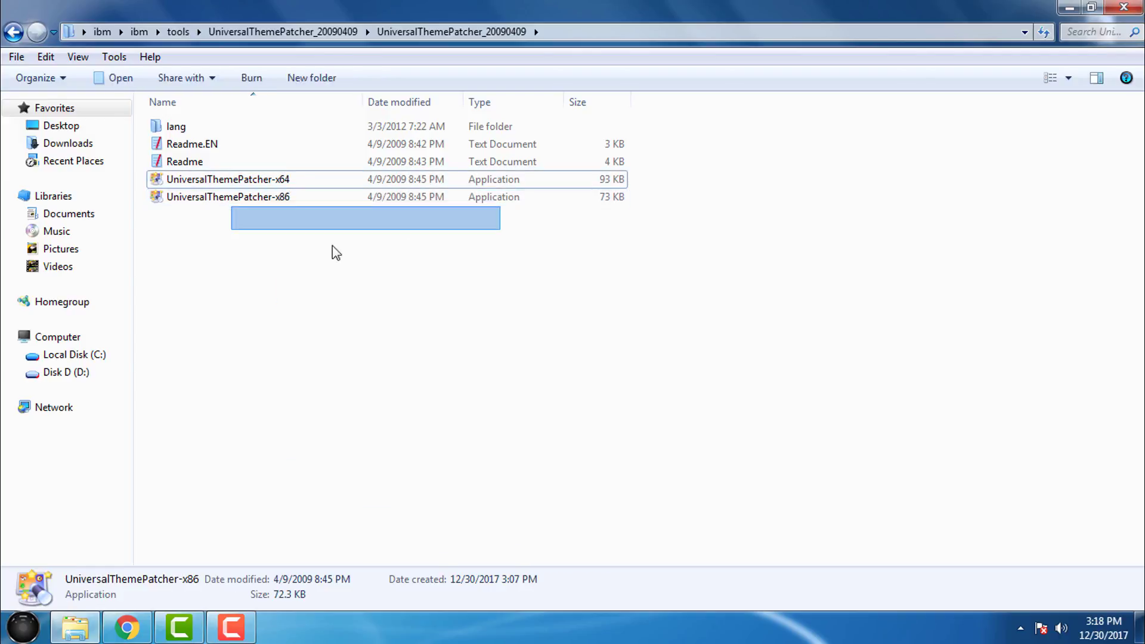
click(227, 180)
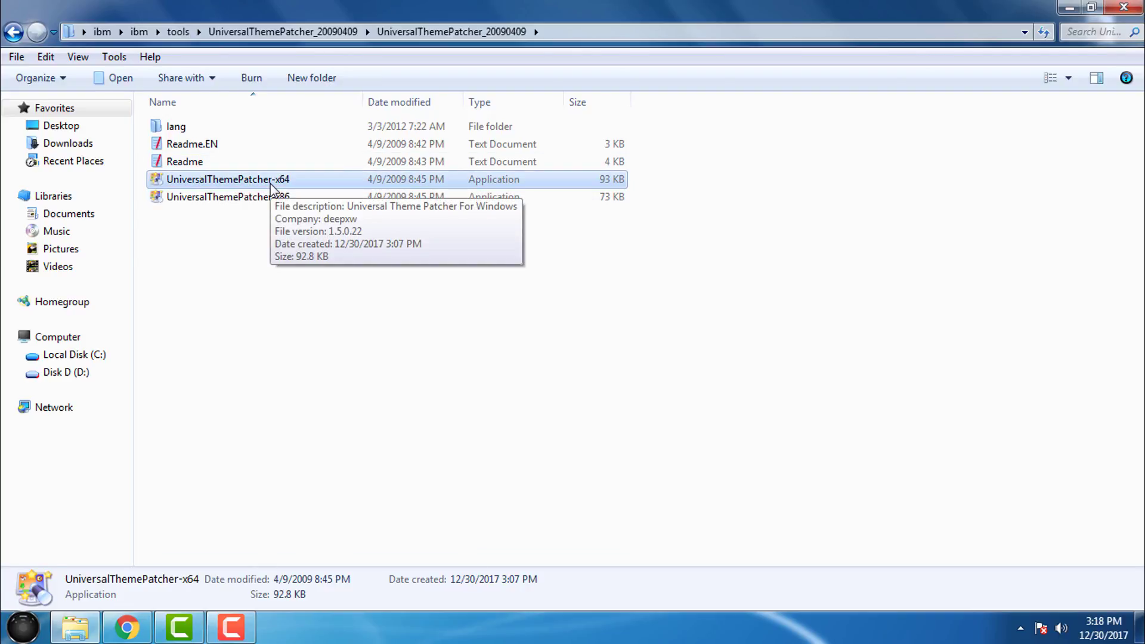
click(222, 197)
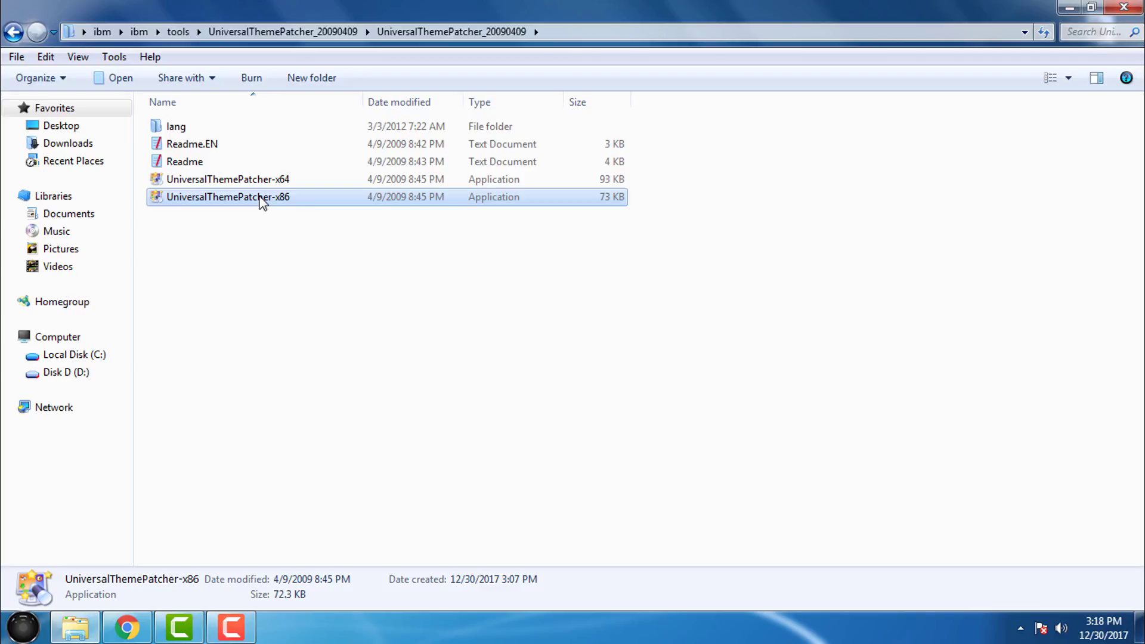
mouse_move(244, 197)
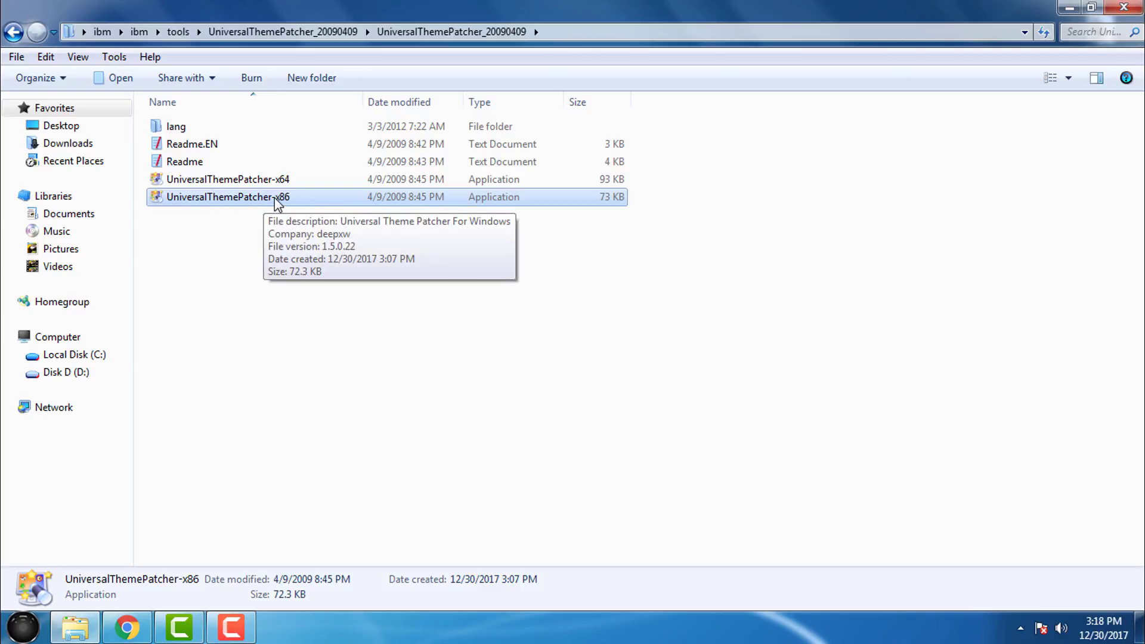
double_click(225, 196)
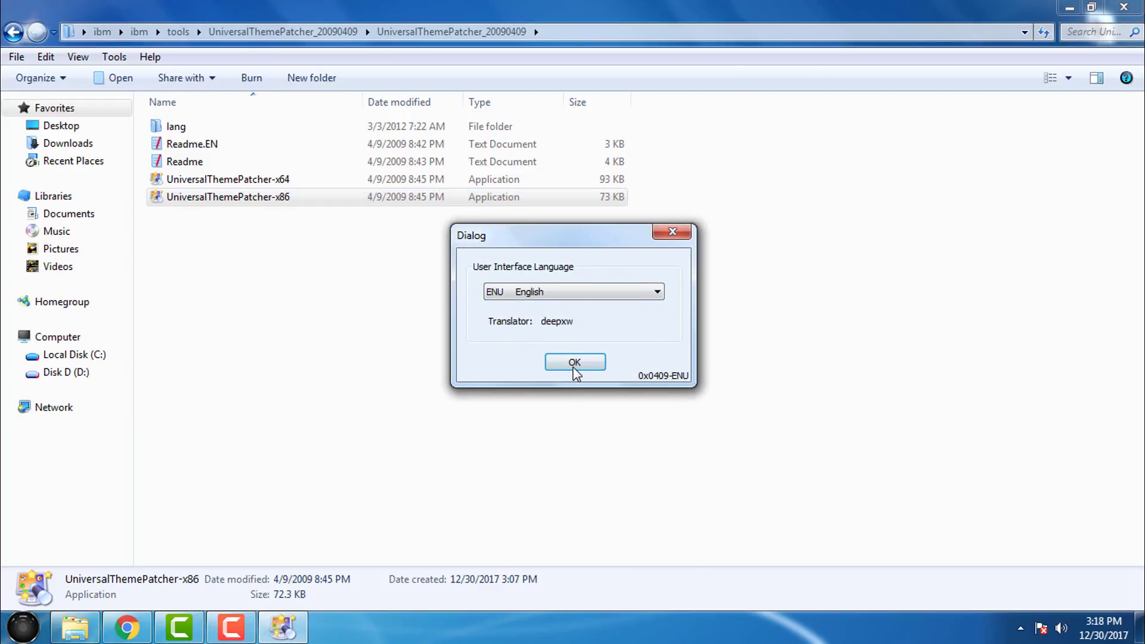
mouse_move(582, 372)
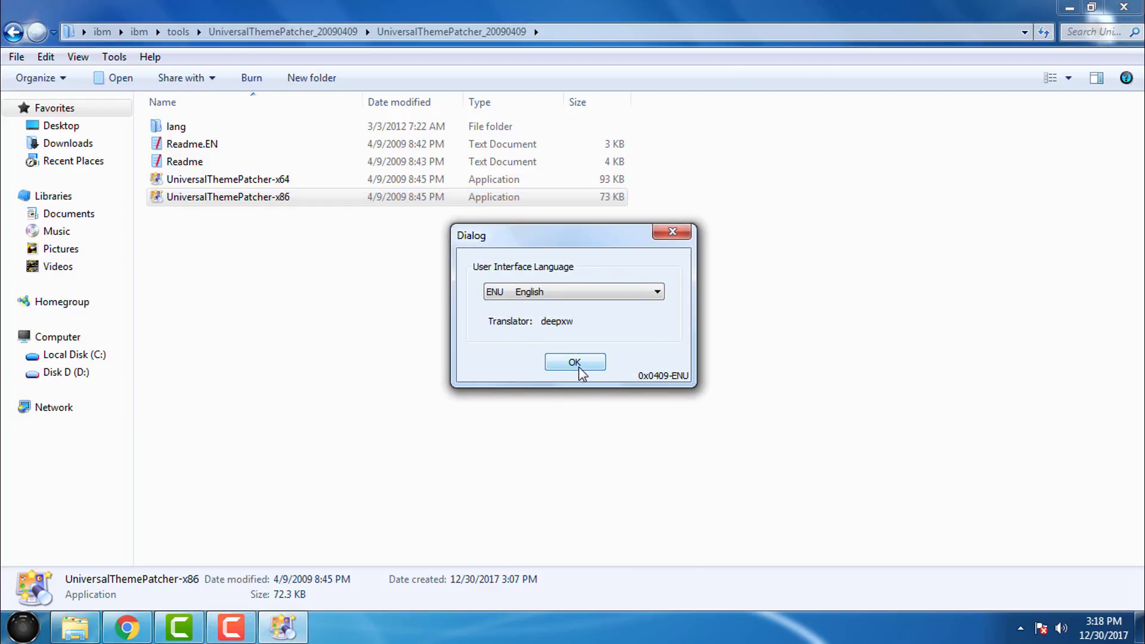
click(574, 362)
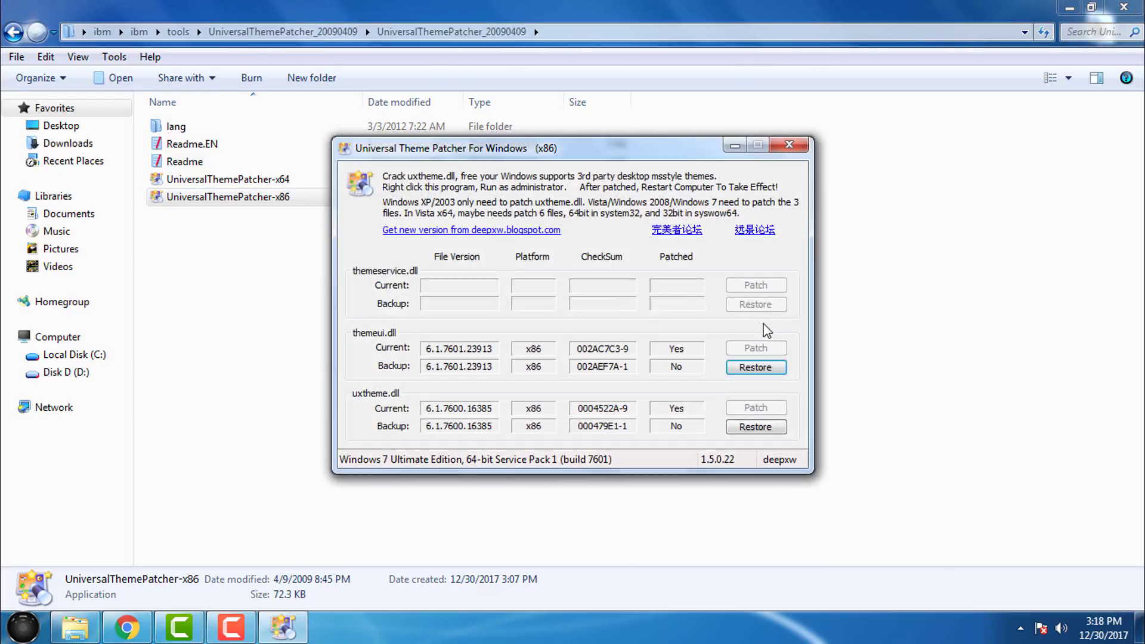
mouse_move(807, 412)
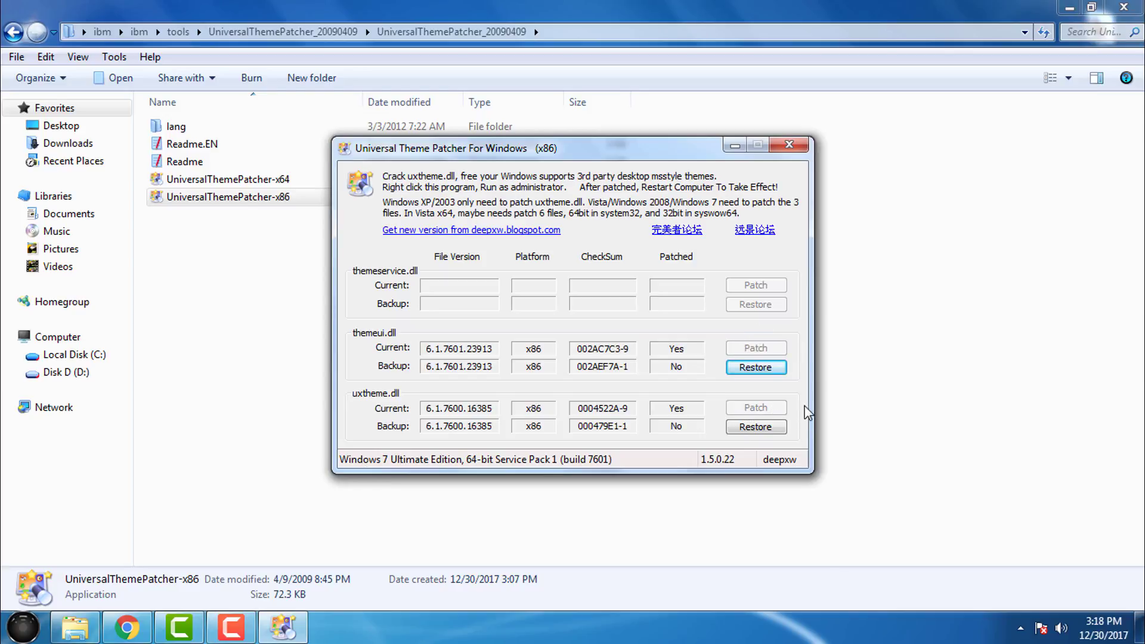
click(789, 145)
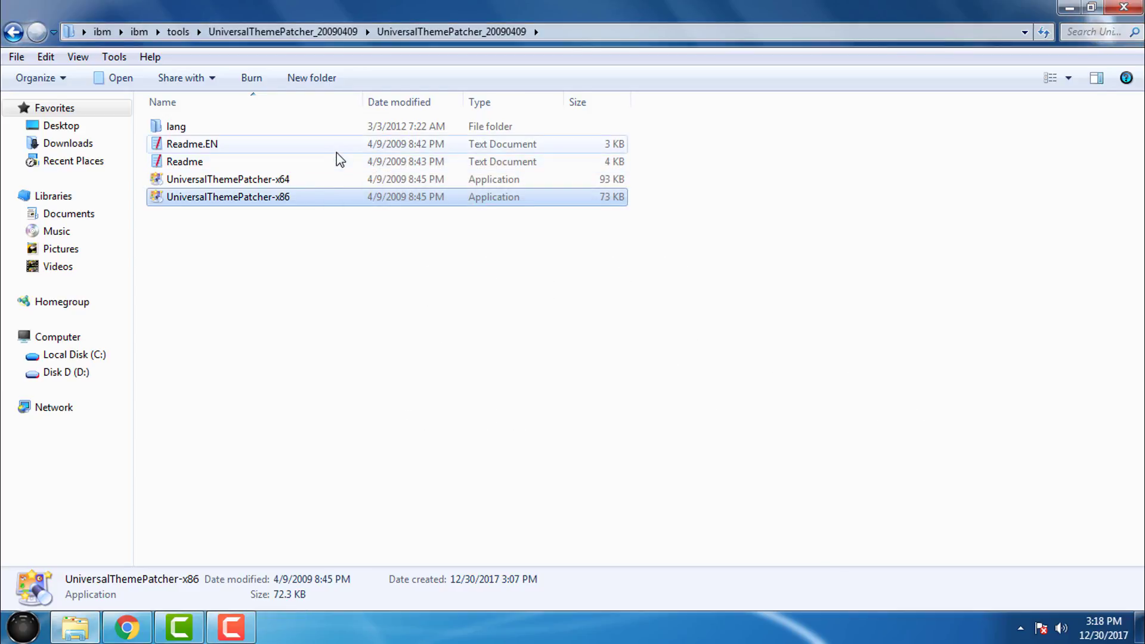
double_click(228, 178)
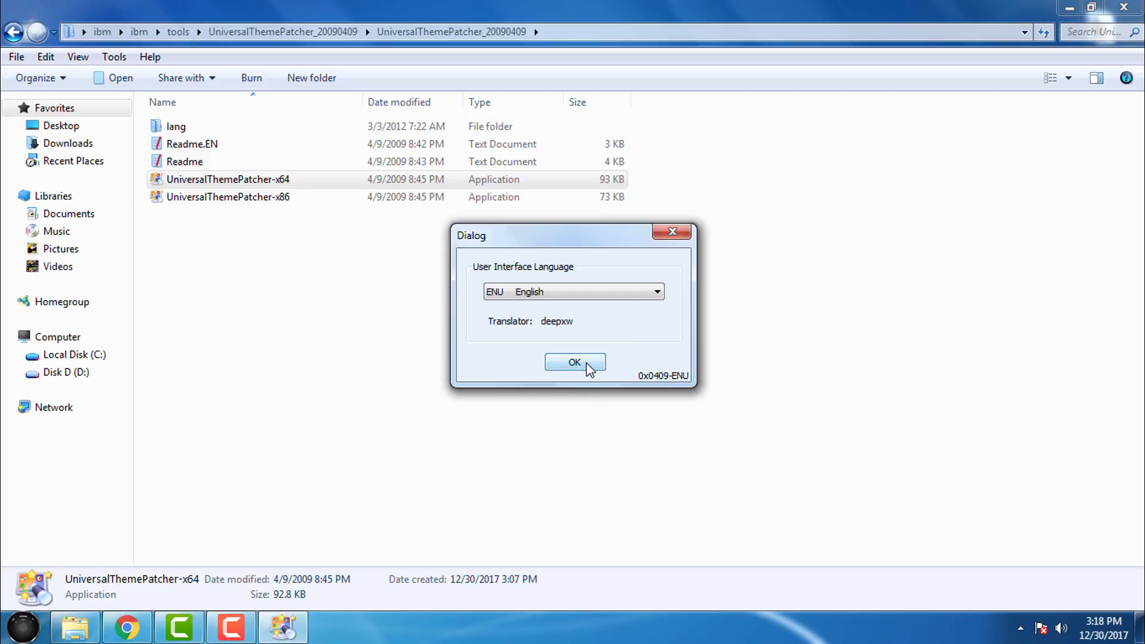
click(574, 362)
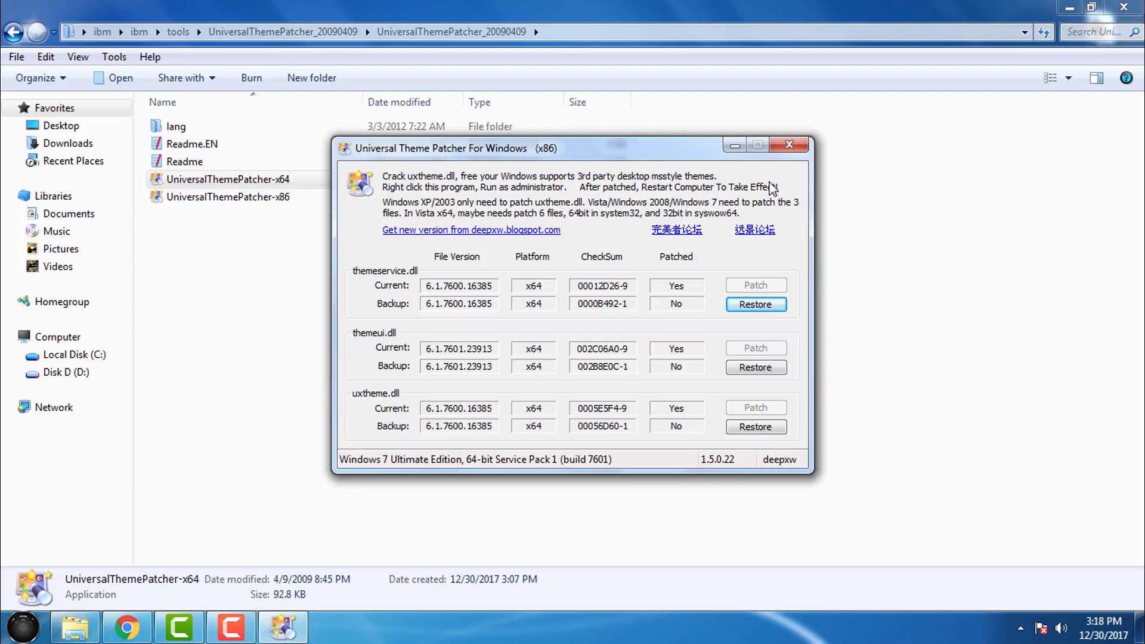
click(789, 144)
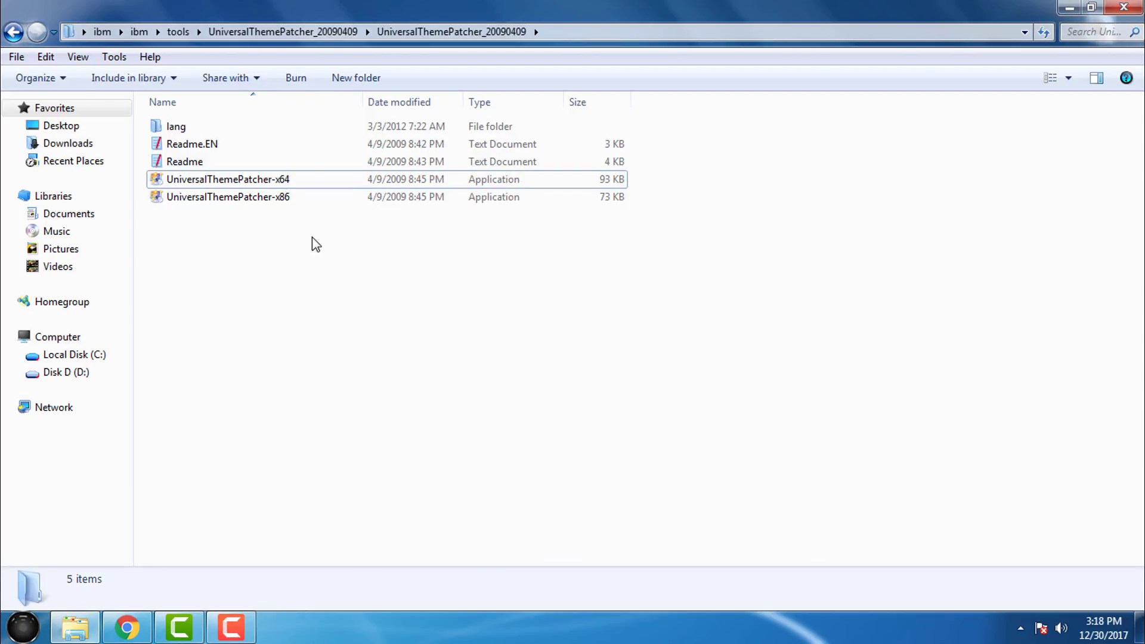
click(228, 197)
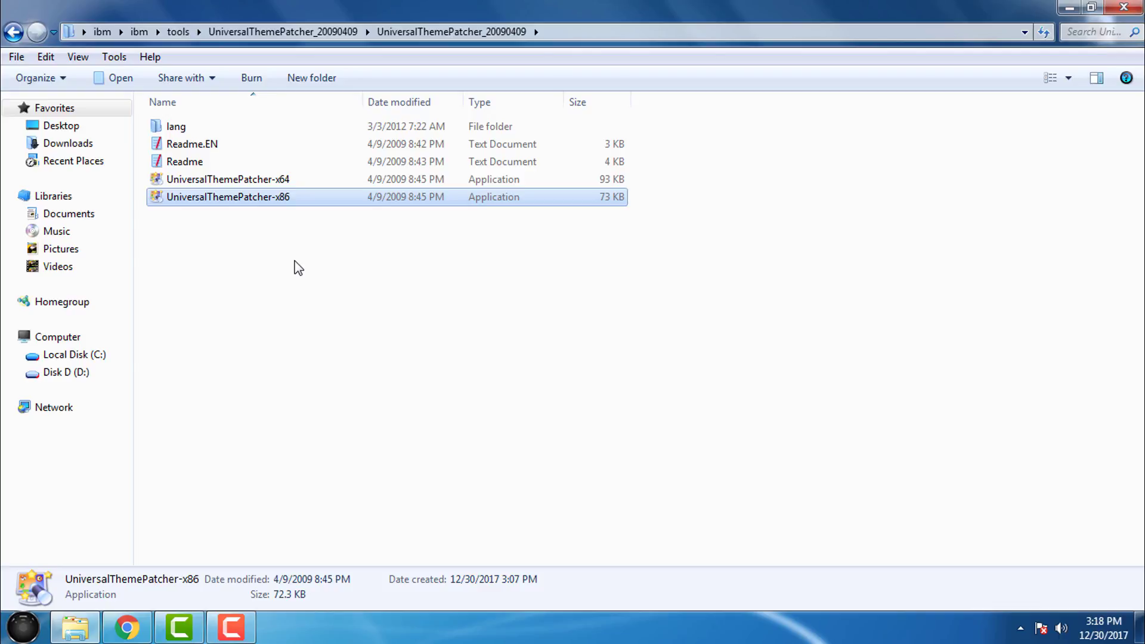
mouse_move(244, 213)
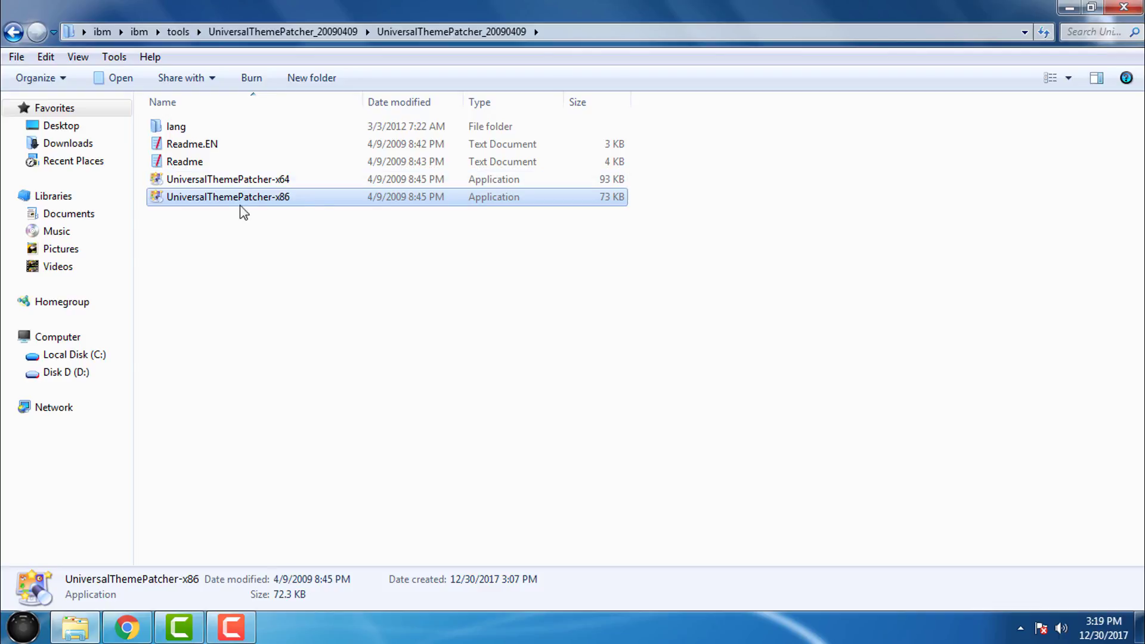
- Go back through patcher and tools folders to ibm, dismissing the desktop menu
click(13, 31)
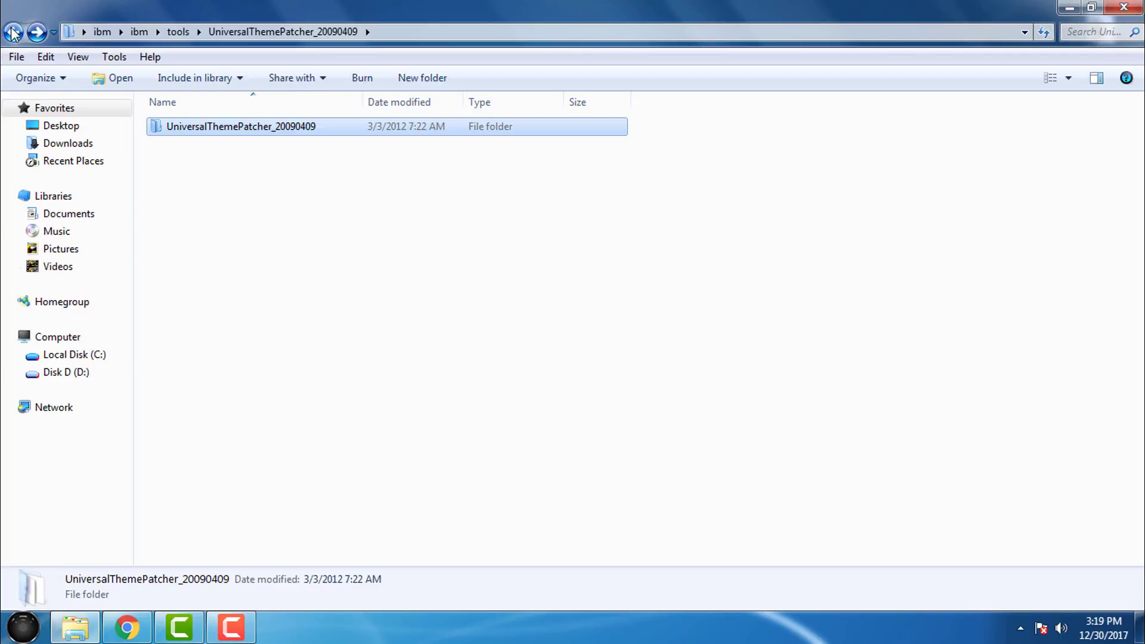
click(13, 31)
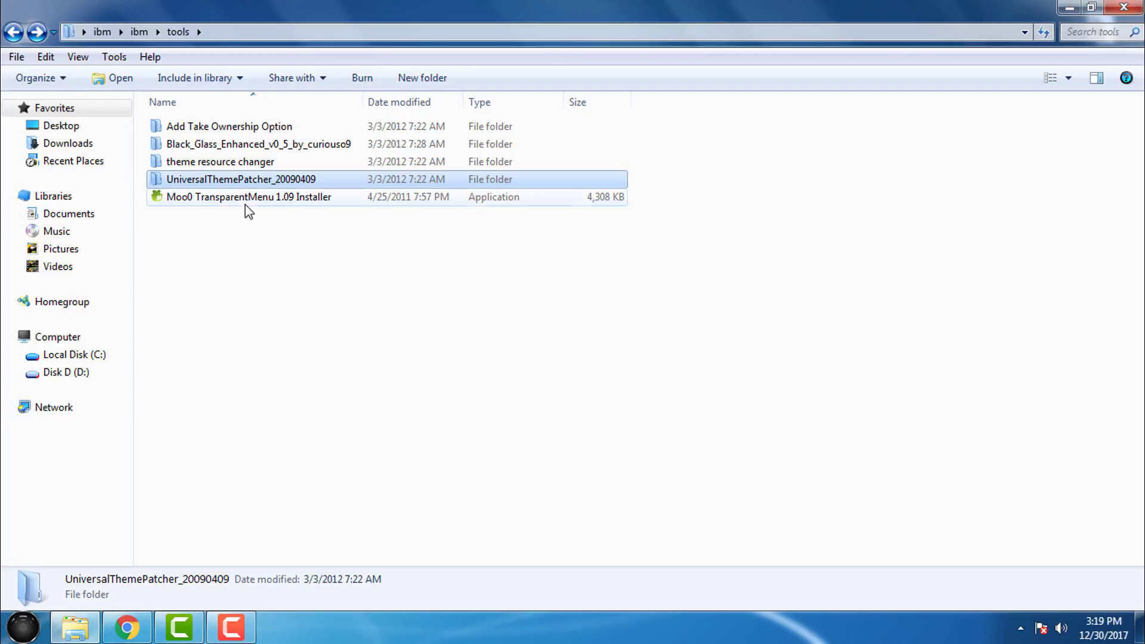
click(248, 196)
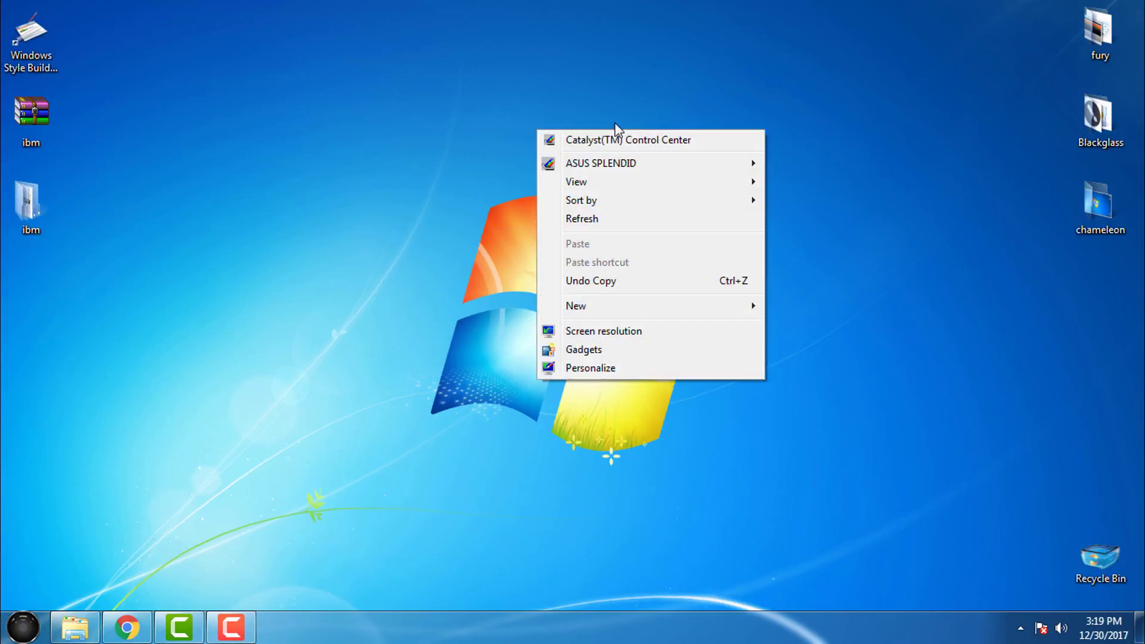
mouse_move(642, 124)
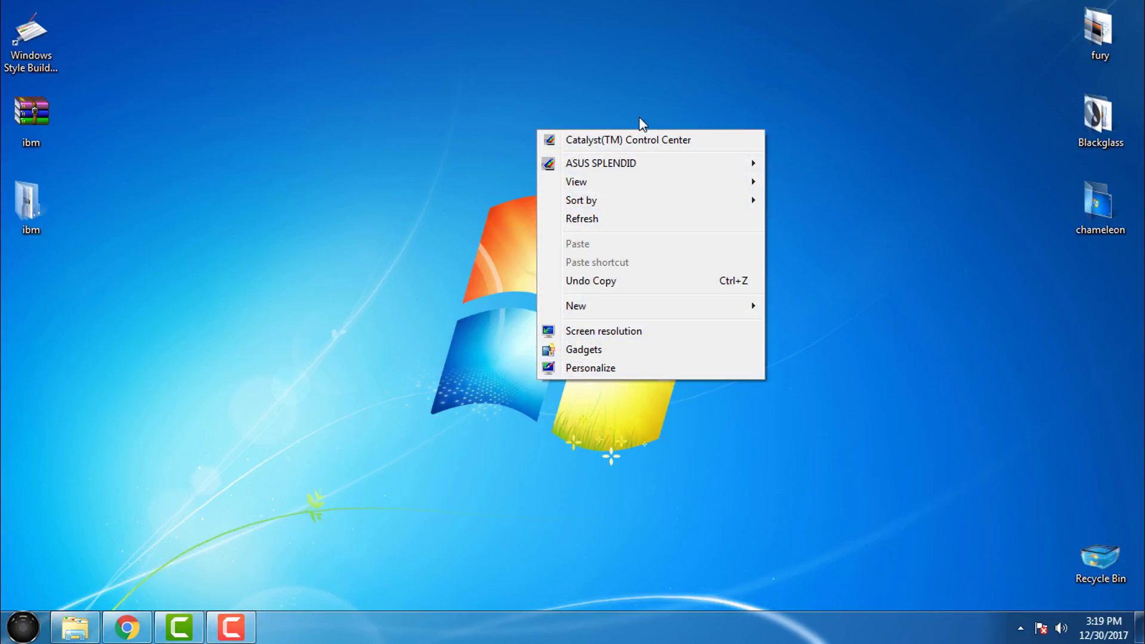
click(23, 625)
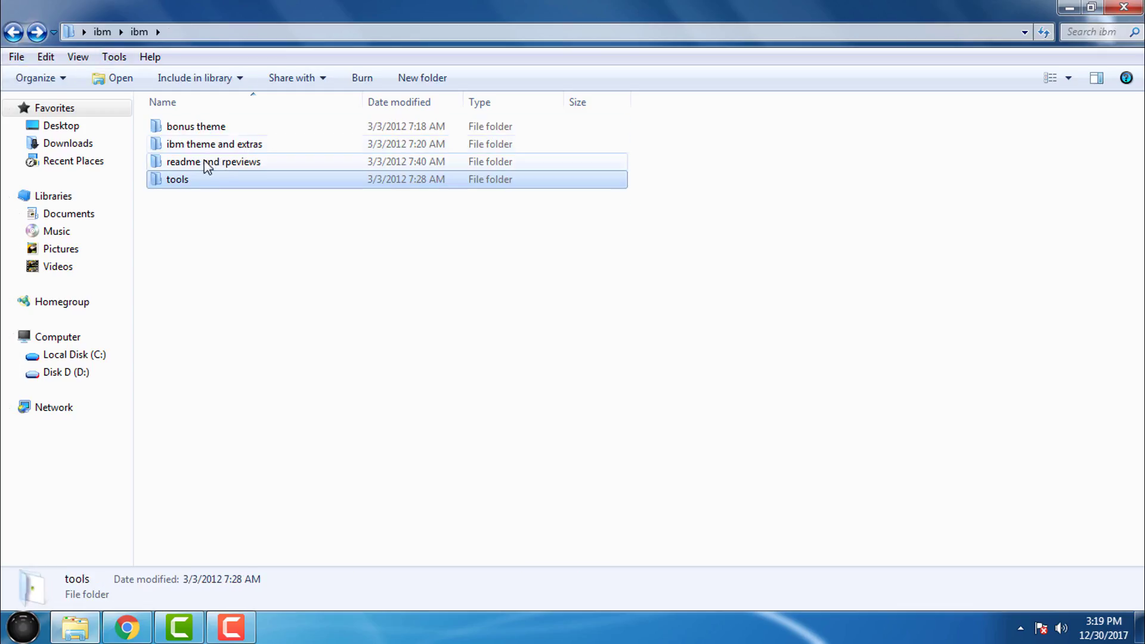
- Browse ibm theme and extras > system files > 32bit > system32, select wmploc.DLL, go back
double_click(214, 144)
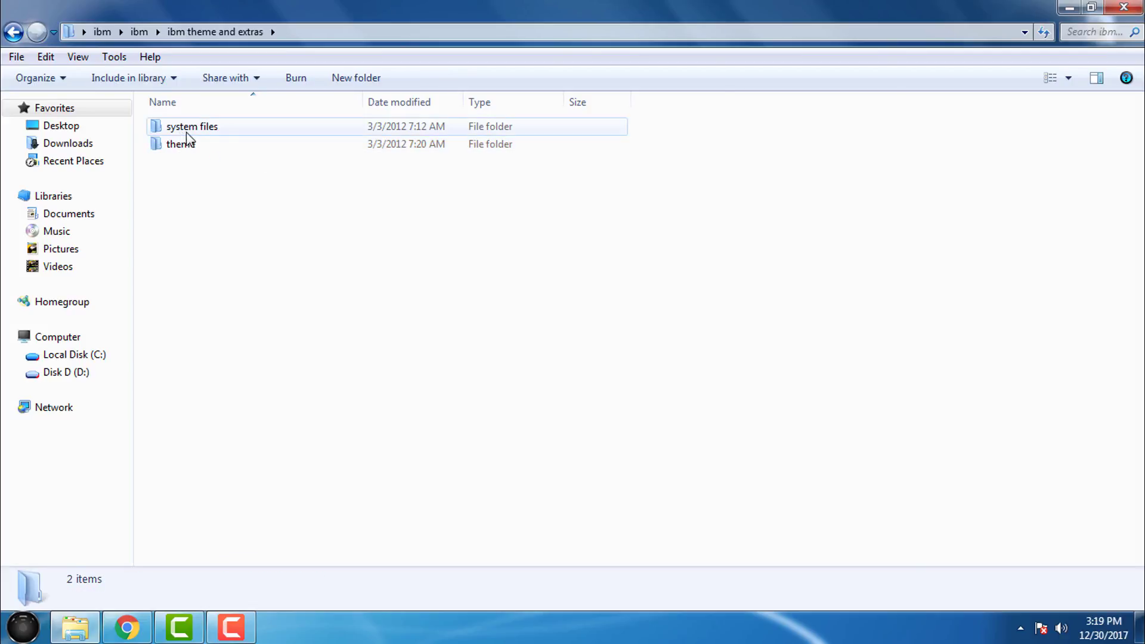
double_click(192, 126)
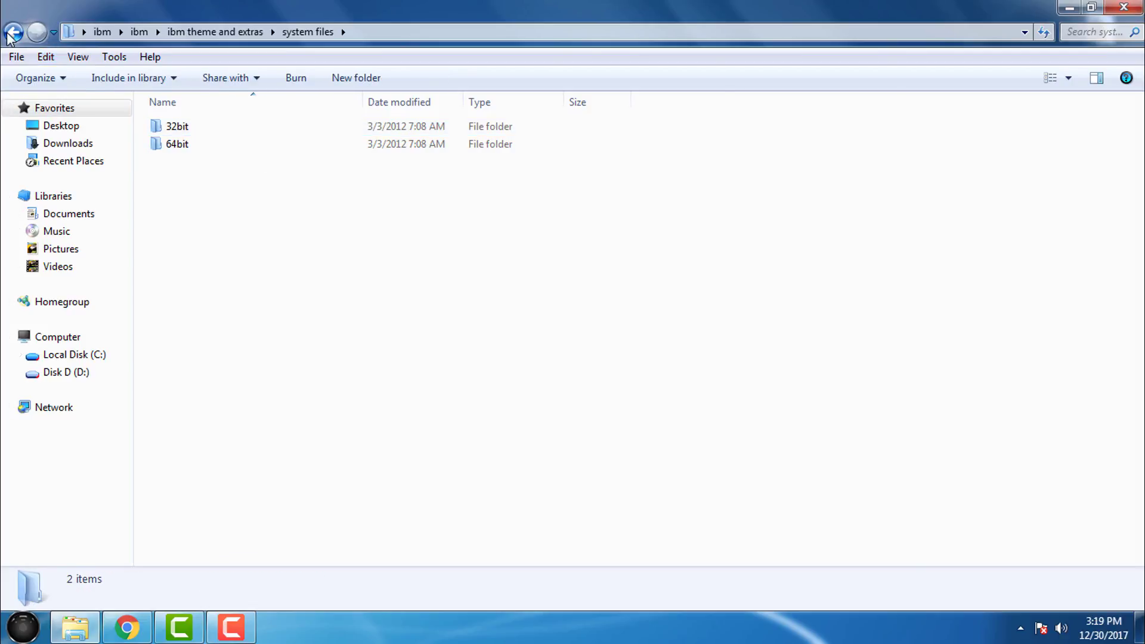
click(12, 31)
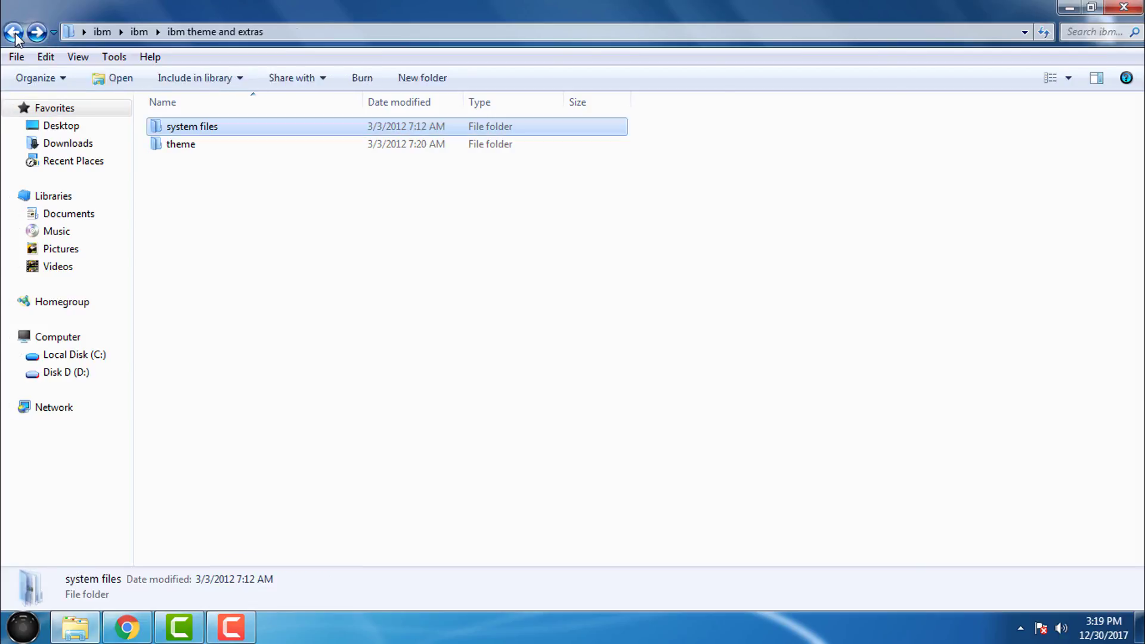
double_click(191, 127)
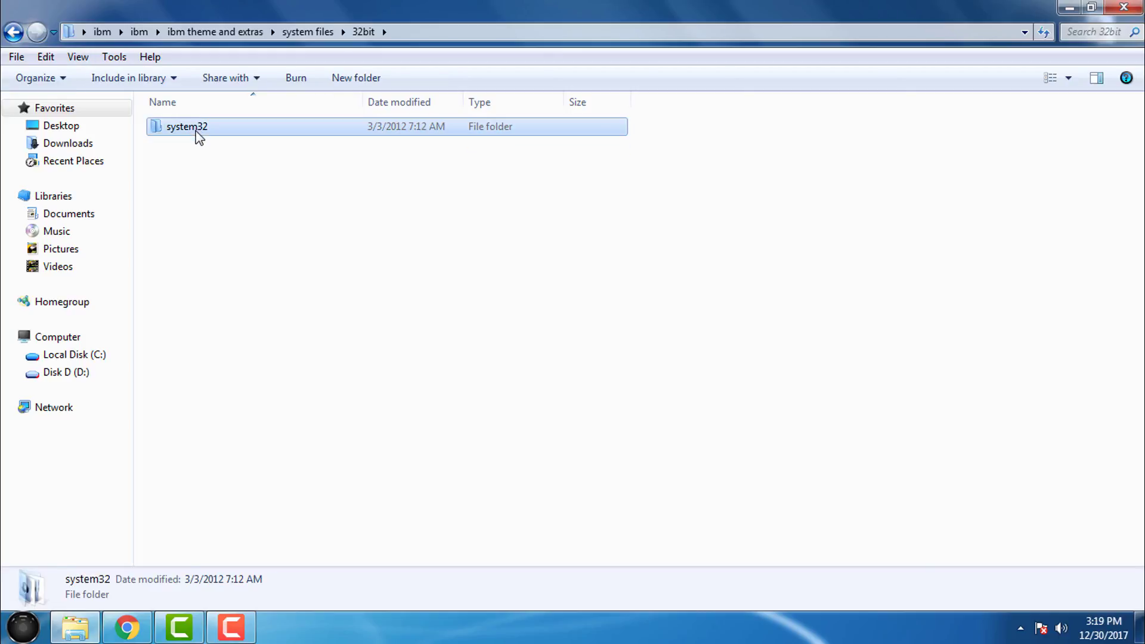
double_click(187, 126)
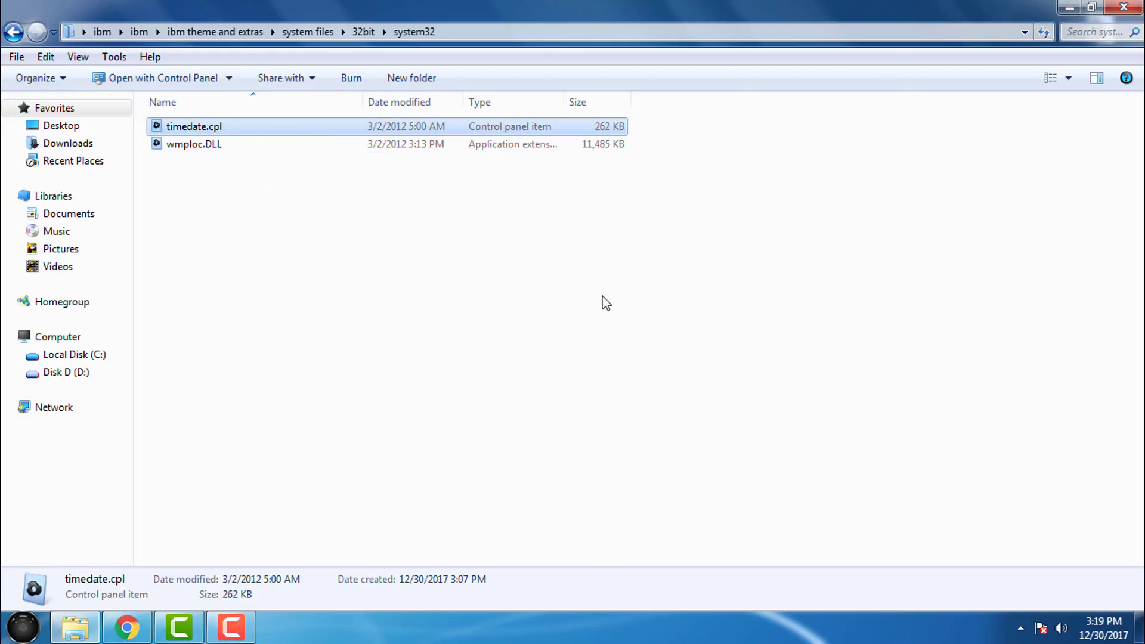
click(240, 174)
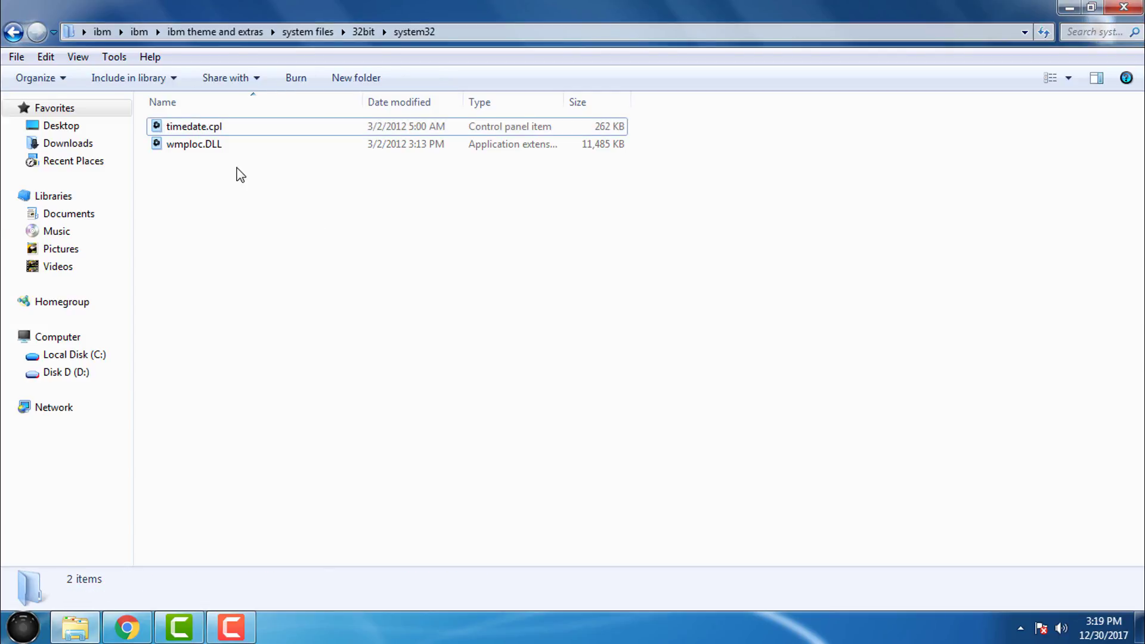
click(194, 144)
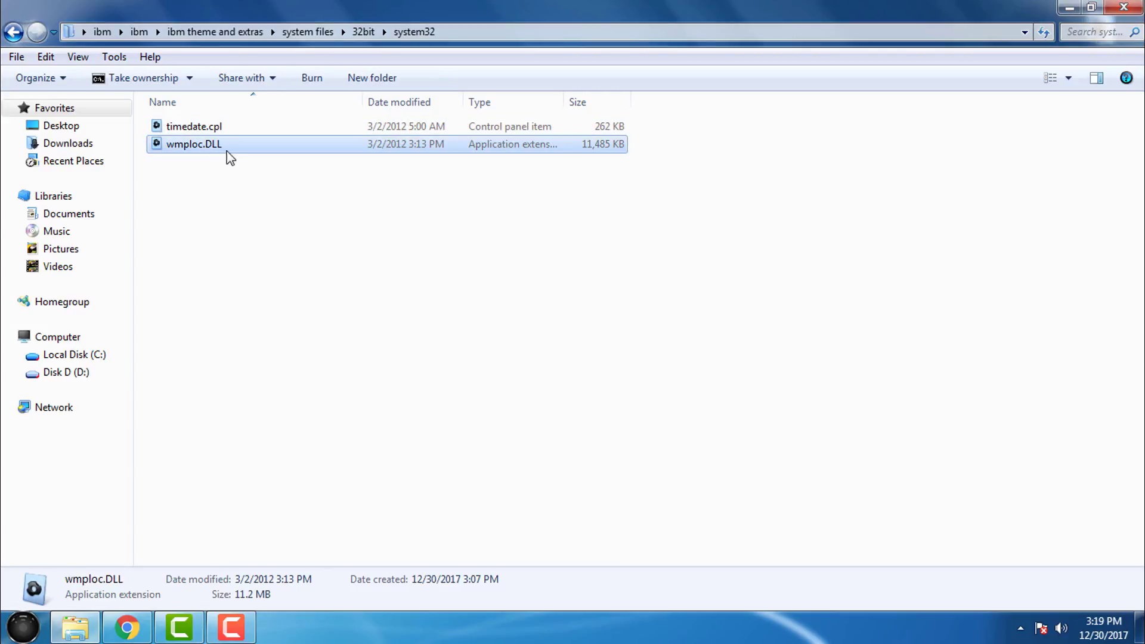
mouse_move(13, 30)
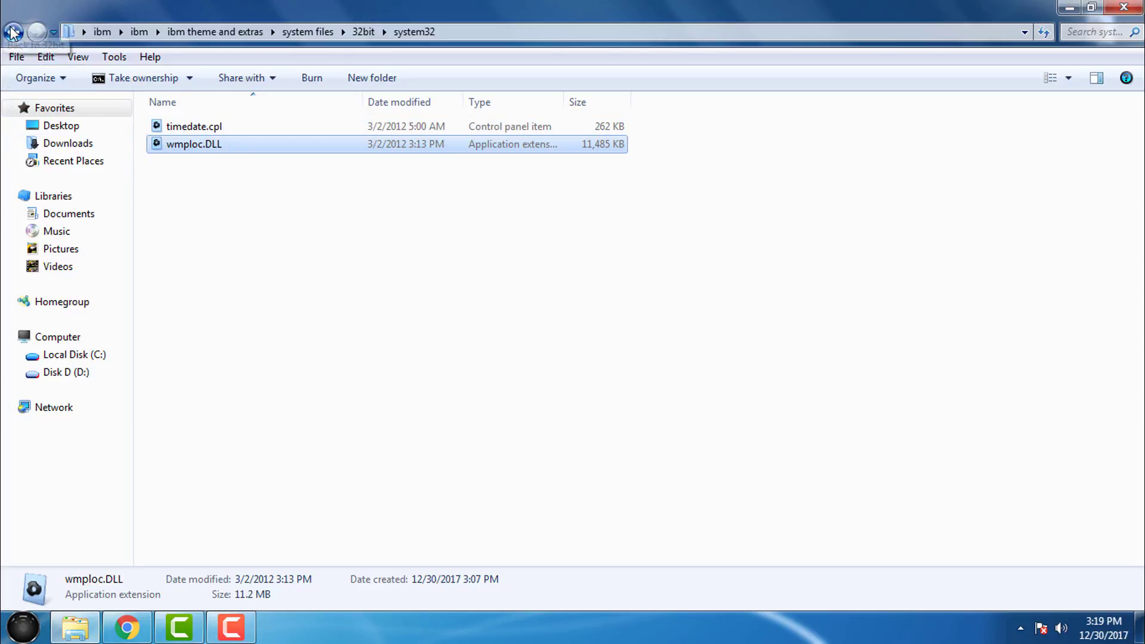
mouse_move(13, 30)
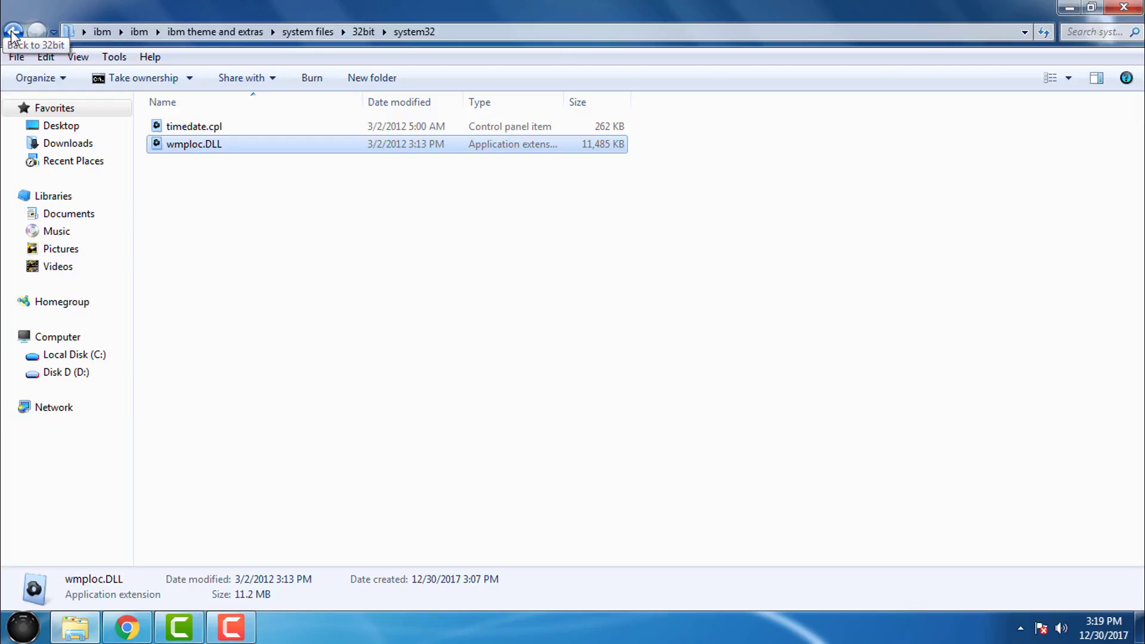
click(12, 32)
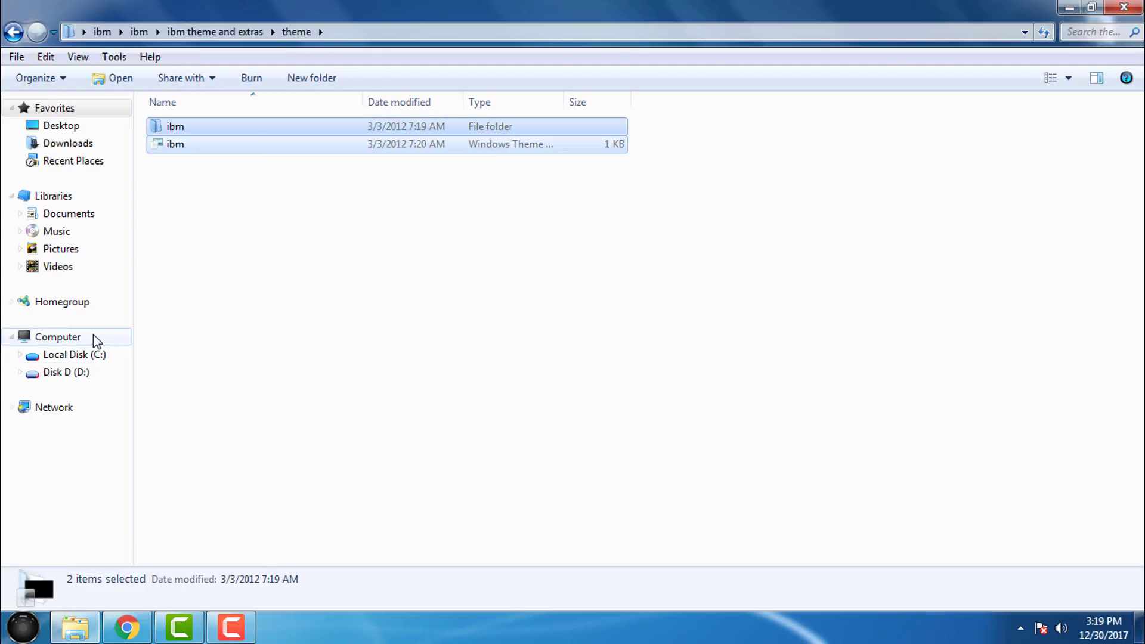
- Navigate Computer > Local Disk (C:) > Windows > Resources into the Themes folder
click(56, 337)
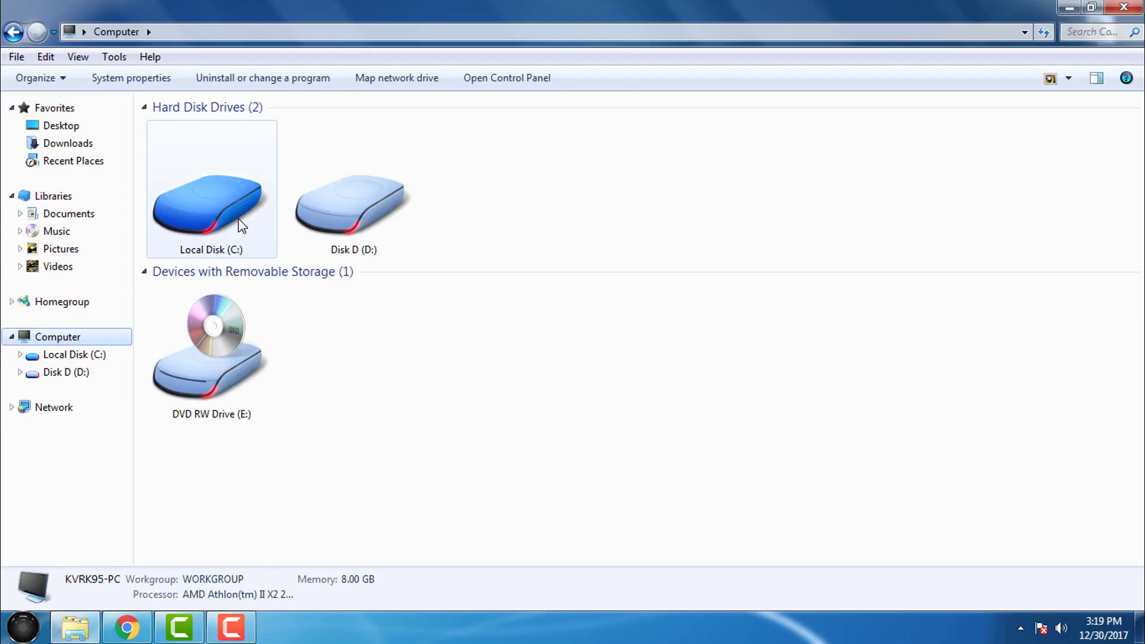
click(211, 196)
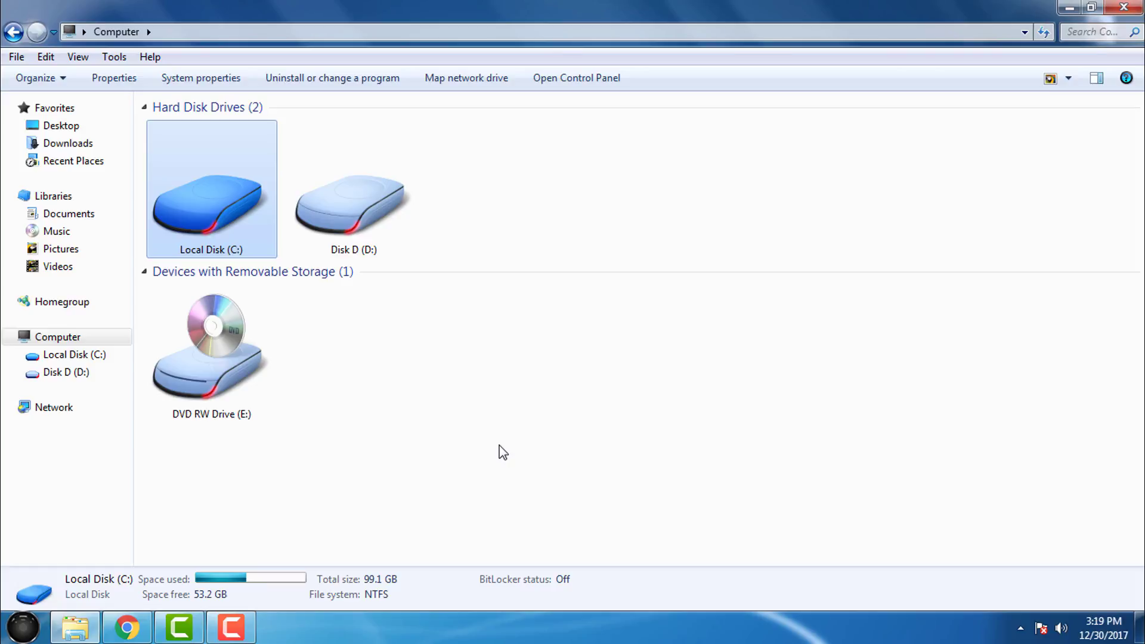
mouse_move(465, 426)
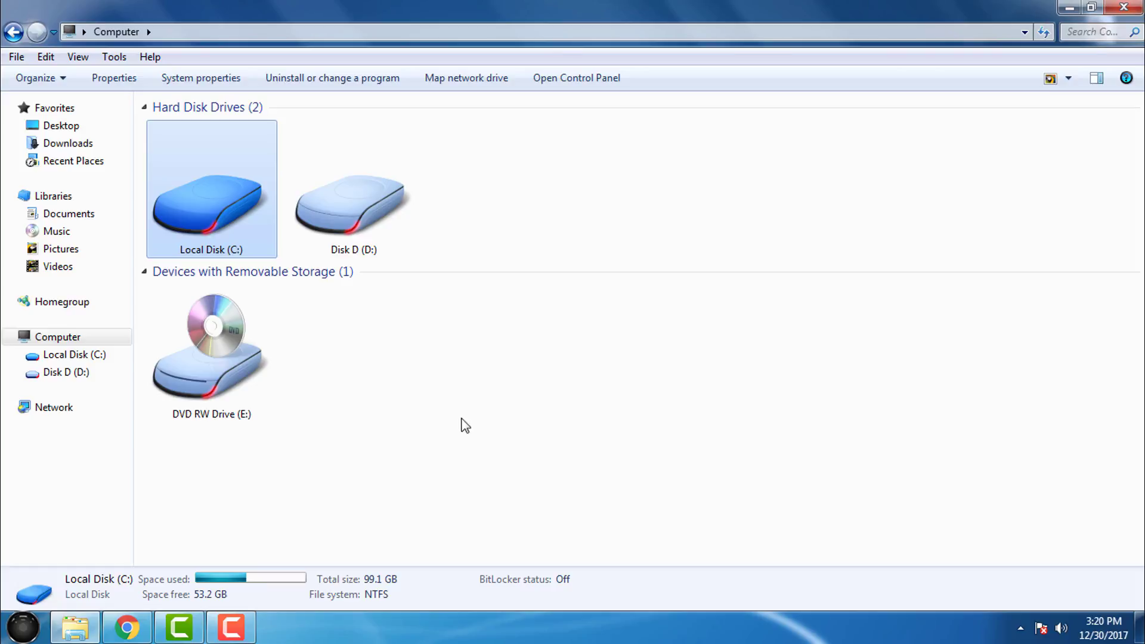
click(354, 197)
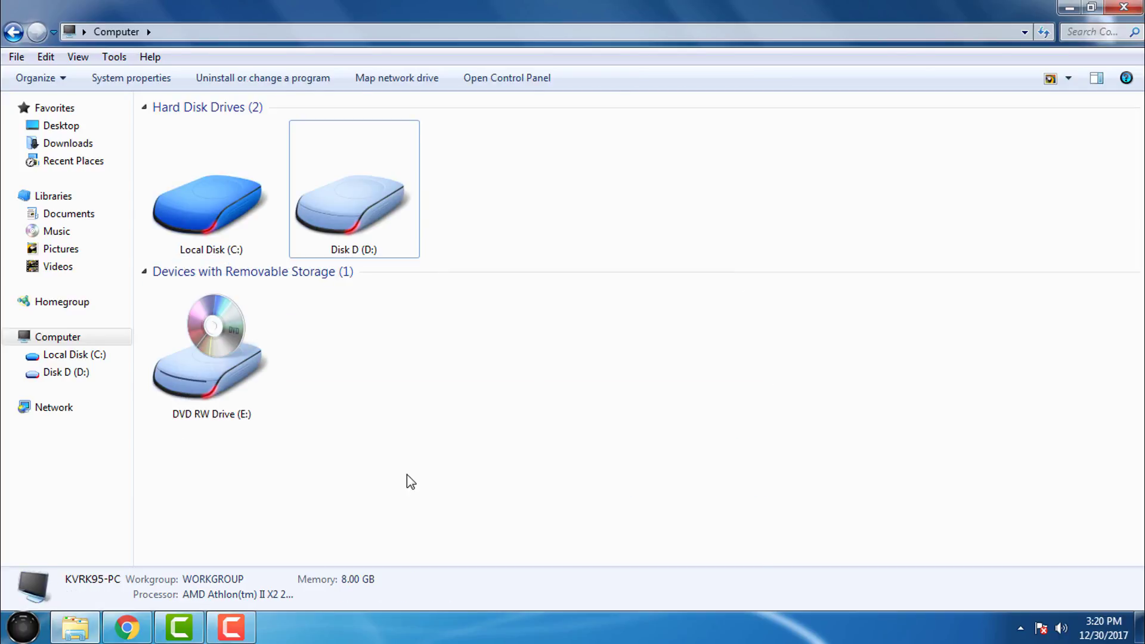
double_click(211, 204)
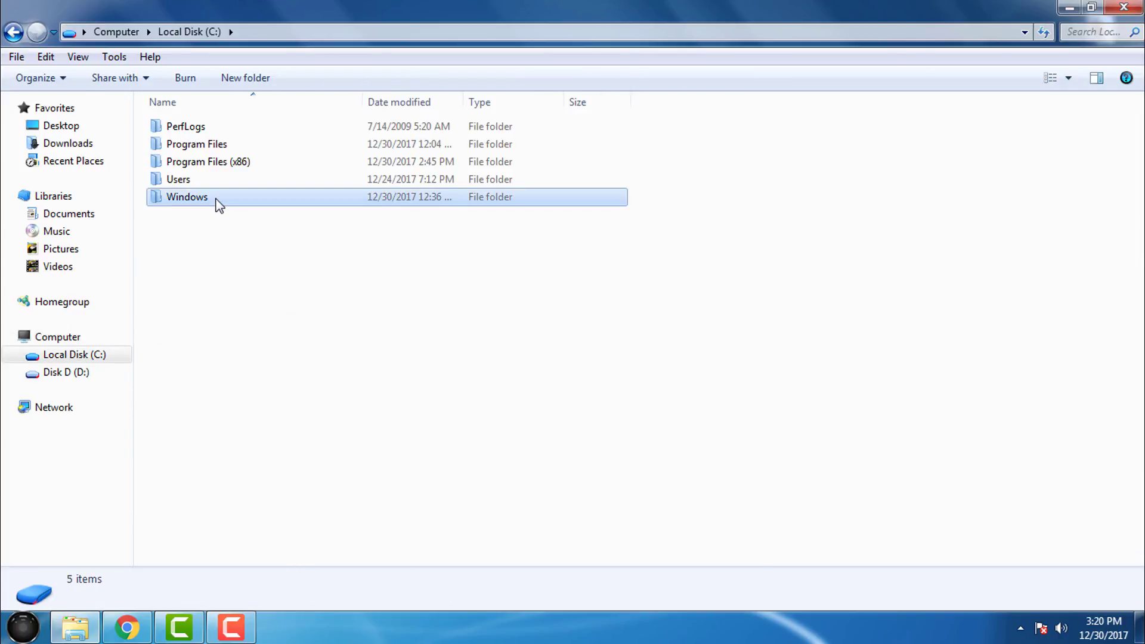
double_click(186, 197)
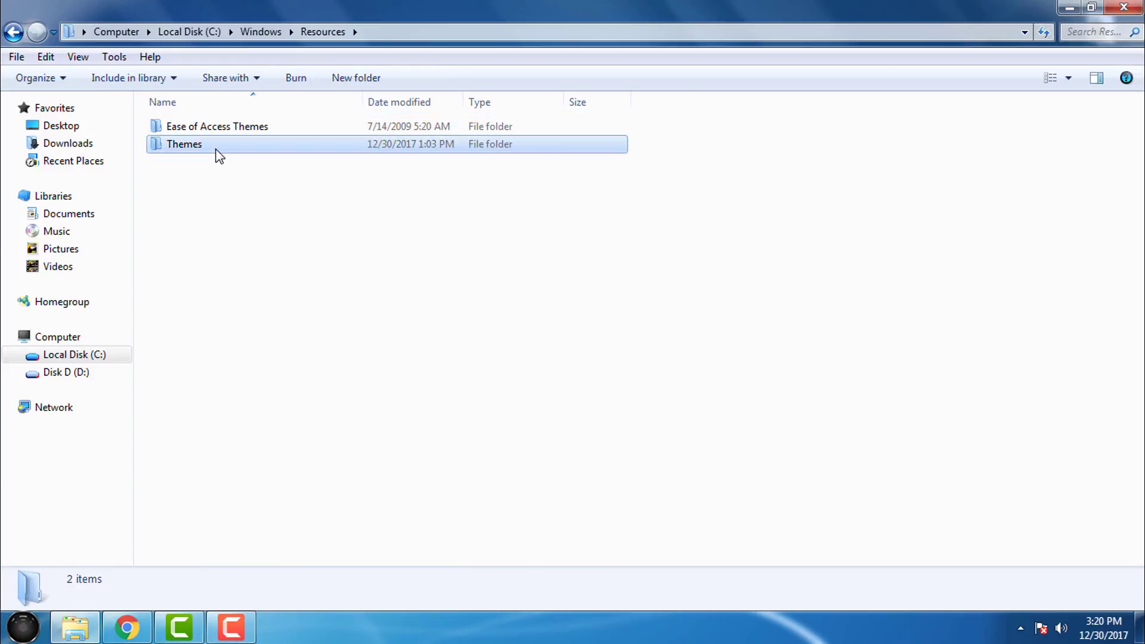
double_click(183, 144)
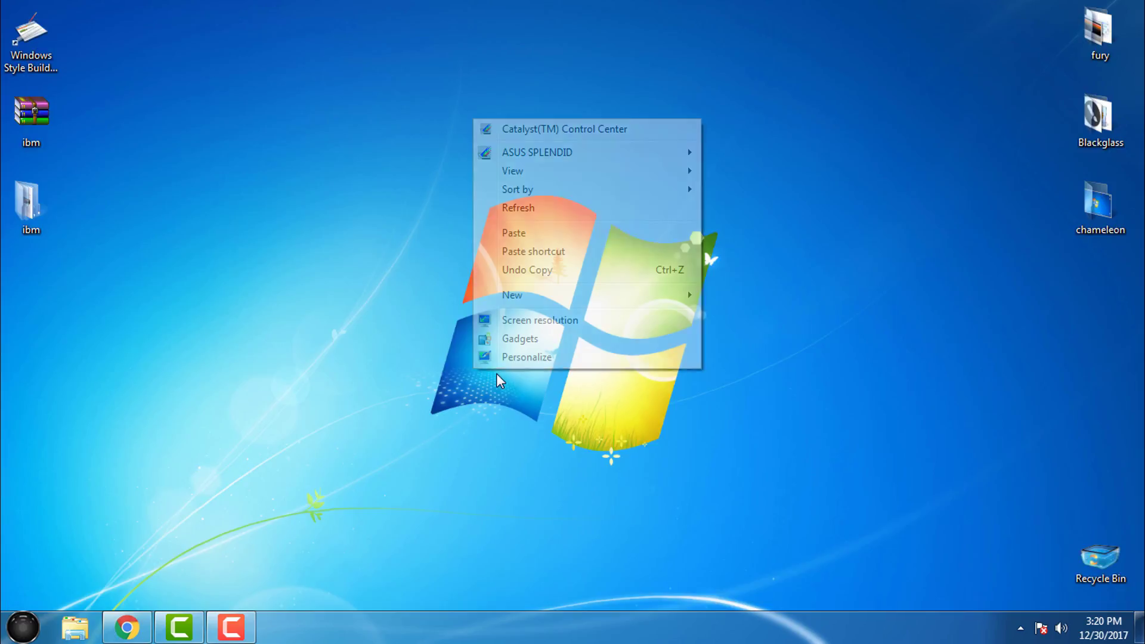
- Open Personalization, scroll to Installed Themes and apply the ibm theme
click(526, 358)
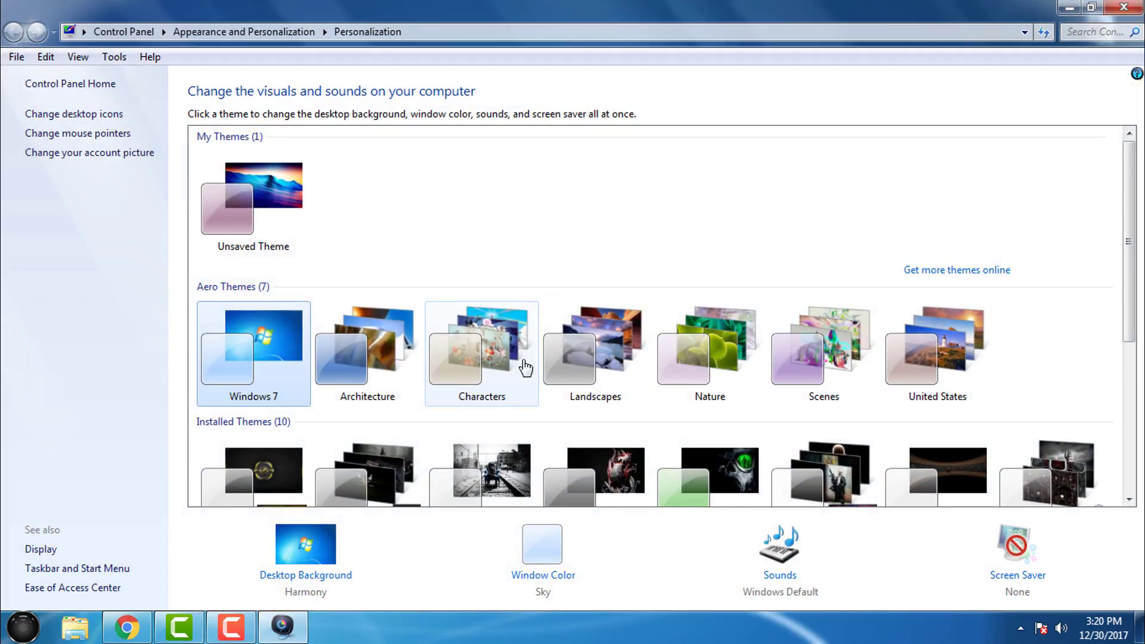
scroll(down, 3)
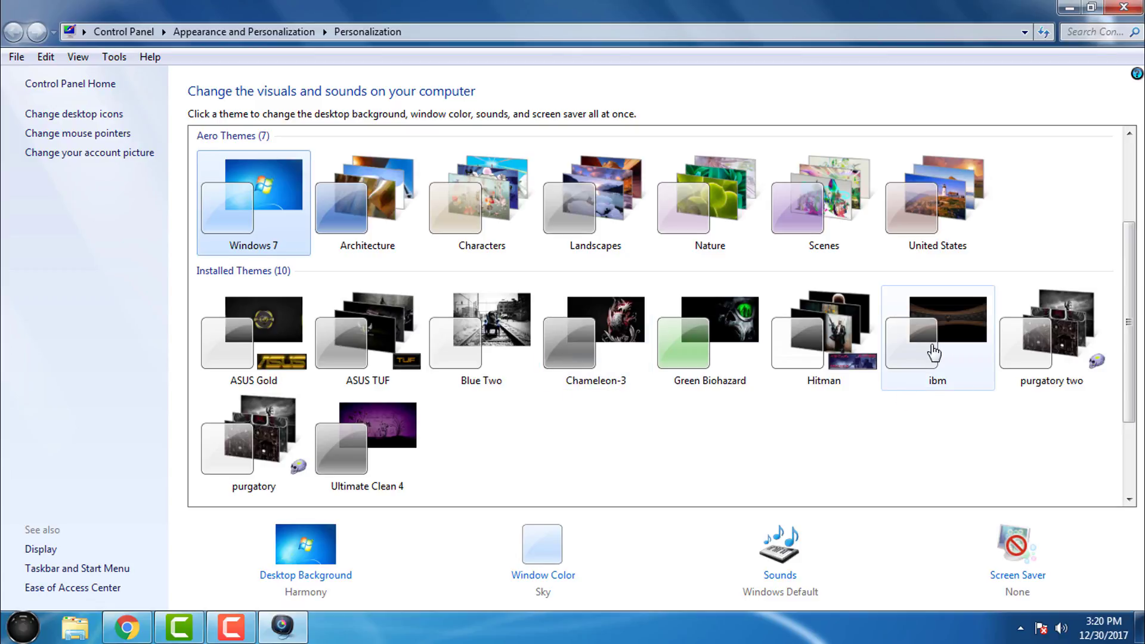
click(937, 336)
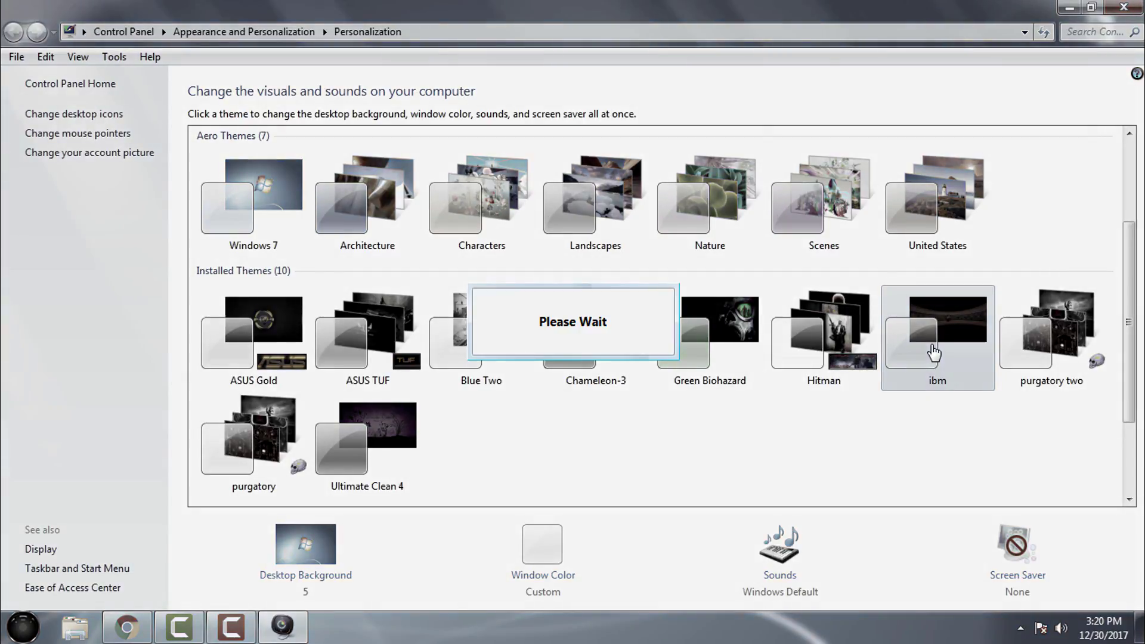
mouse_move(935, 344)
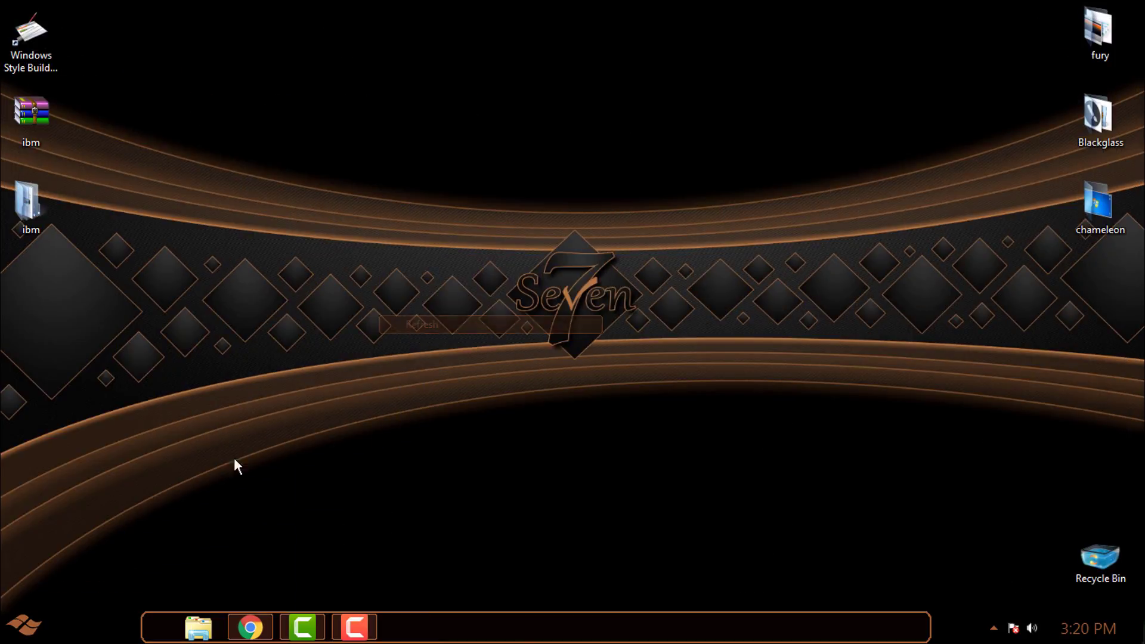
- Reopen the desktop ibm folder and browse tools > Black Glass Enhanced
click(199, 628)
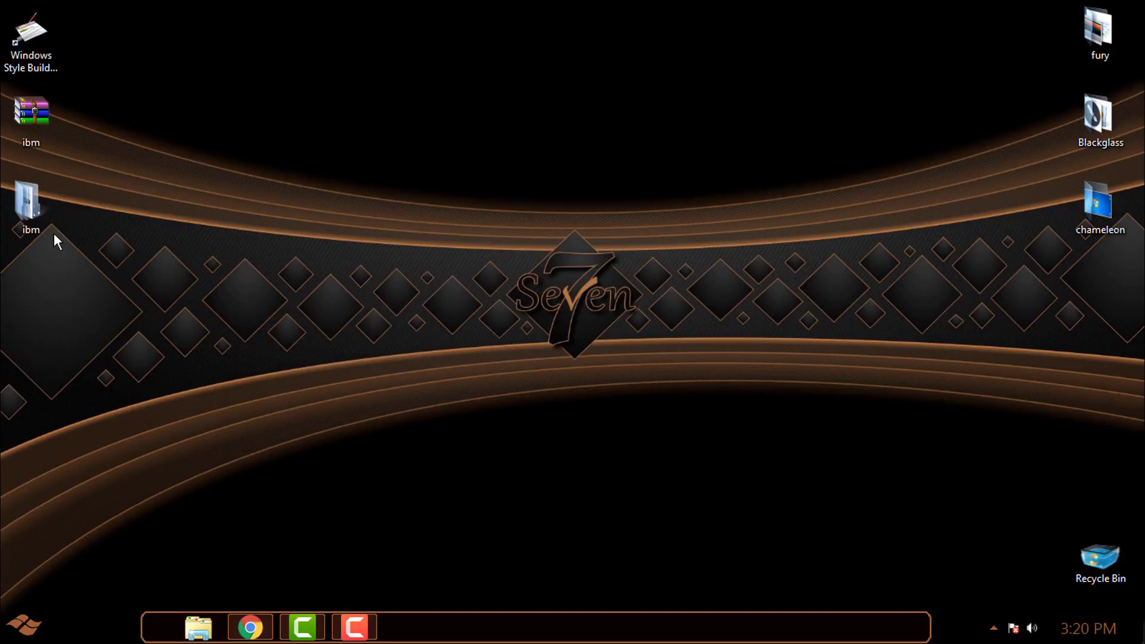
double_click(28, 206)
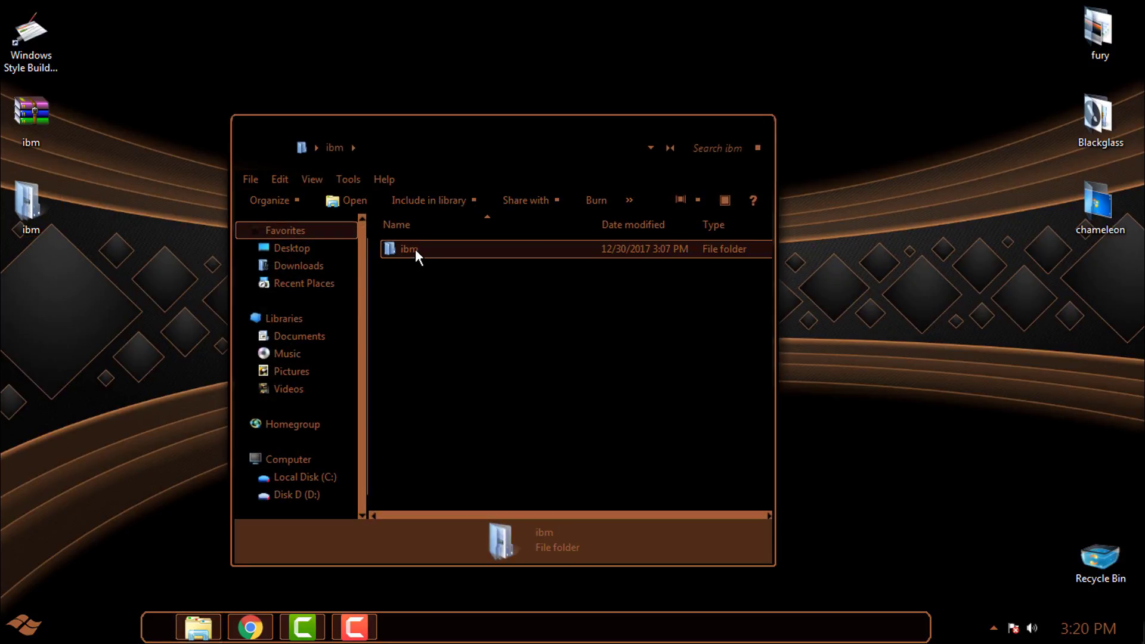
double_click(408, 249)
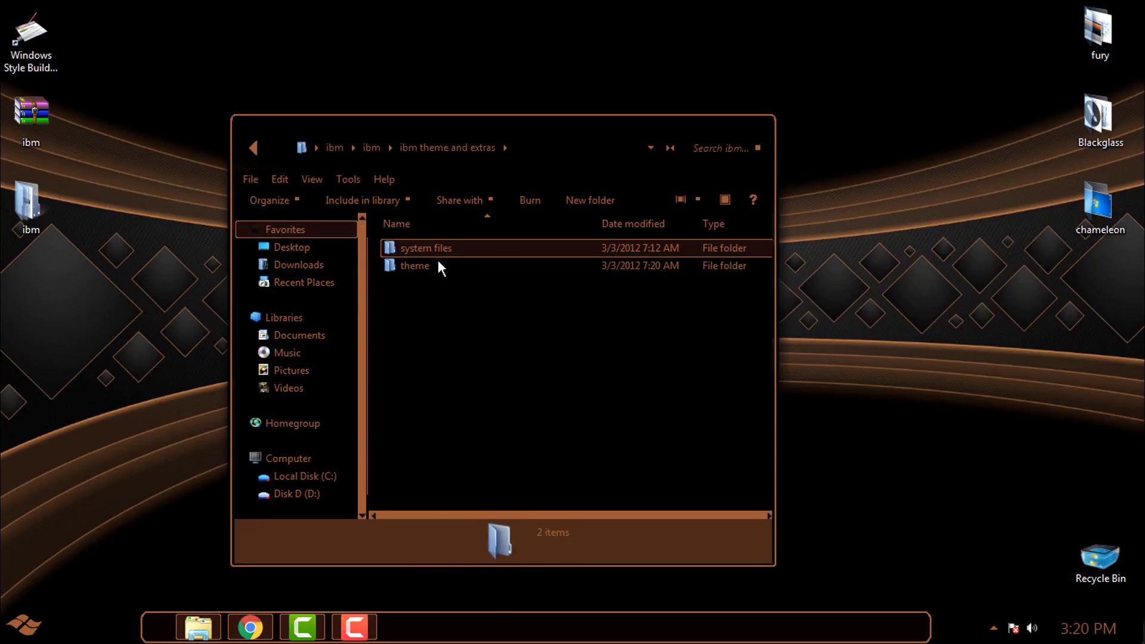
click(253, 148)
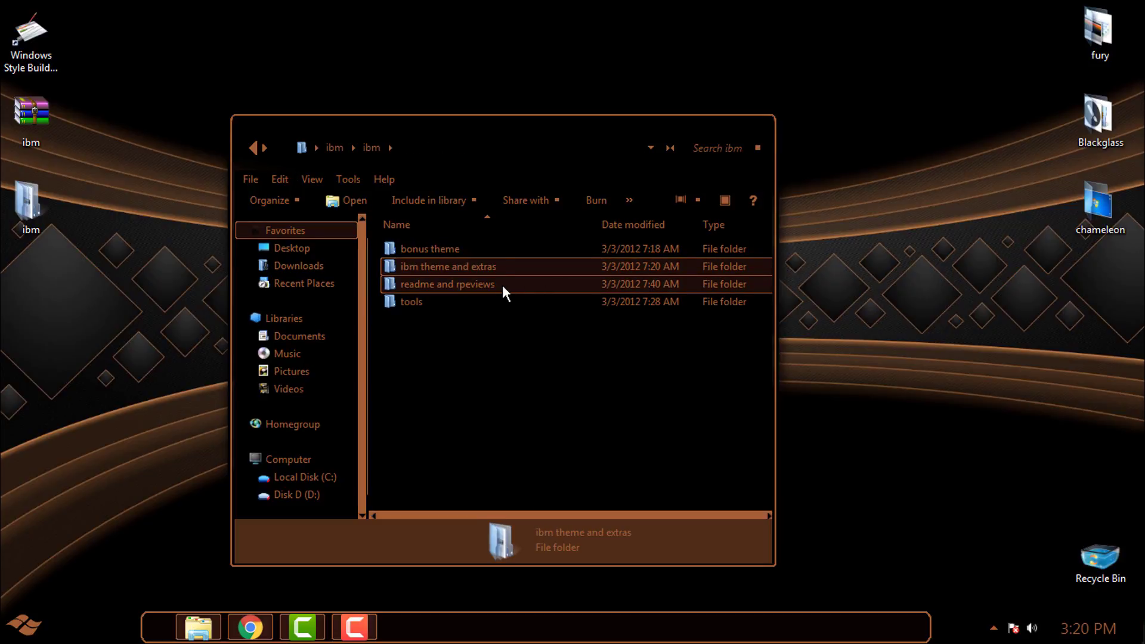
click(411, 302)
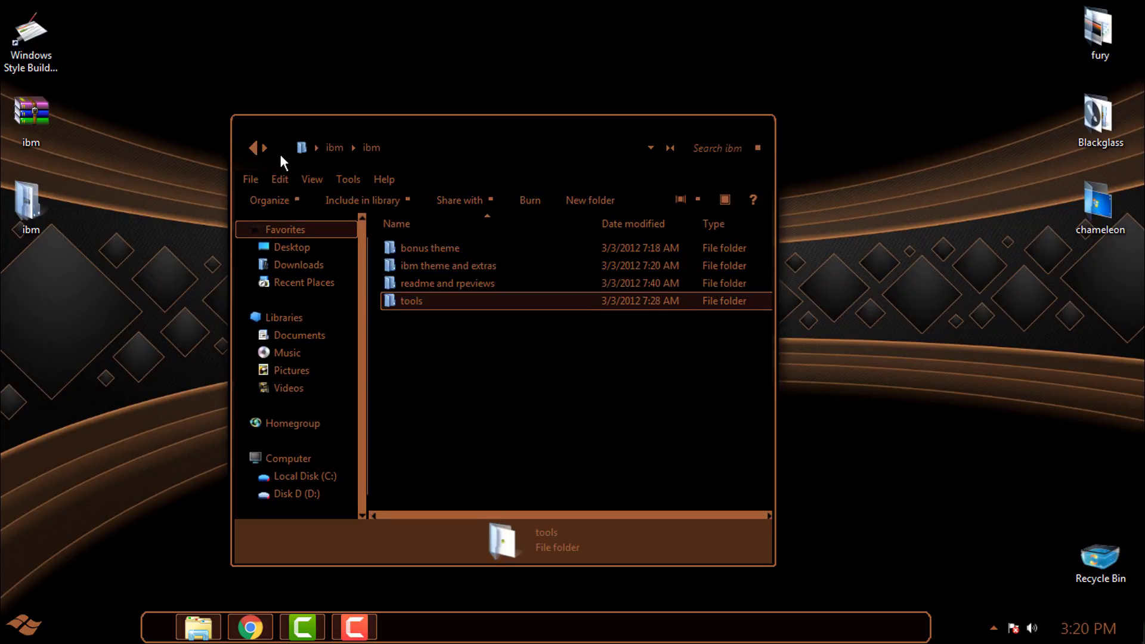
double_click(411, 300)
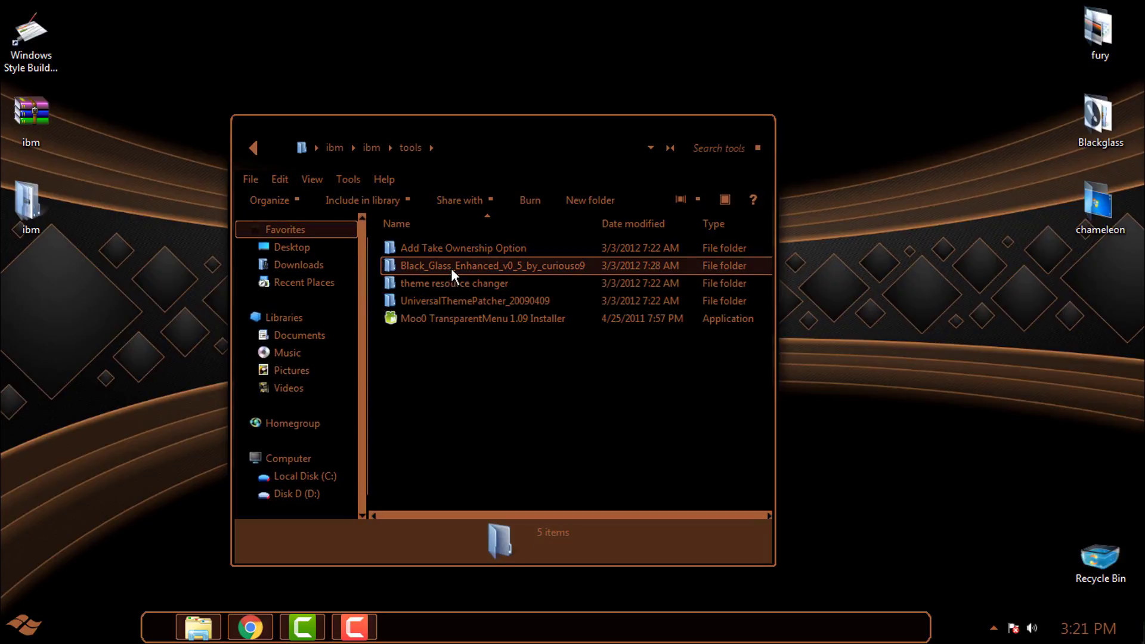
double_click(457, 266)
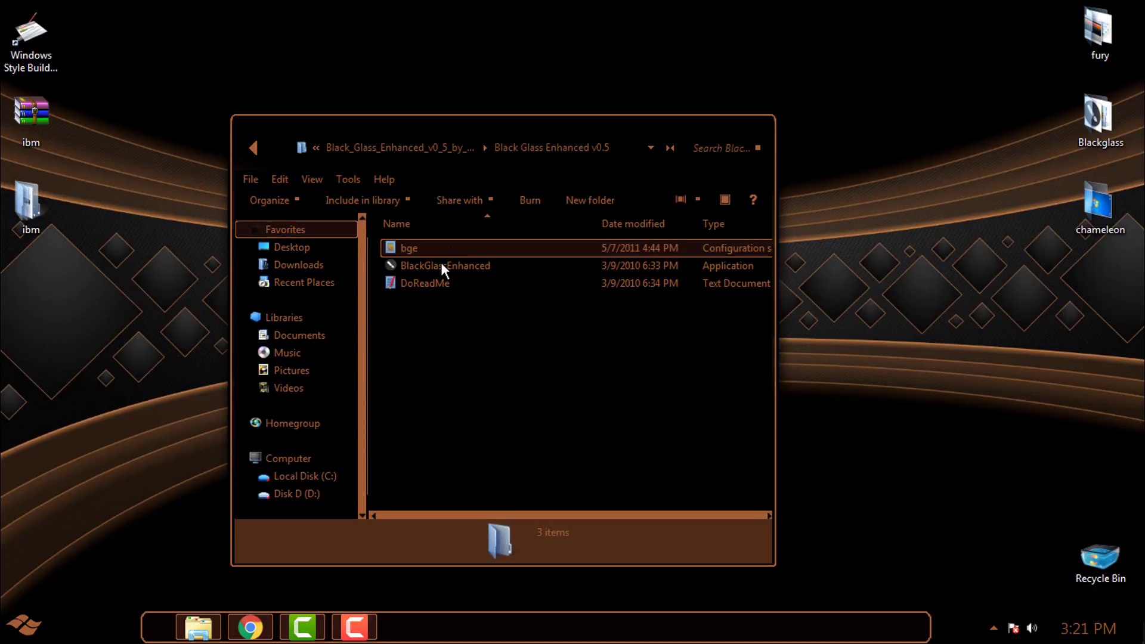
click(445, 266)
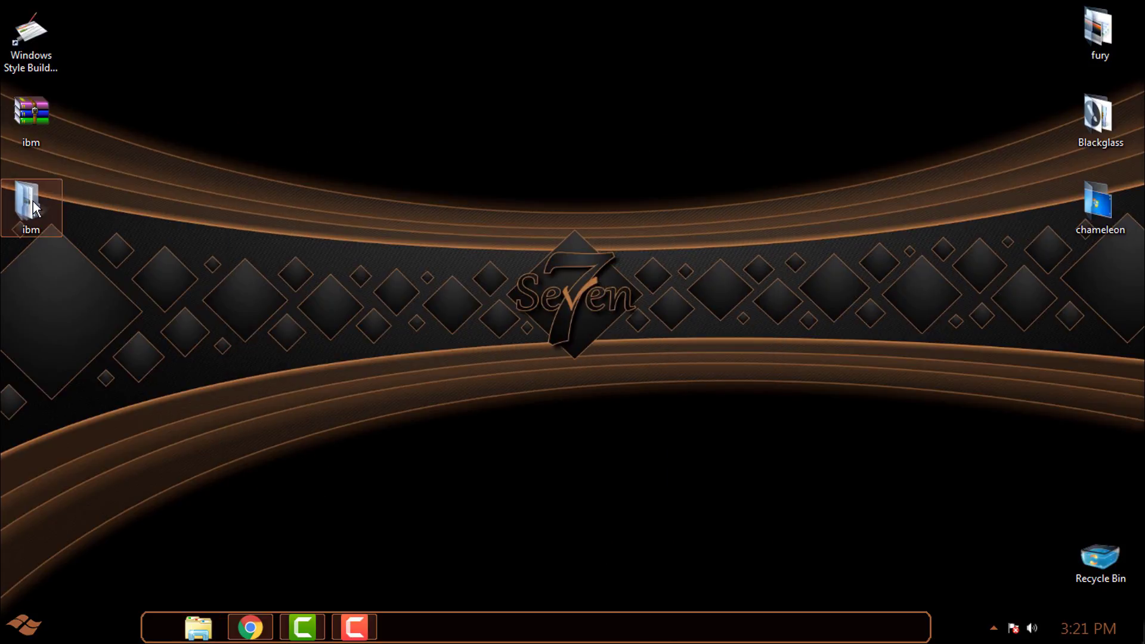
- Reopen ibm, show the Computer drives view, resize the window, then close it
double_click(29, 206)
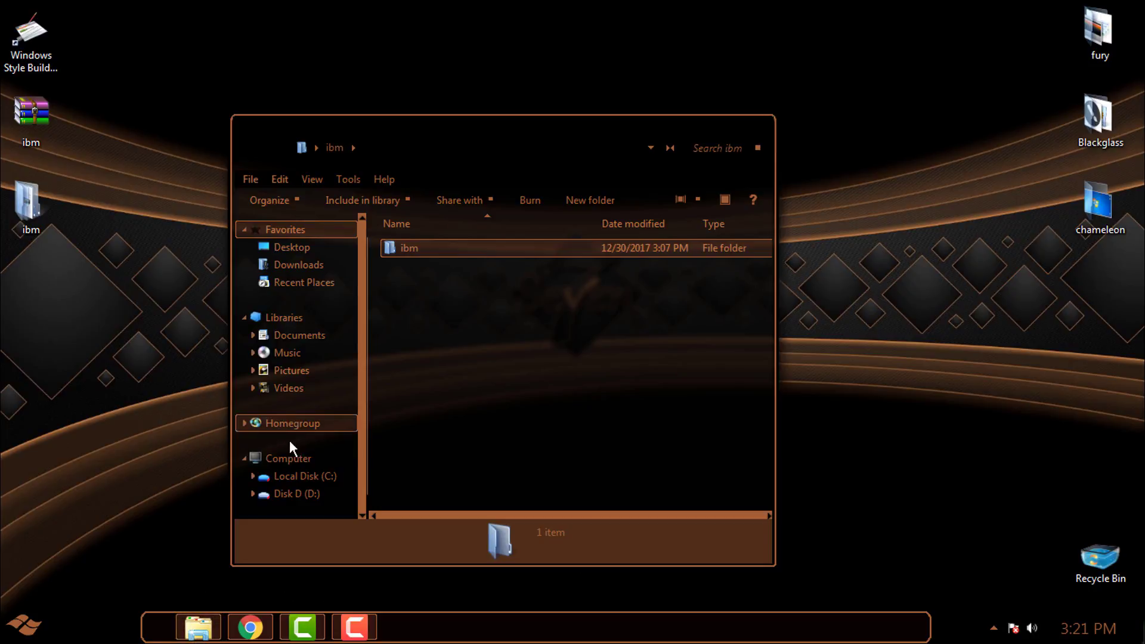
click(288, 457)
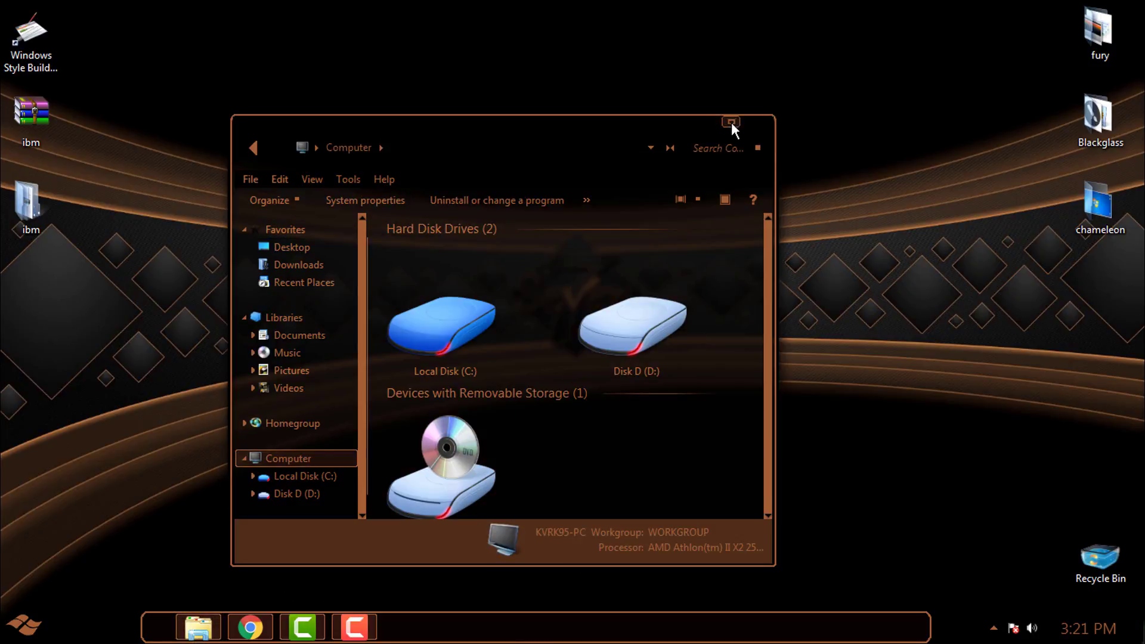
click(732, 121)
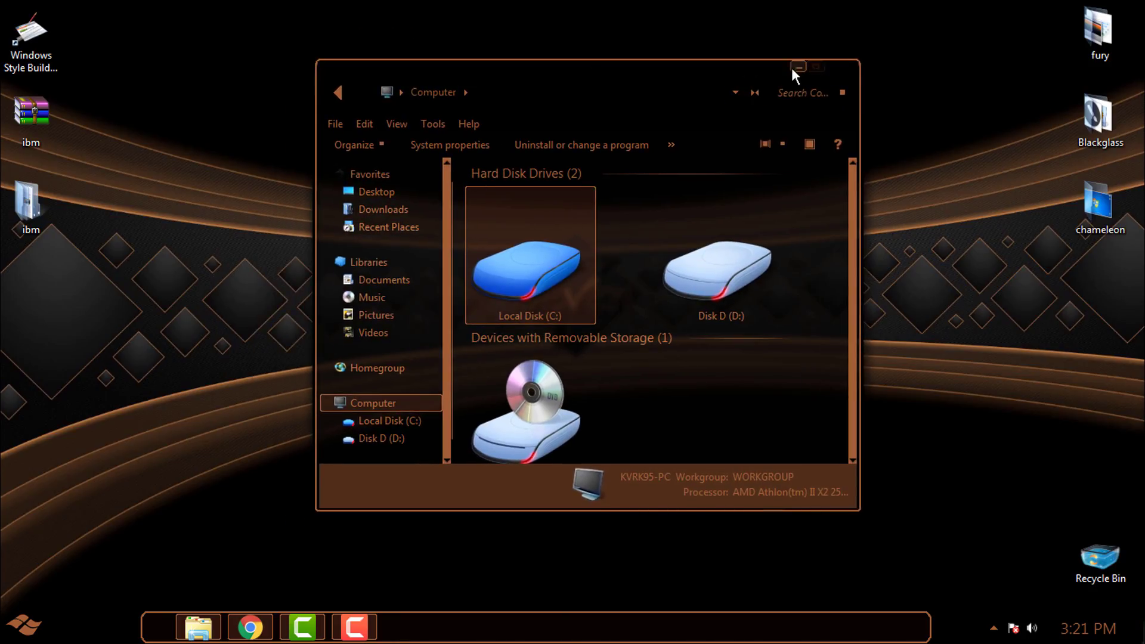
click(817, 67)
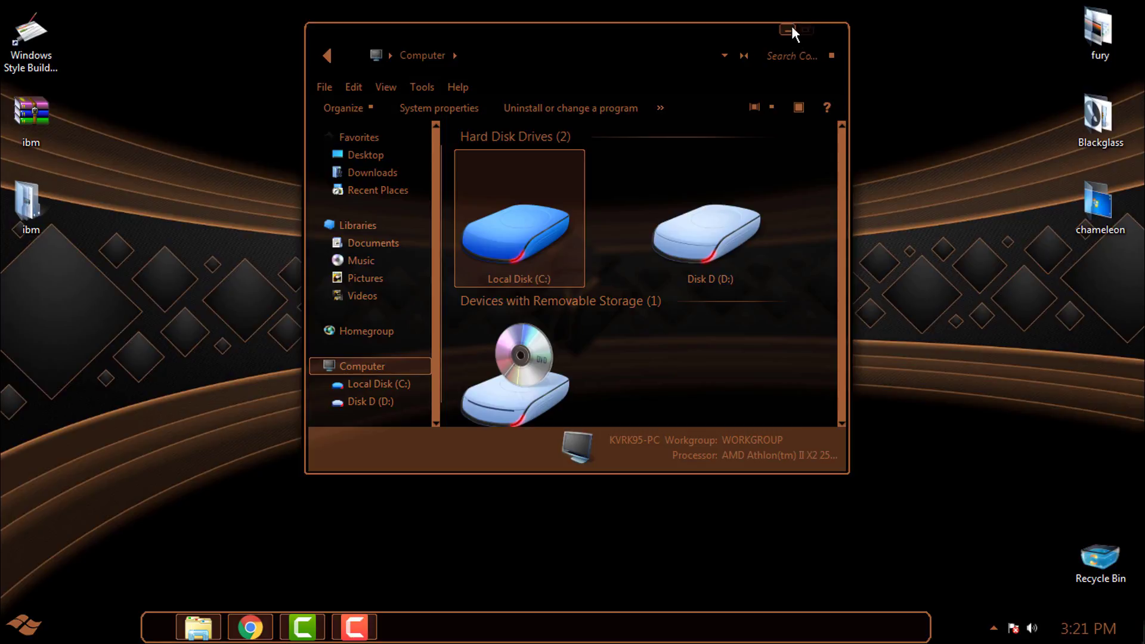
click(810, 29)
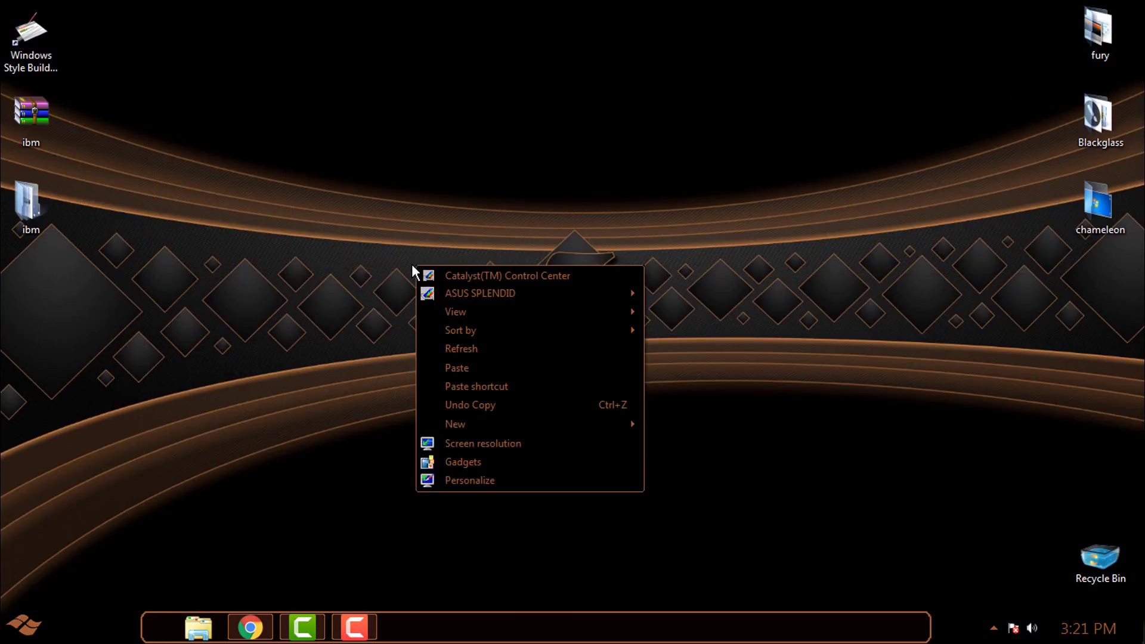
mouse_move(327, 278)
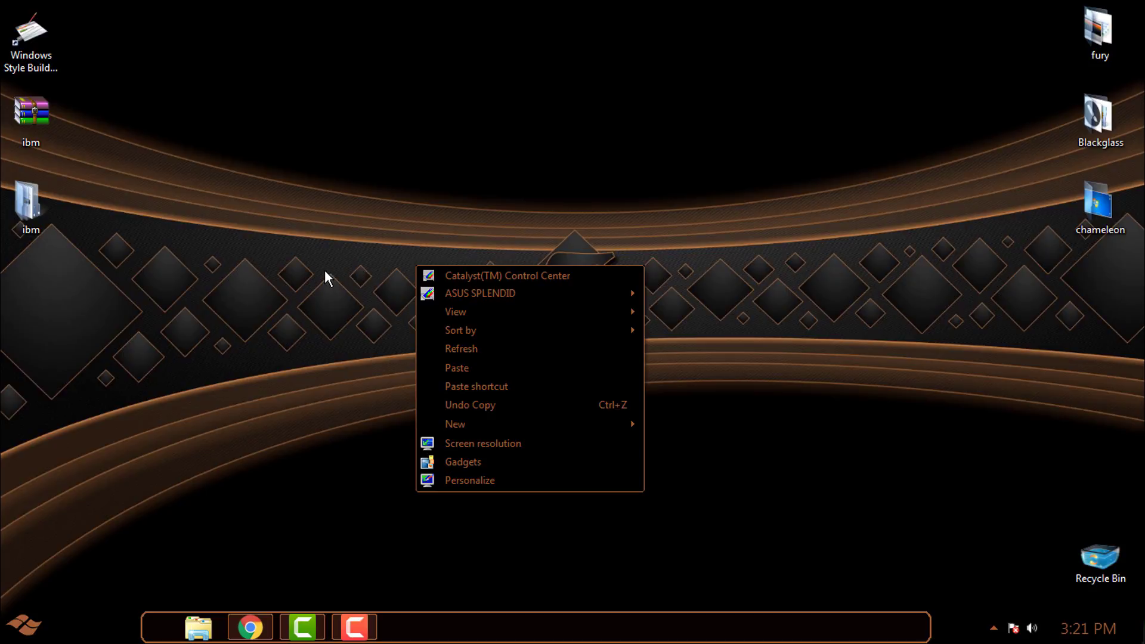
- Open the ibm subfolder, launch TransparentMenu and dismiss its tray configuration notice
click(161, 262)
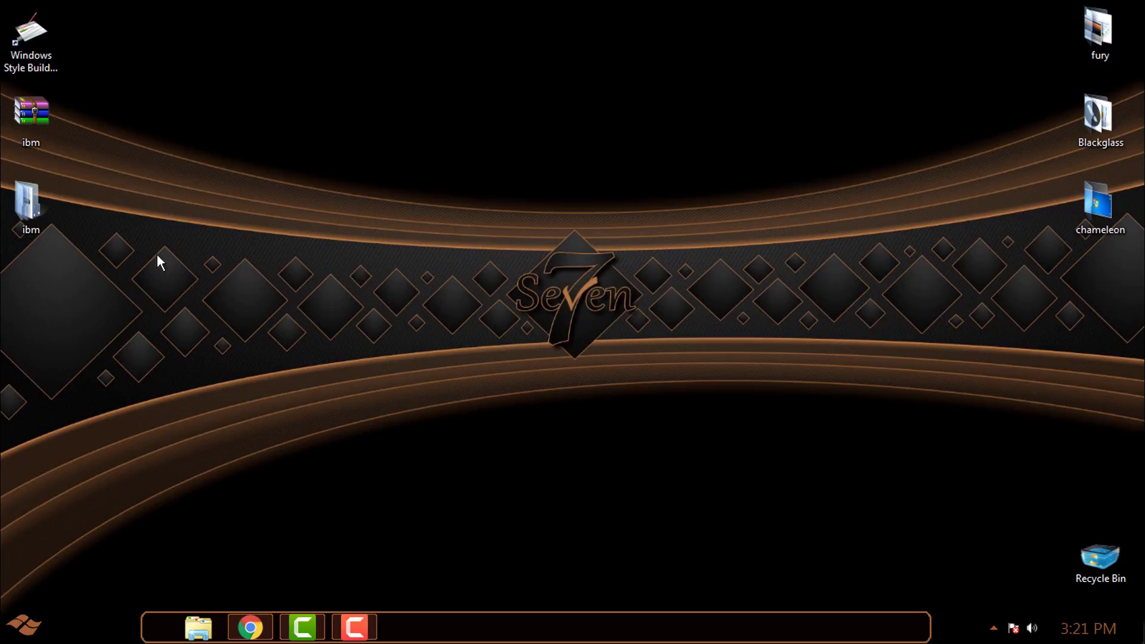
double_click(28, 205)
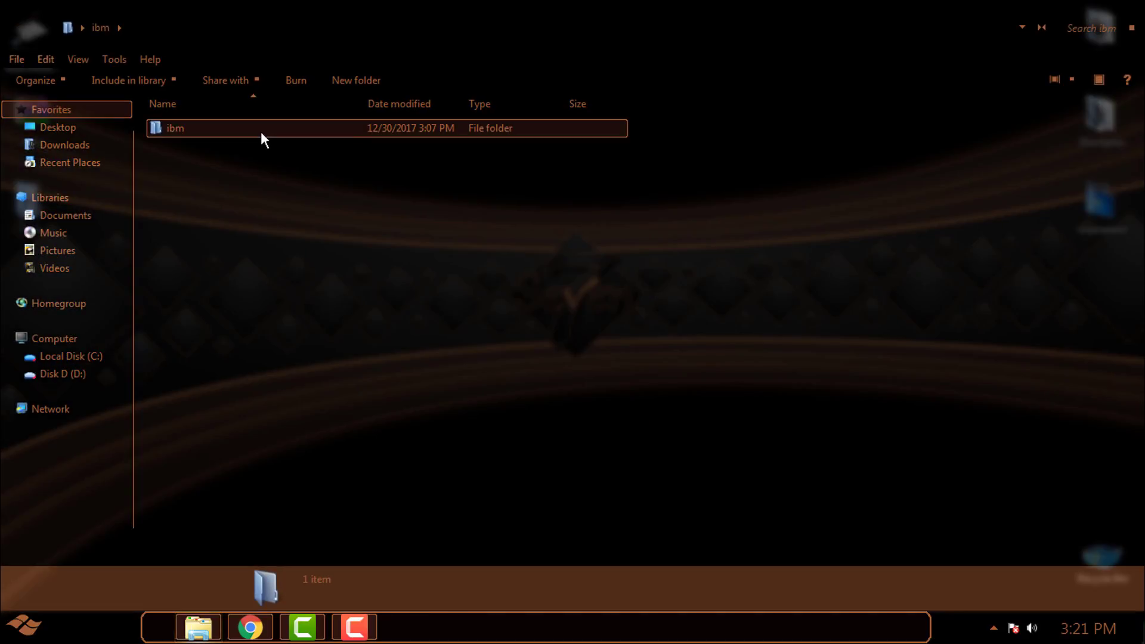
double_click(175, 128)
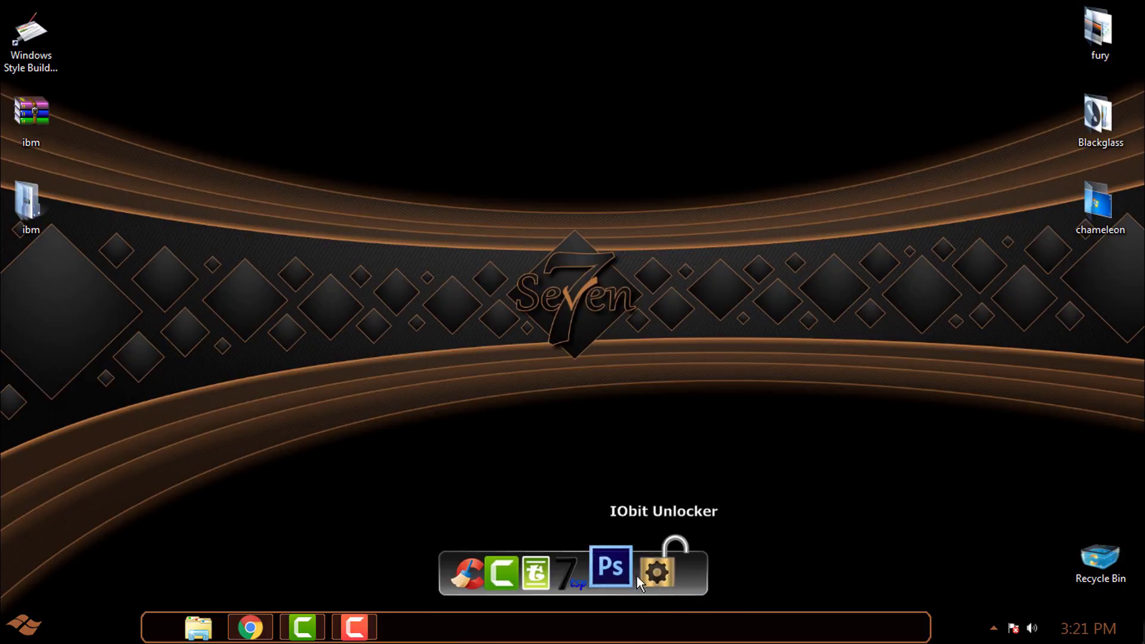
click(580, 572)
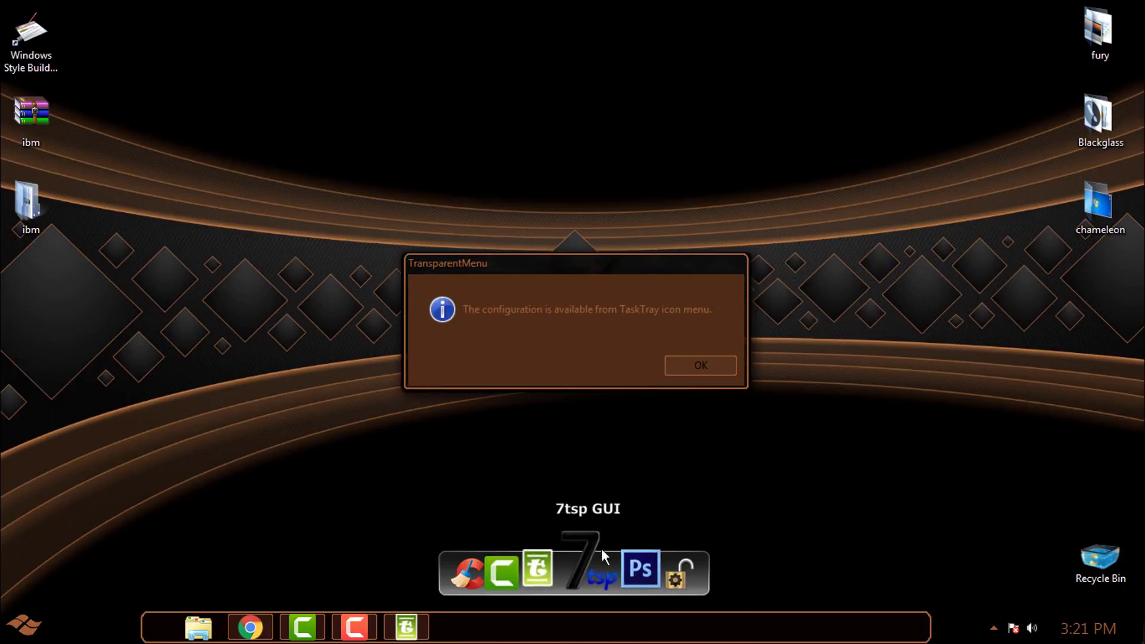
click(700, 365)
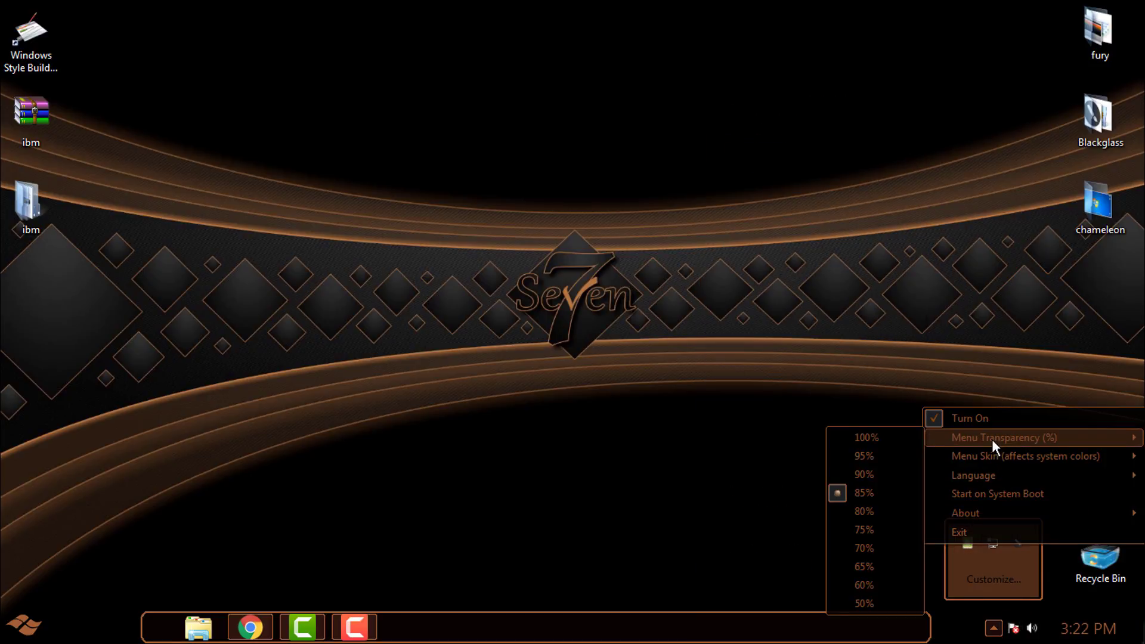
mouse_move(881, 507)
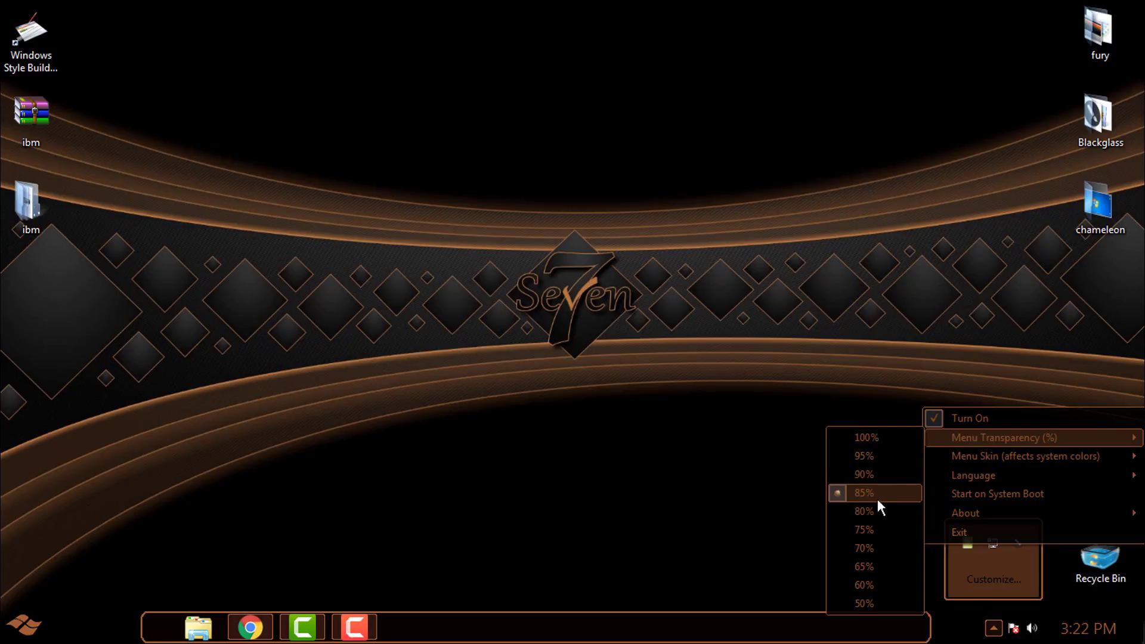
mouse_move(886, 503)
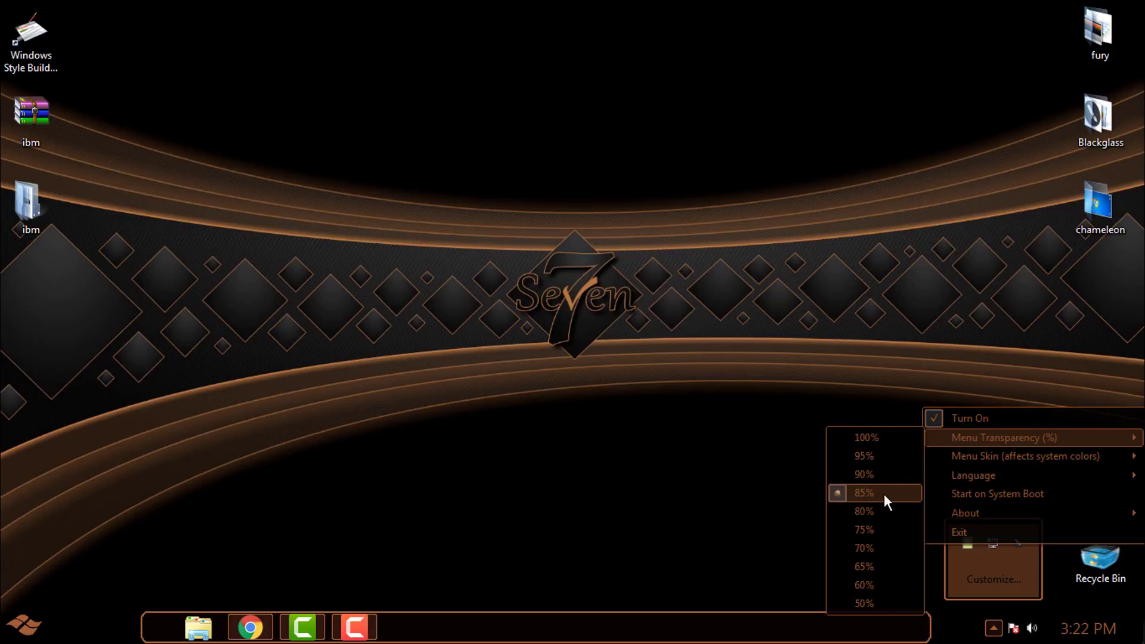
mouse_move(880, 496)
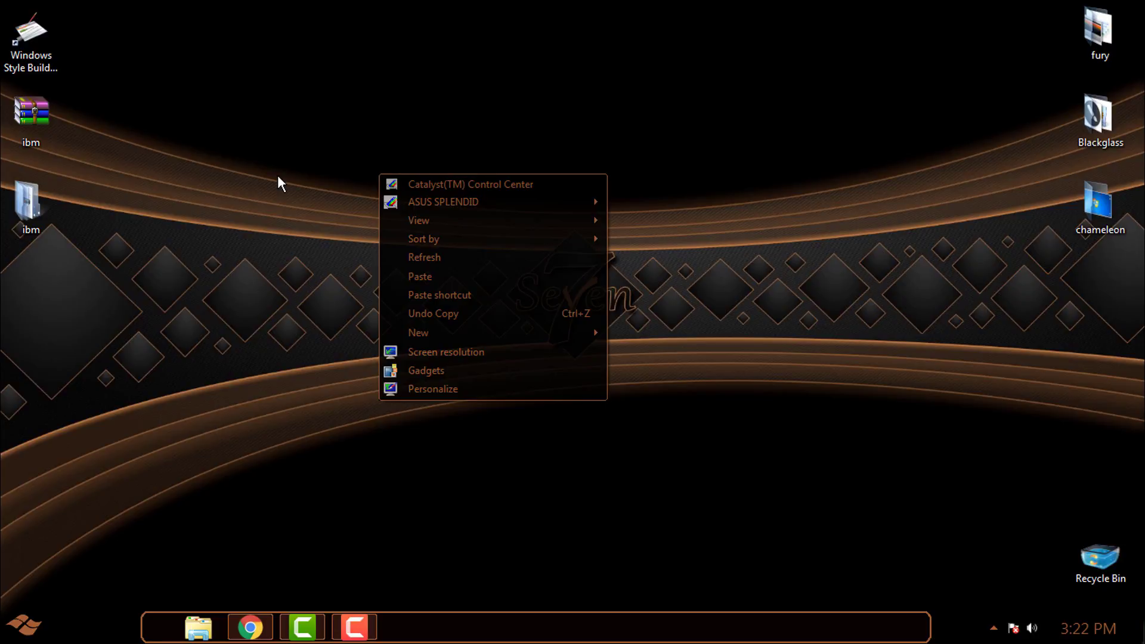
click(19, 617)
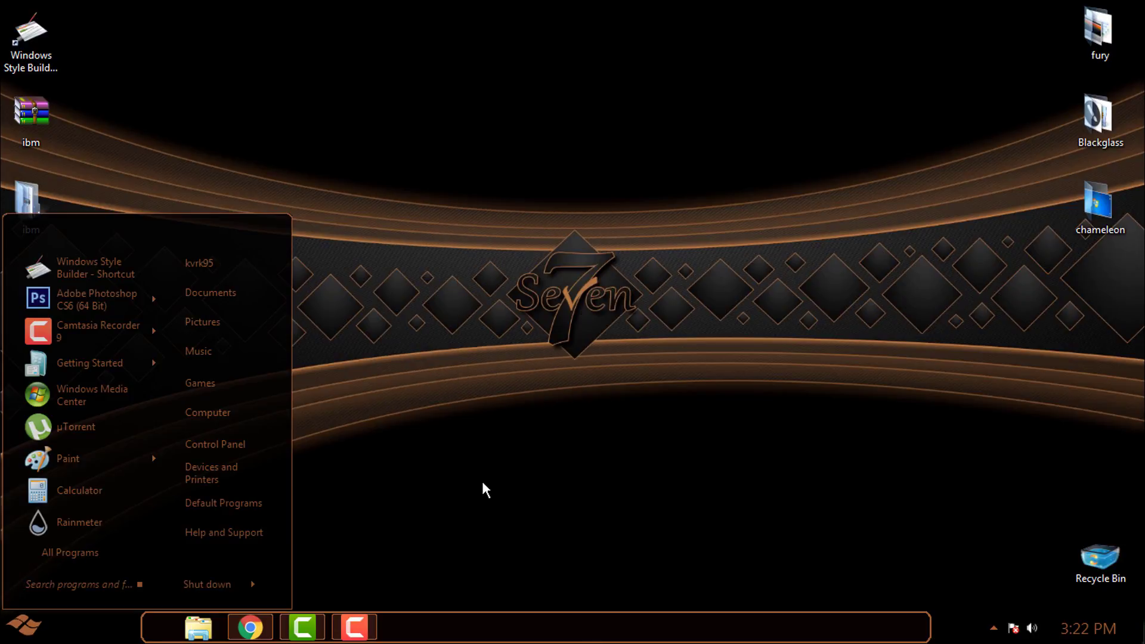
click(539, 532)
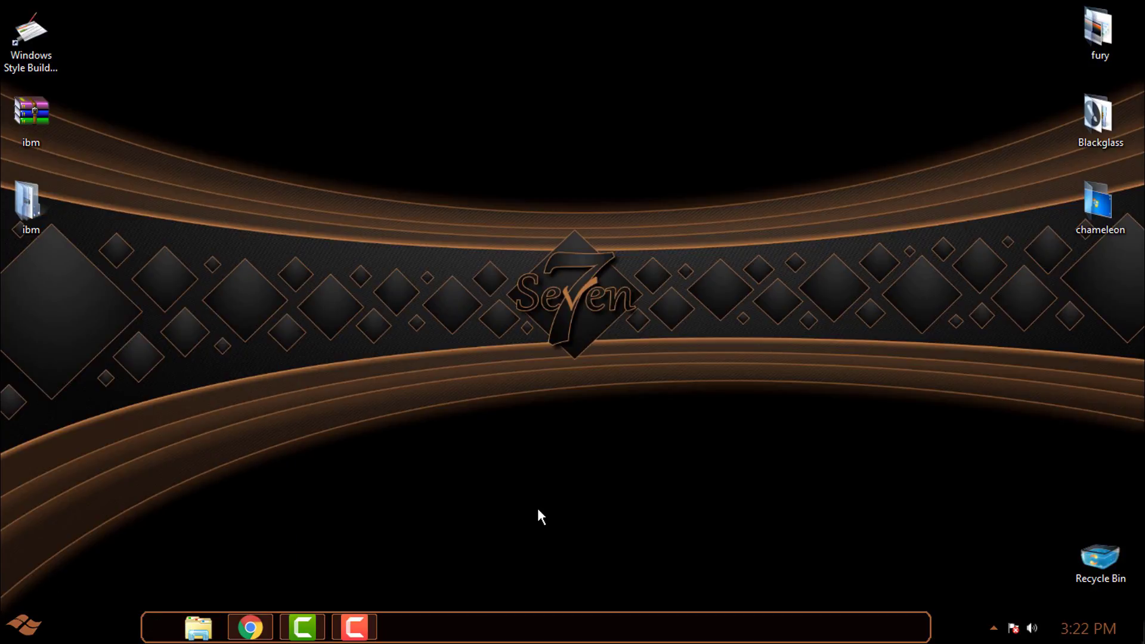
mouse_move(472, 613)
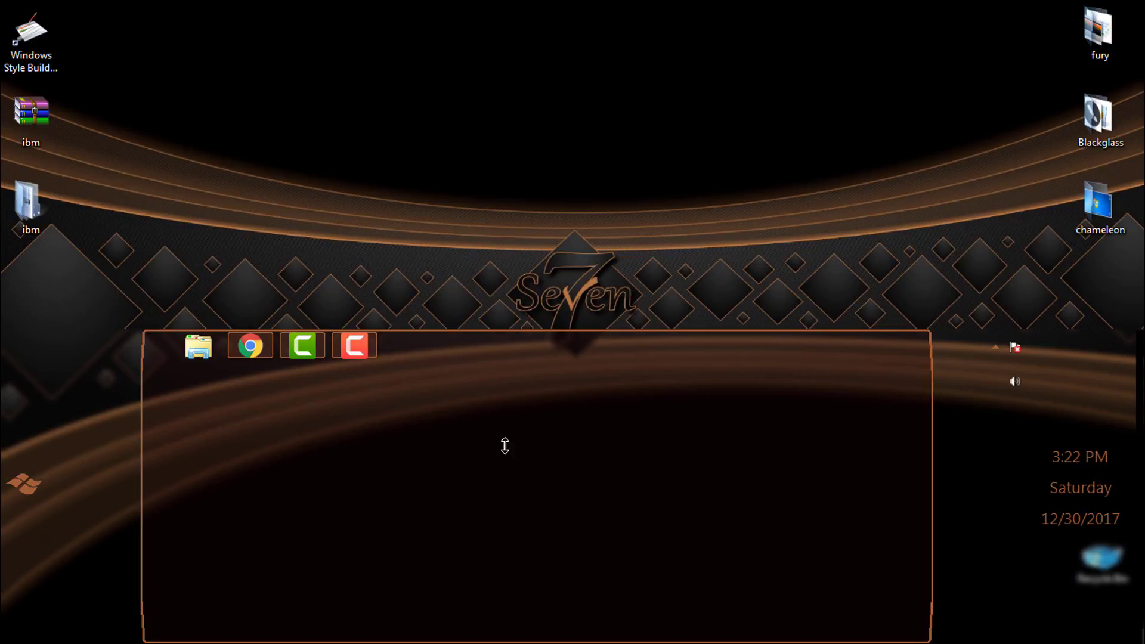
click(19, 484)
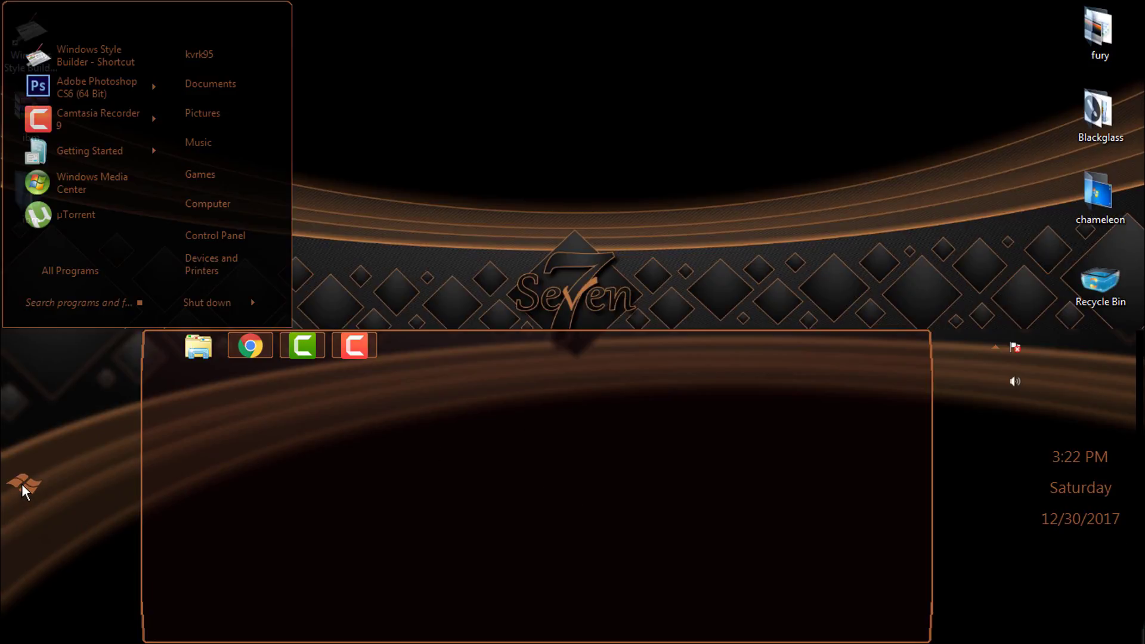
click(23, 484)
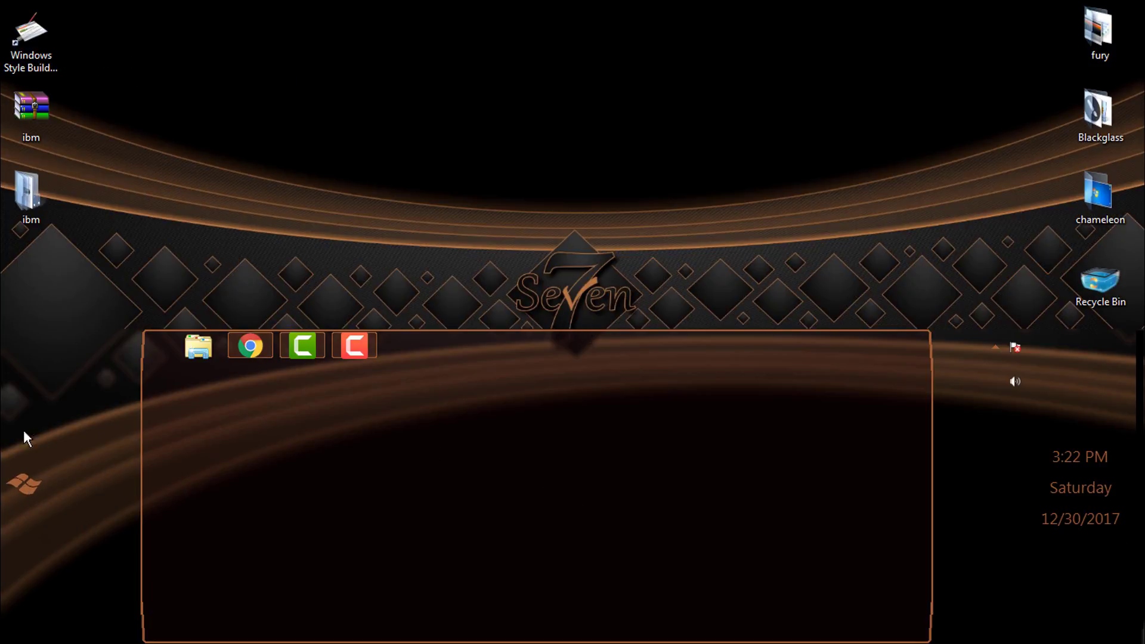
mouse_move(516, 347)
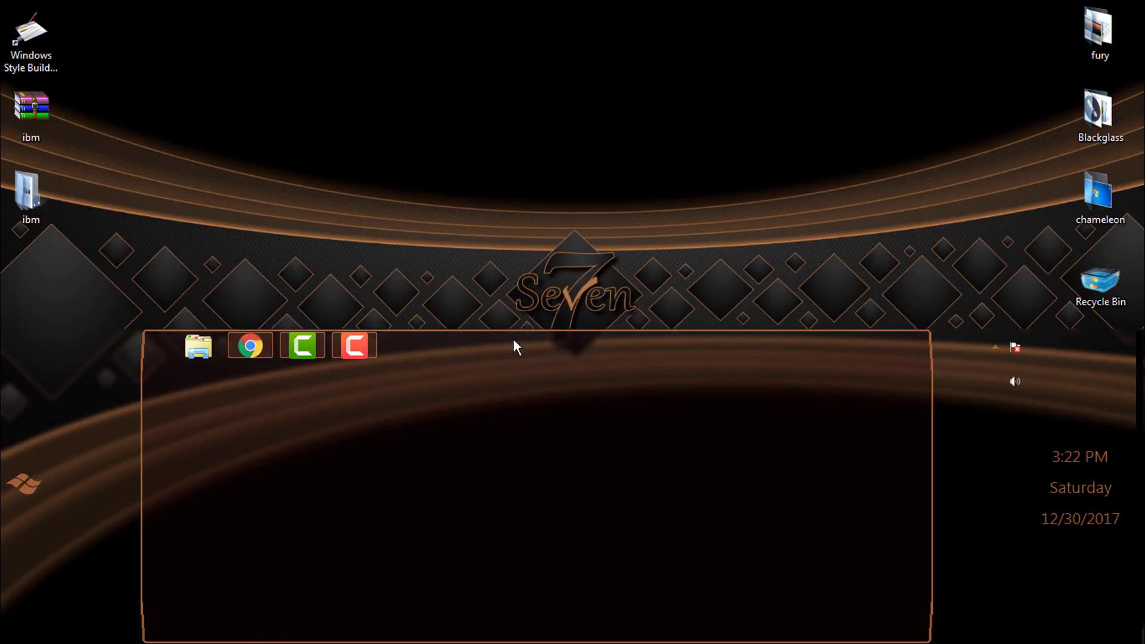
mouse_move(538, 340)
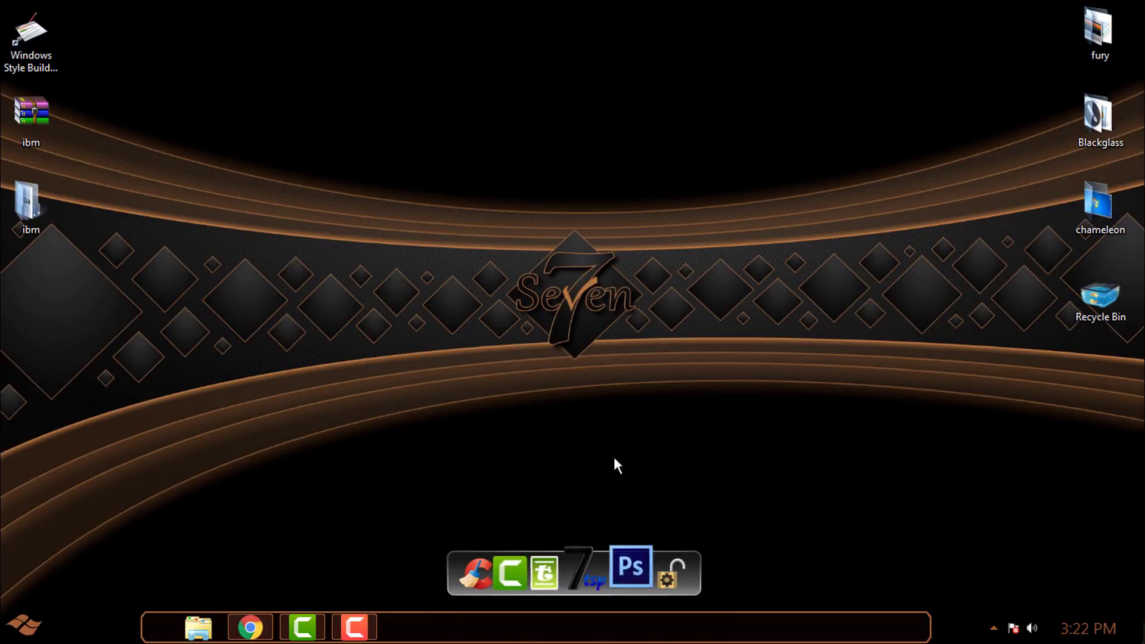
click(196, 626)
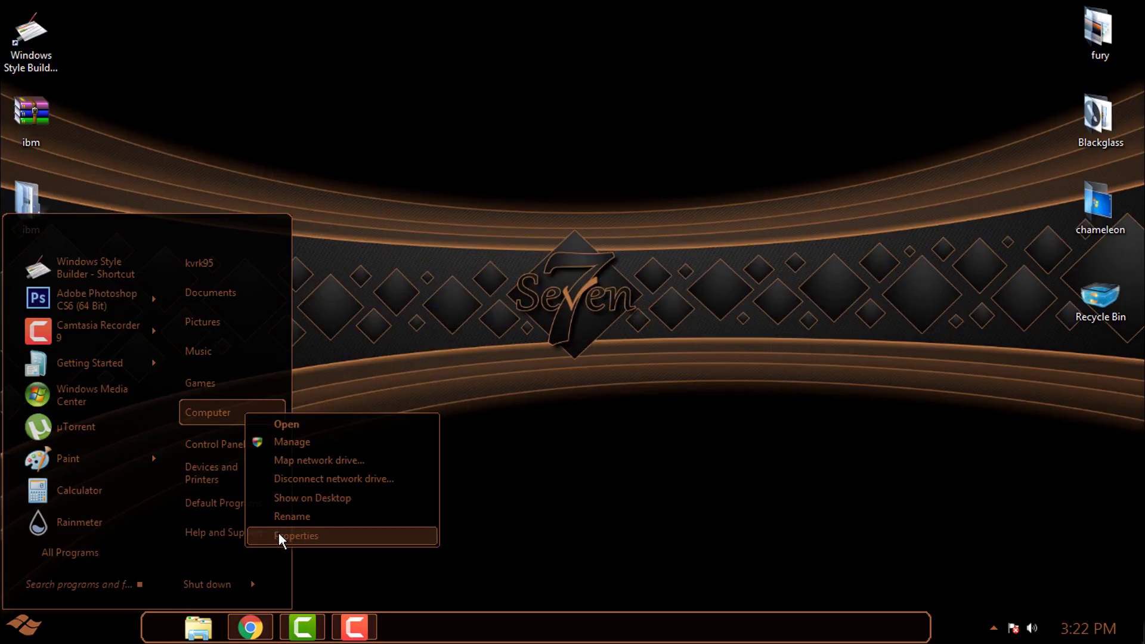
click(295, 535)
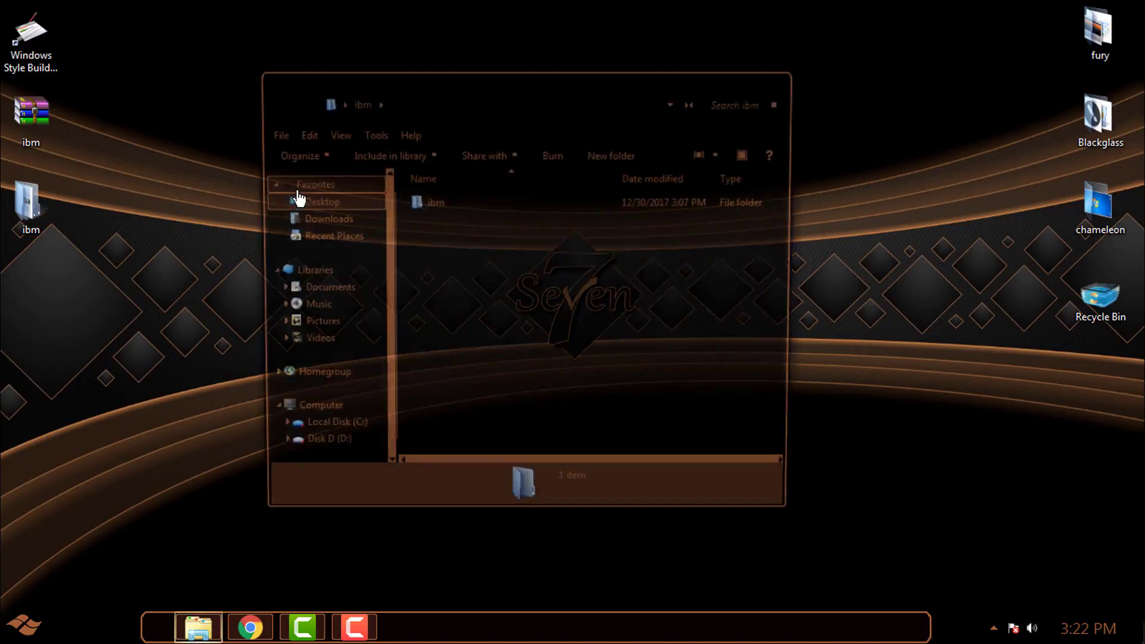
- Open ibm > theme > wallpaper and maximize the Explorer window
right_click(134, 209)
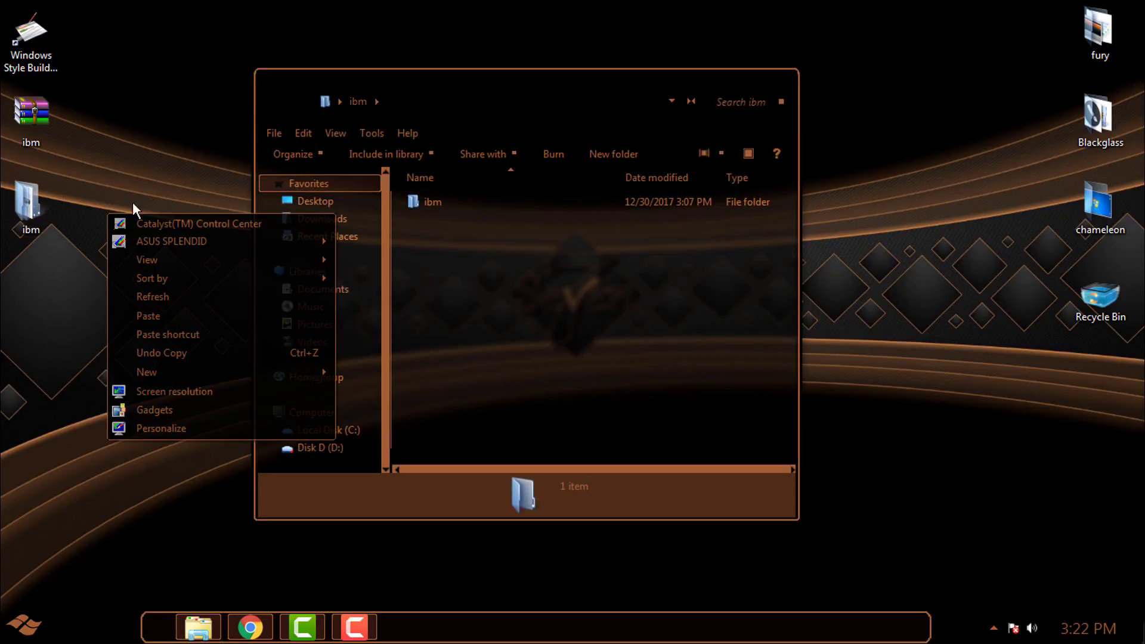
click(432, 202)
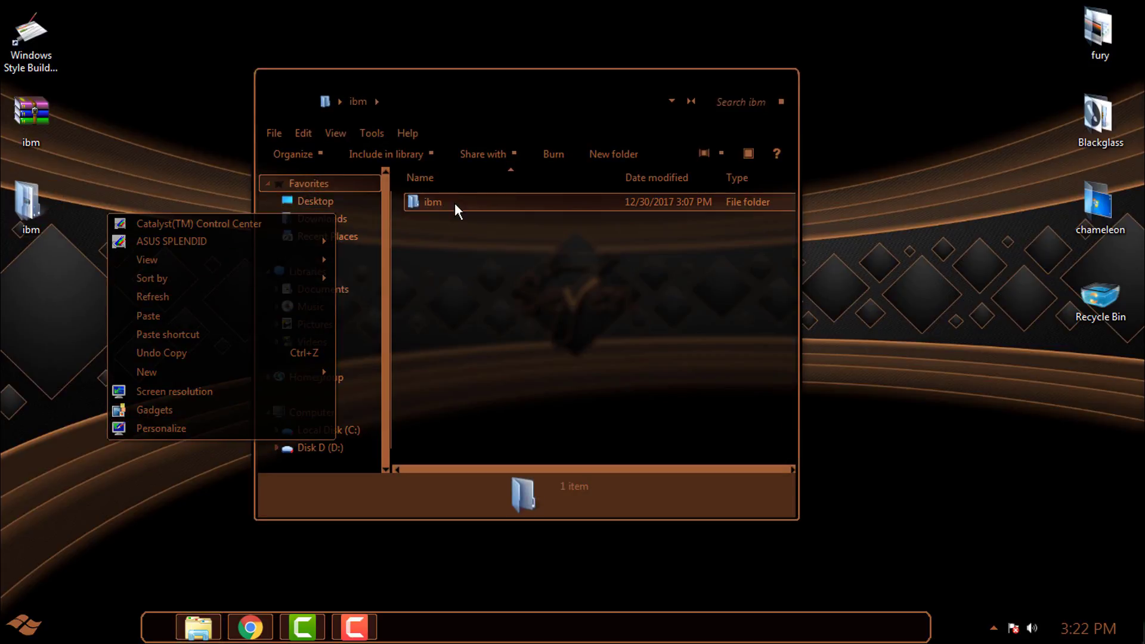
double_click(431, 203)
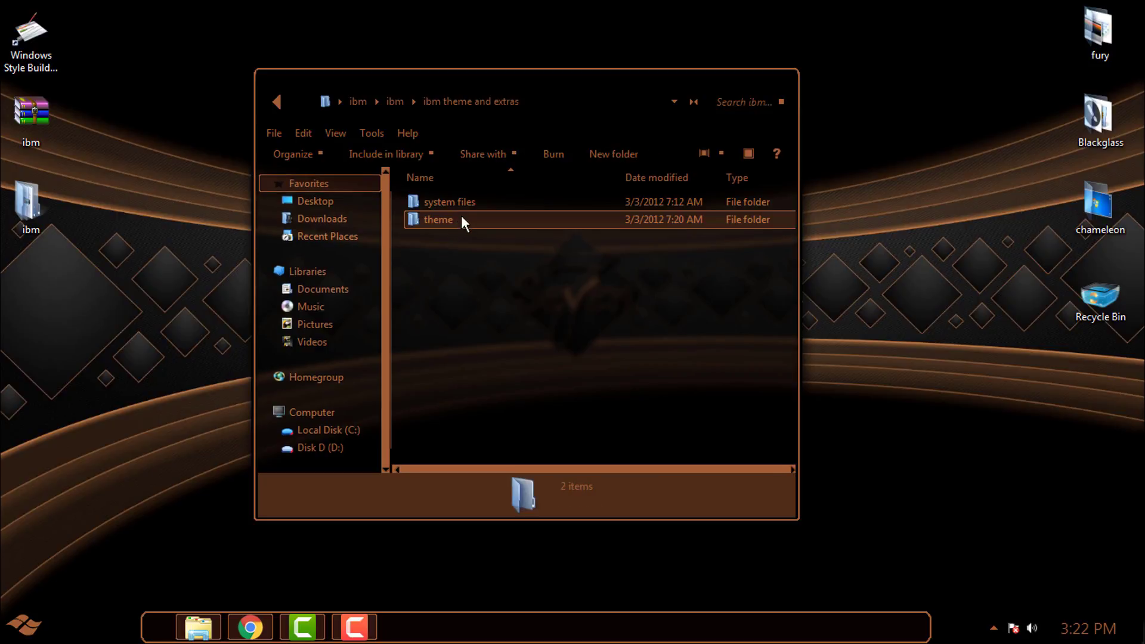
double_click(438, 220)
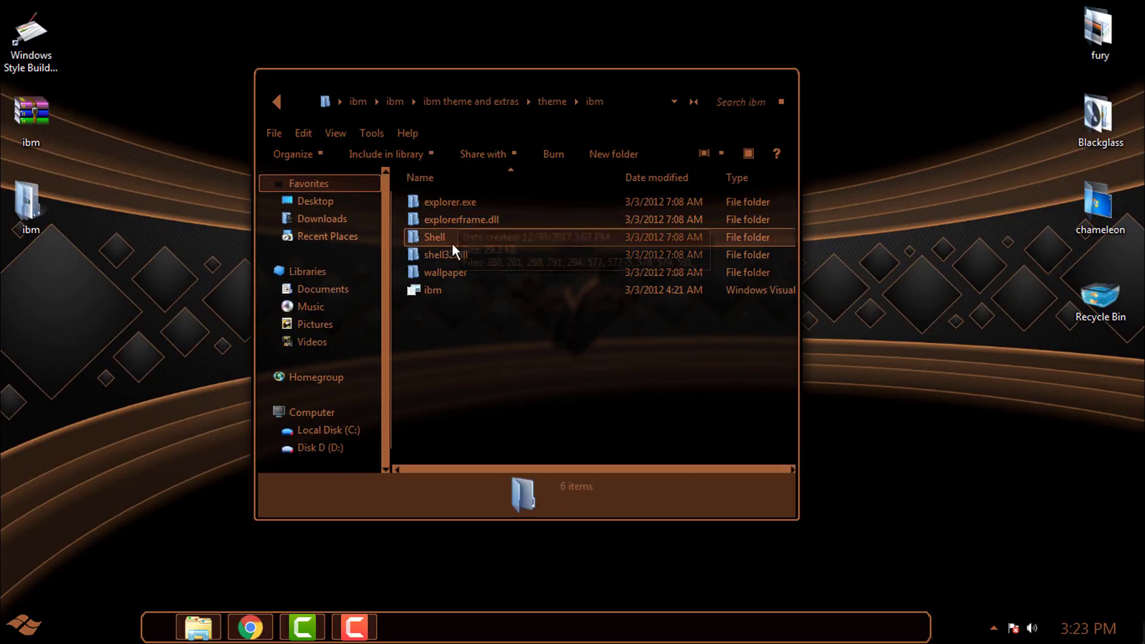
double_click(445, 272)
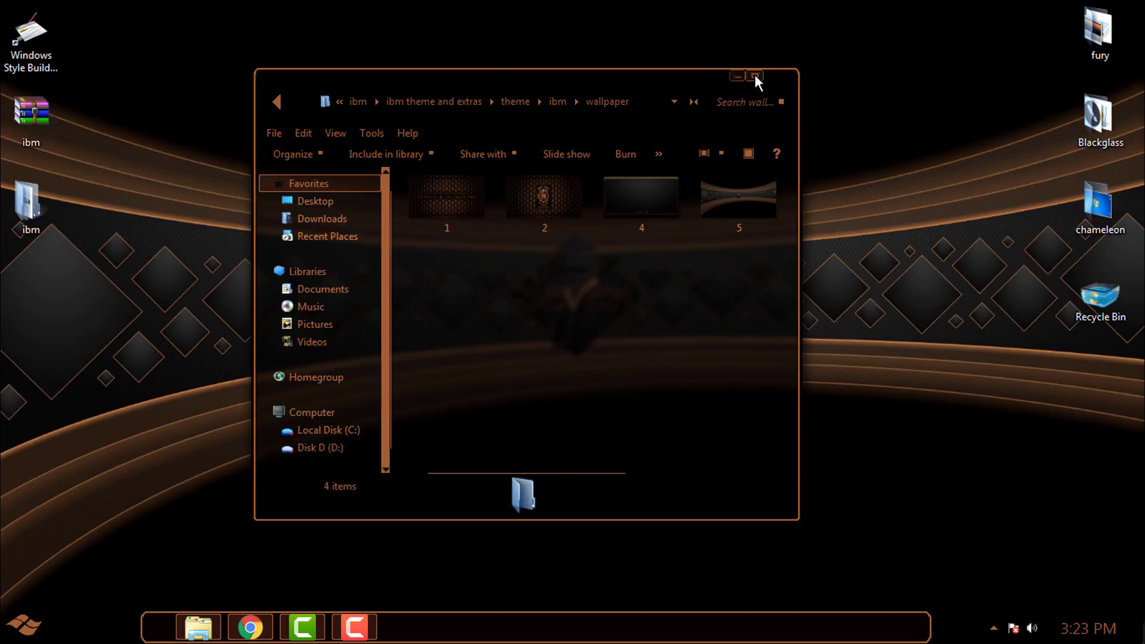
click(759, 73)
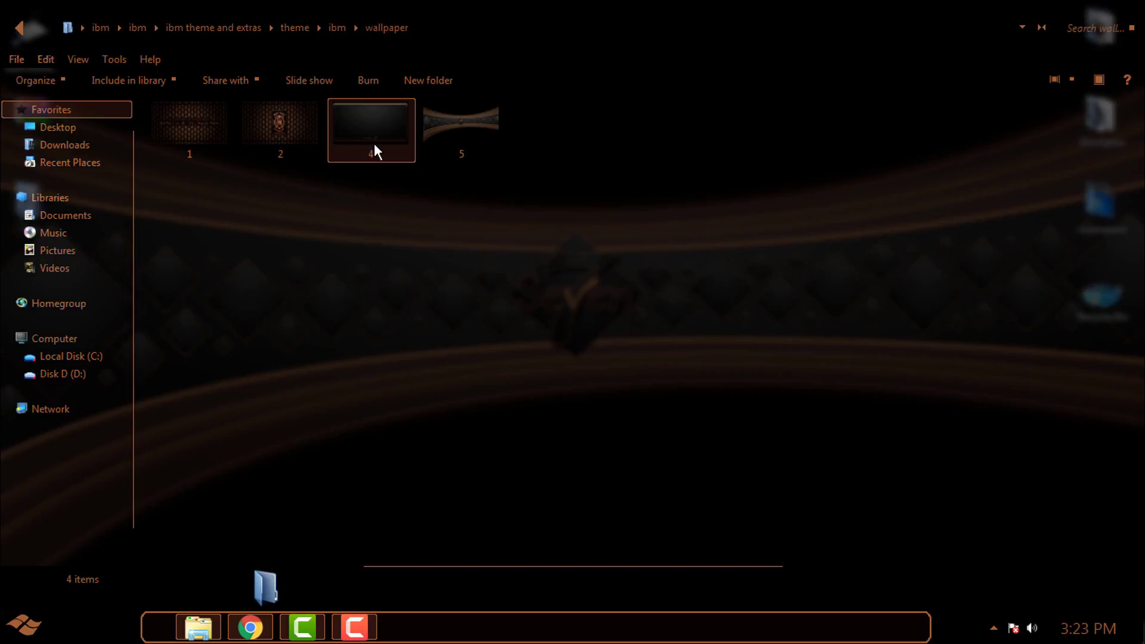
- View wallpaper 4 in Photoshop and wallpaper 5 in Windows Photo Viewer
double_click(370, 122)
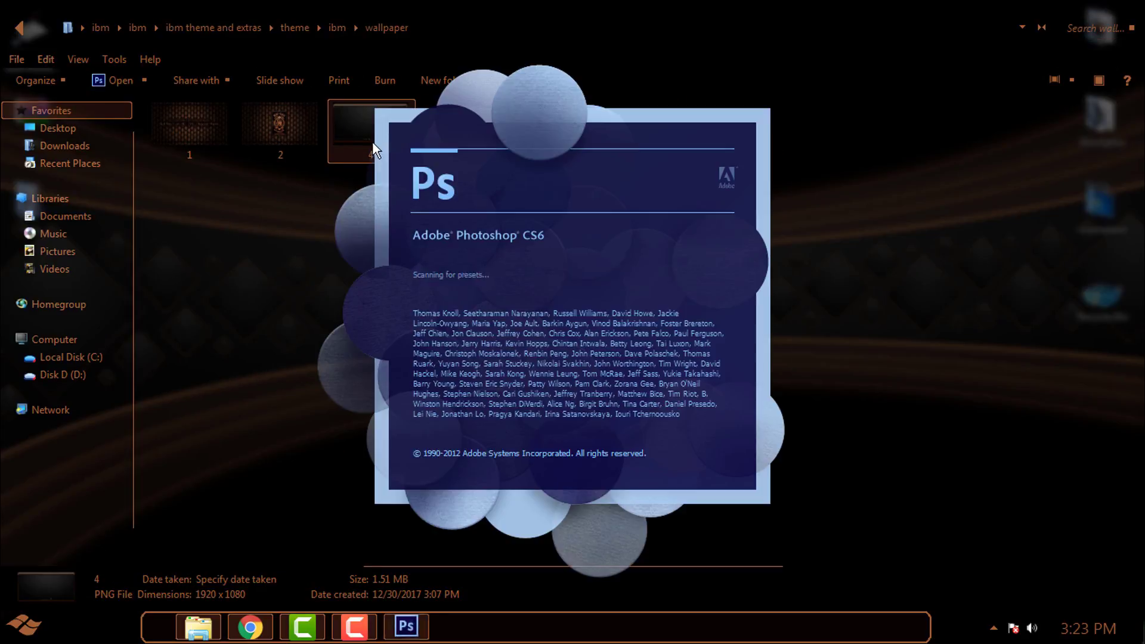
right_click(405, 627)
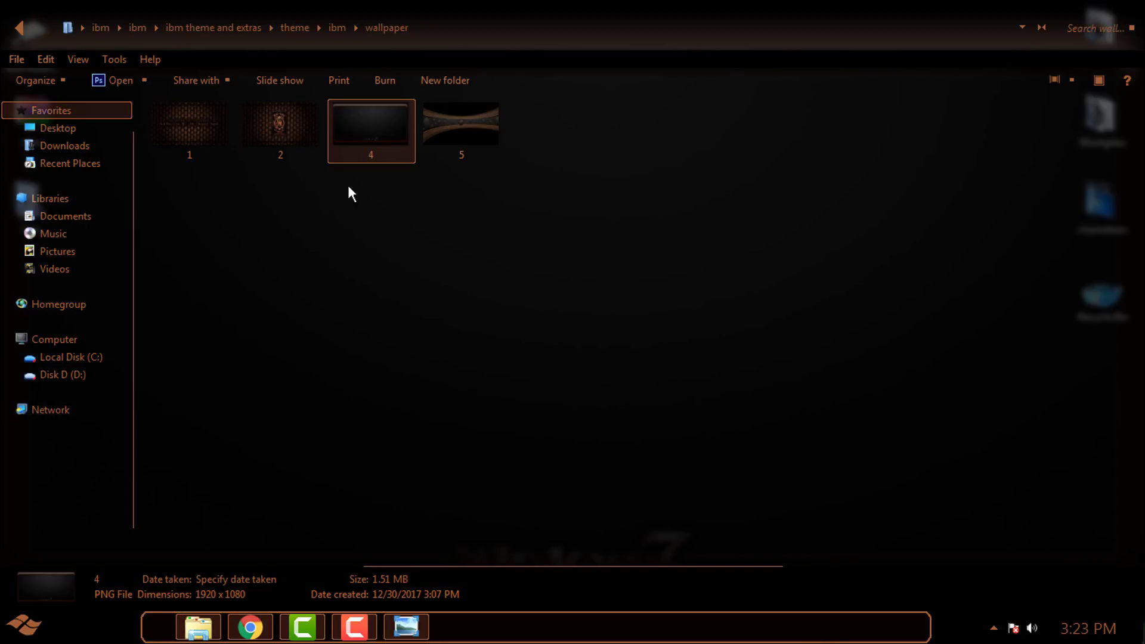
right_click(461, 122)
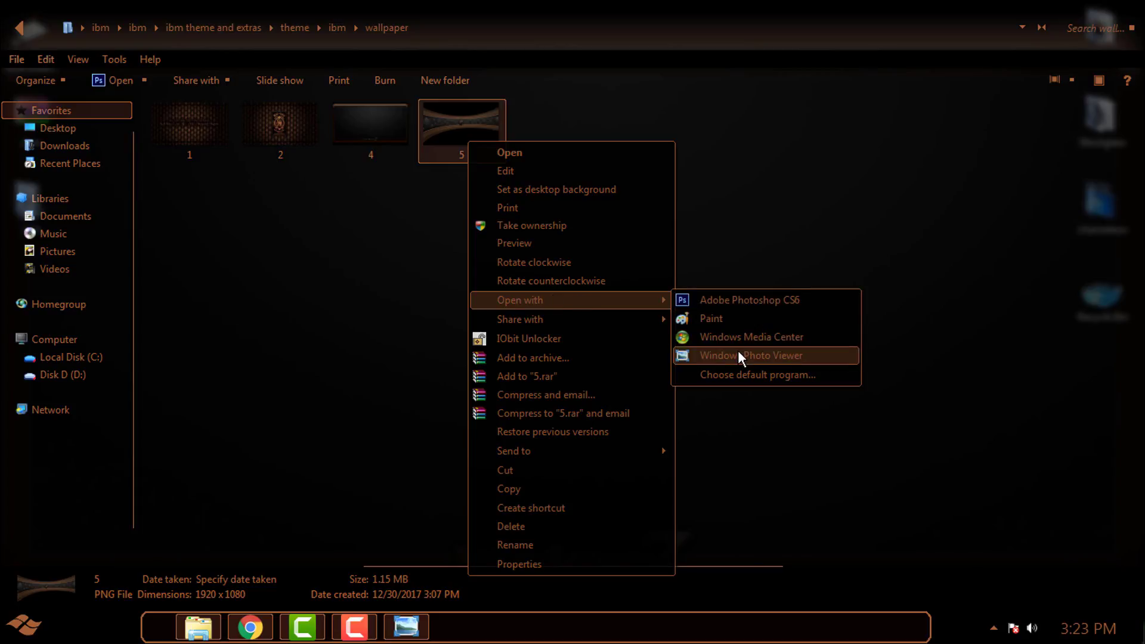
click(751, 355)
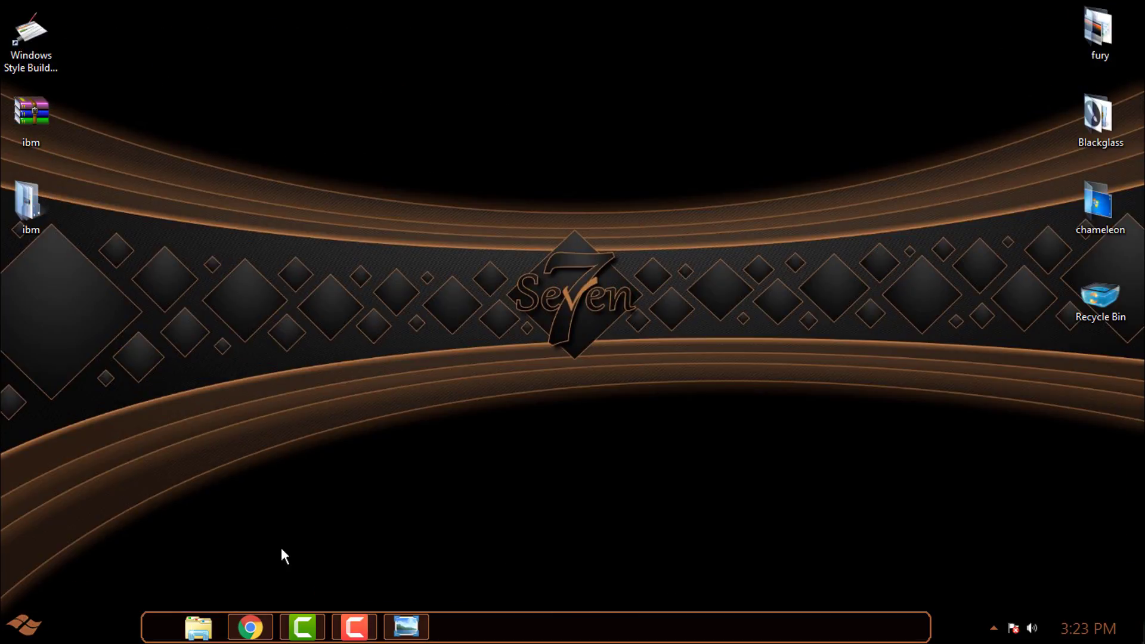
- Open the Documents library from the Start menu to show the ASUS and Camtasia Studio folders
click(200, 627)
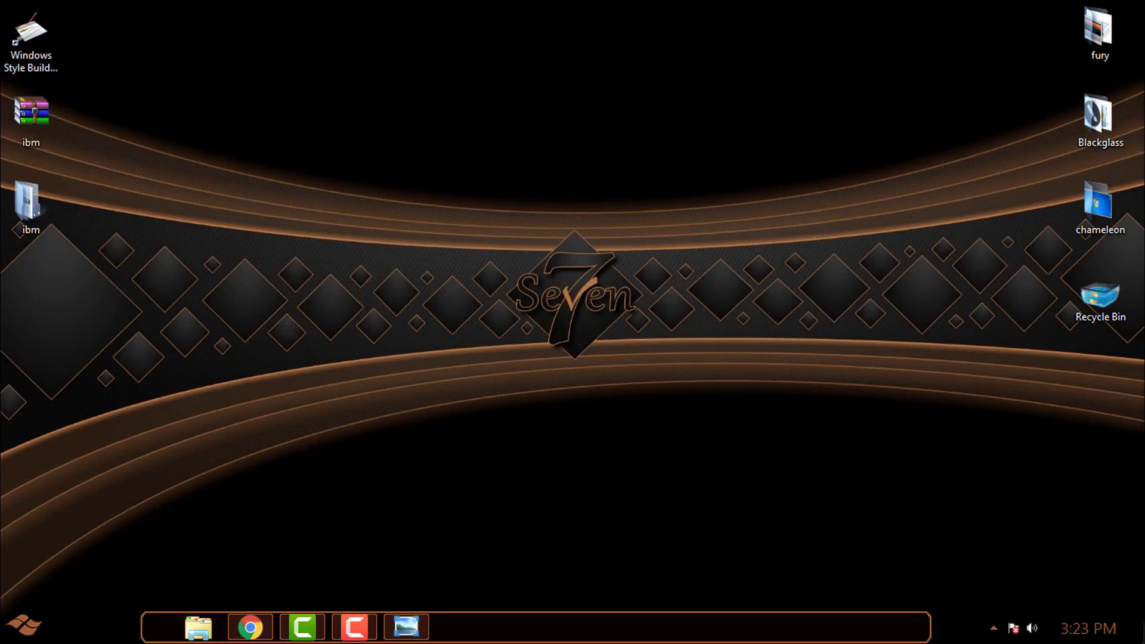
click(22, 627)
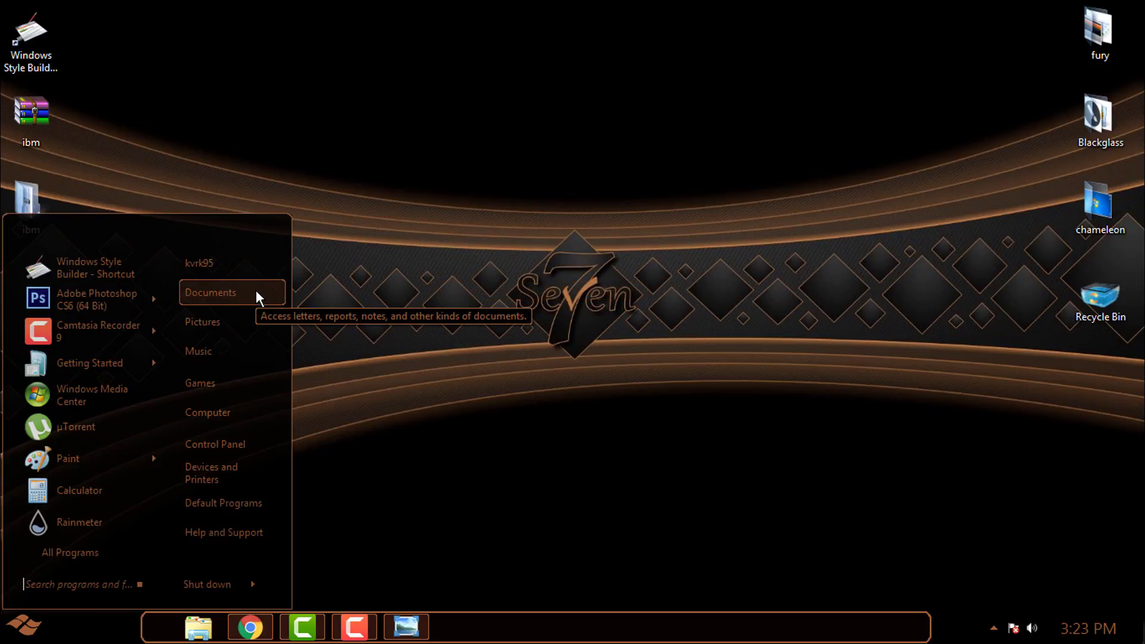
click(209, 293)
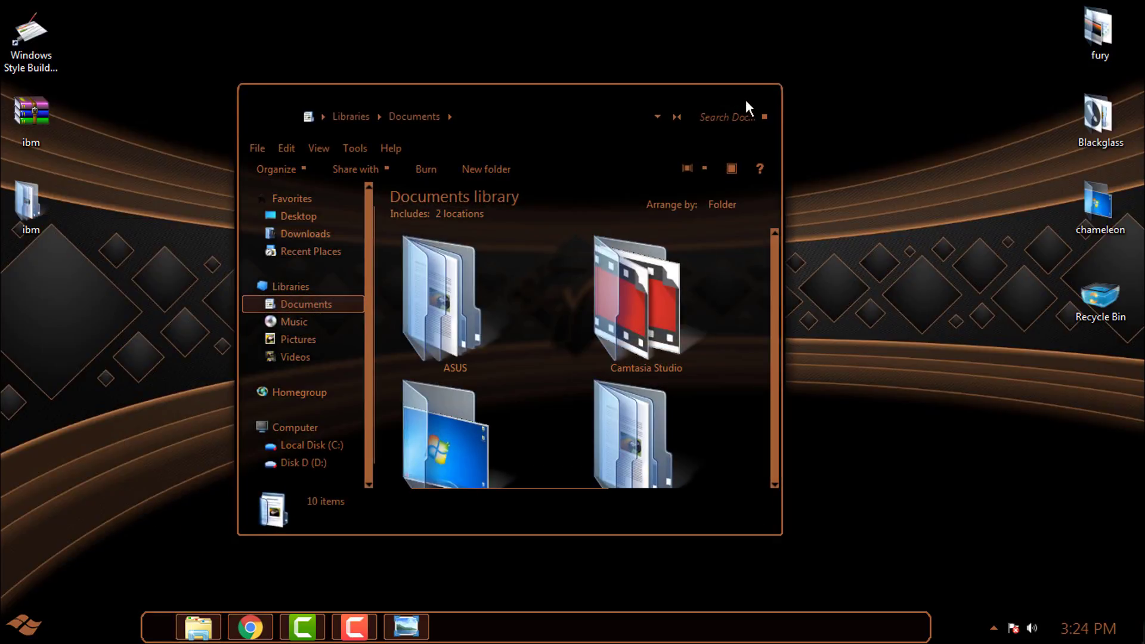